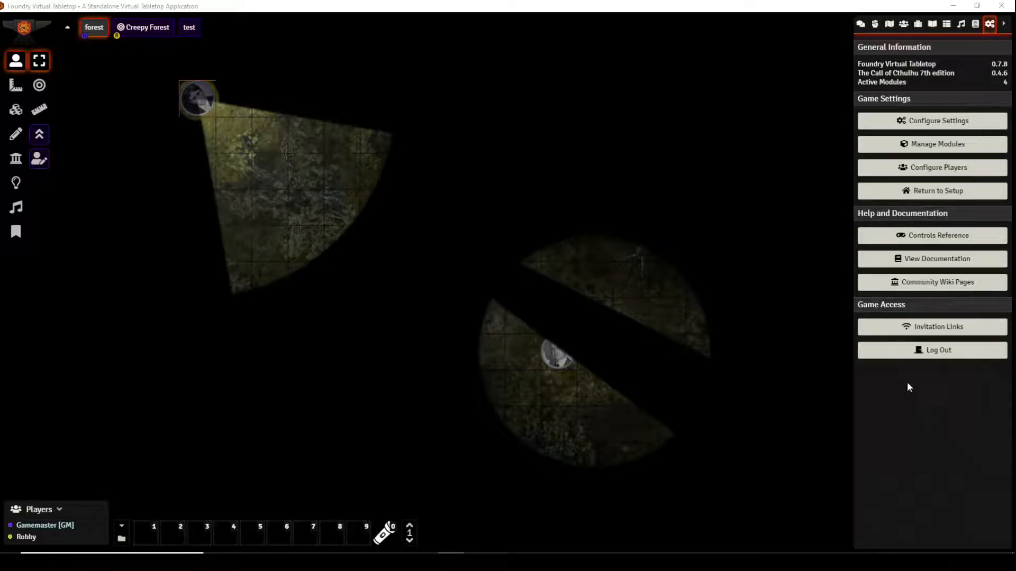
mouse_move(919, 374)
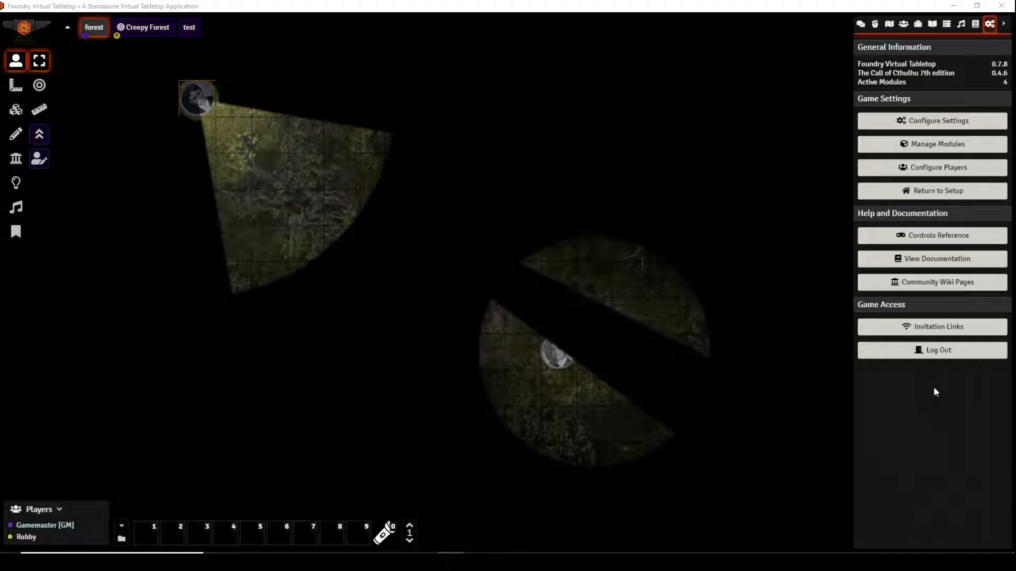
mouse_move(922, 387)
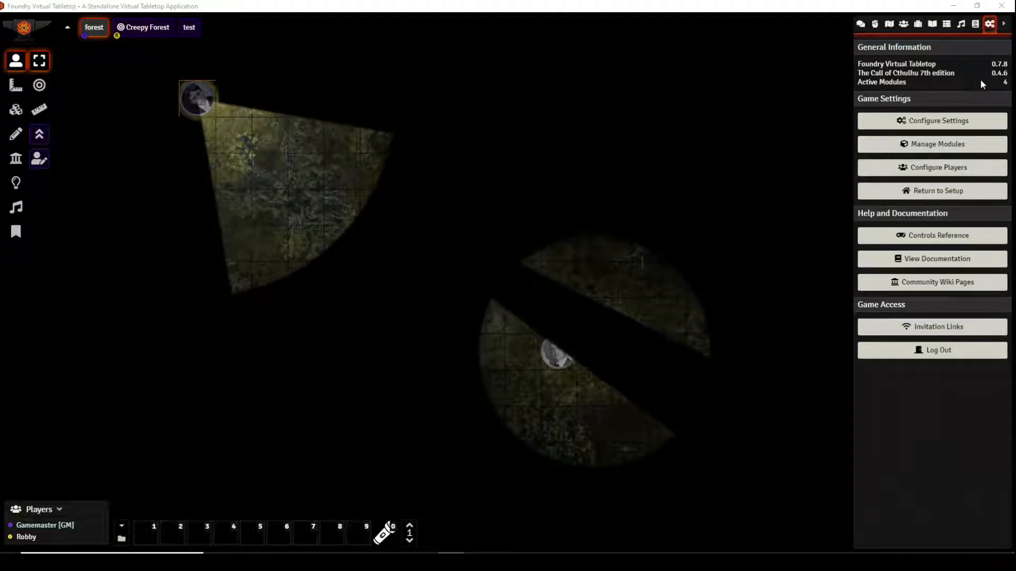
mouse_move(995, 83)
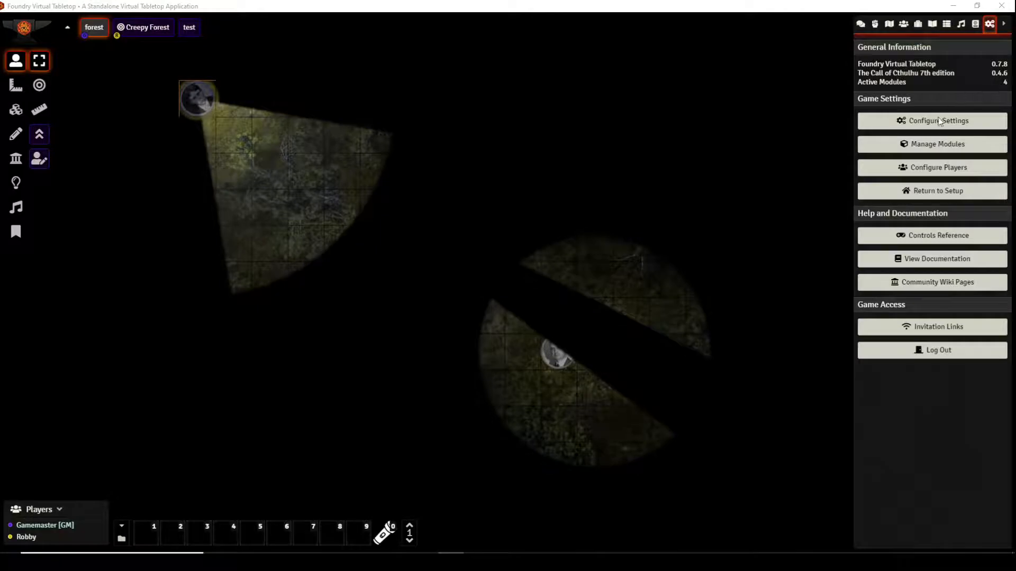
Step: Check the installed modules list, dismiss it, and switch the sidebar to the chat log
click(931, 144)
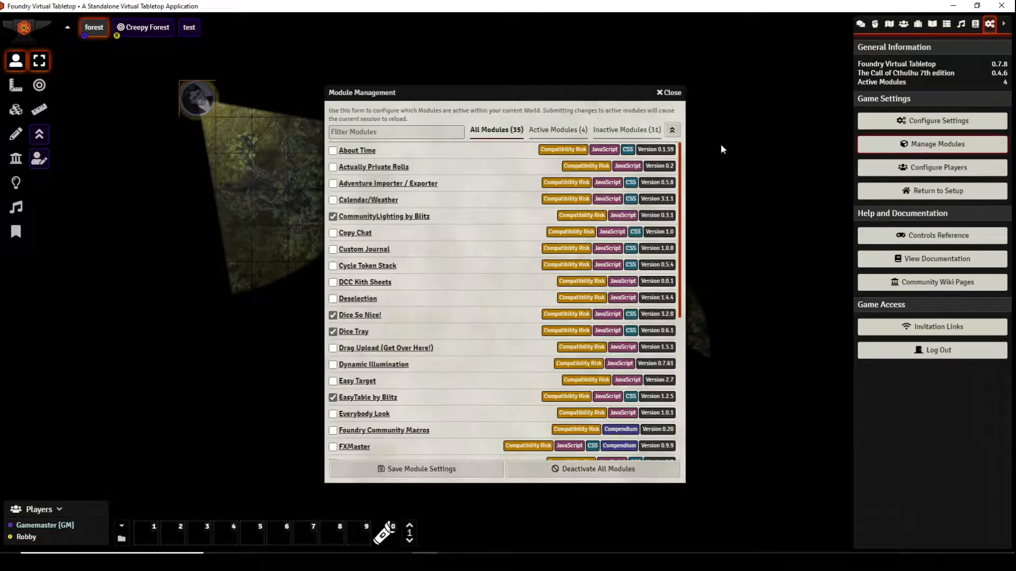
mouse_move(404, 290)
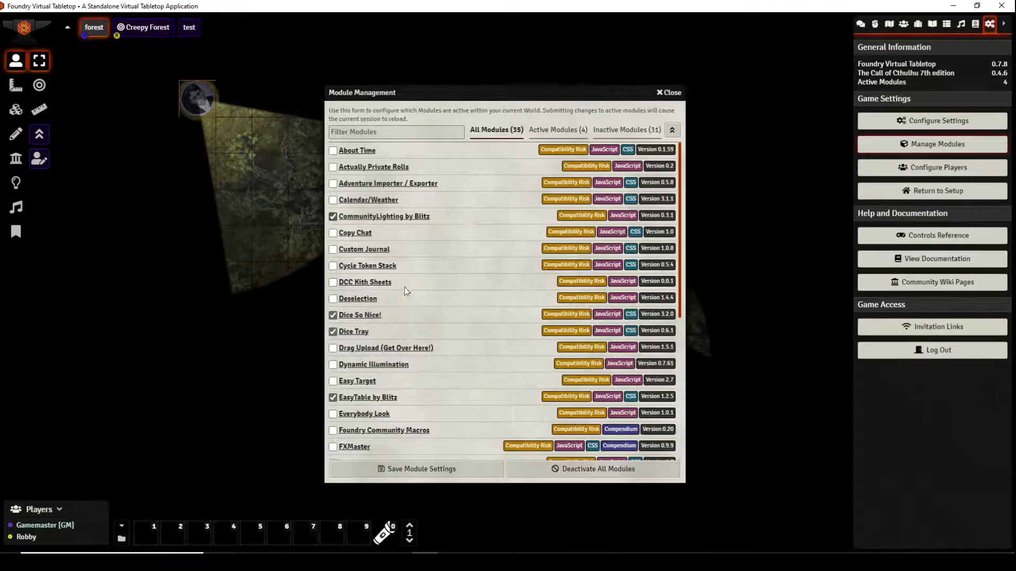
mouse_move(389, 338)
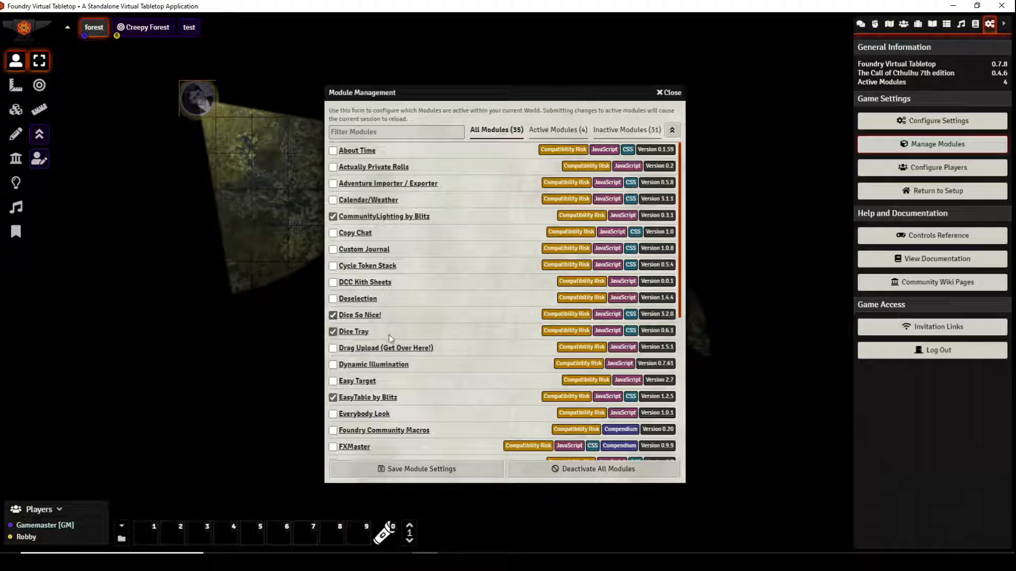
click(669, 92)
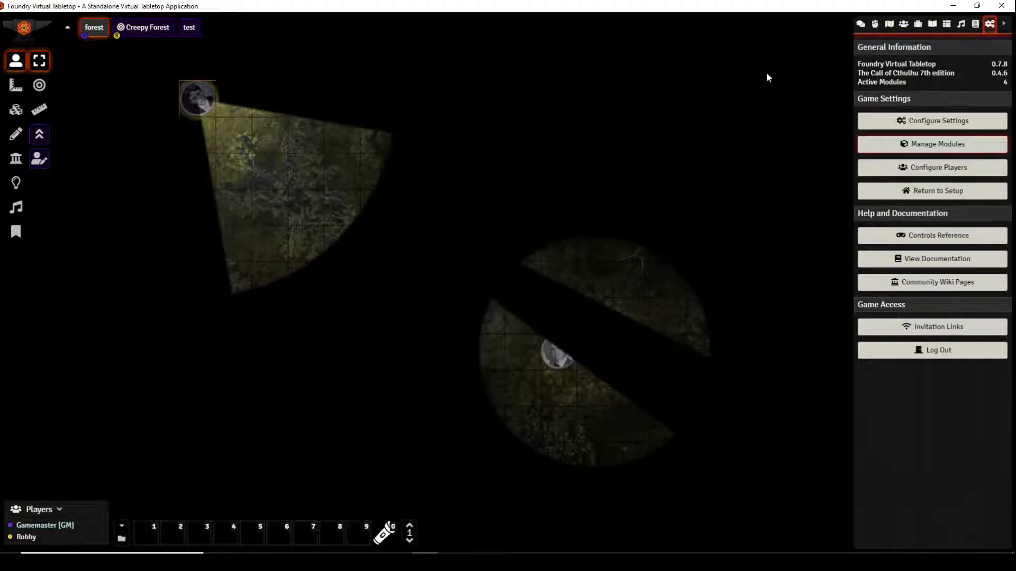
click(859, 24)
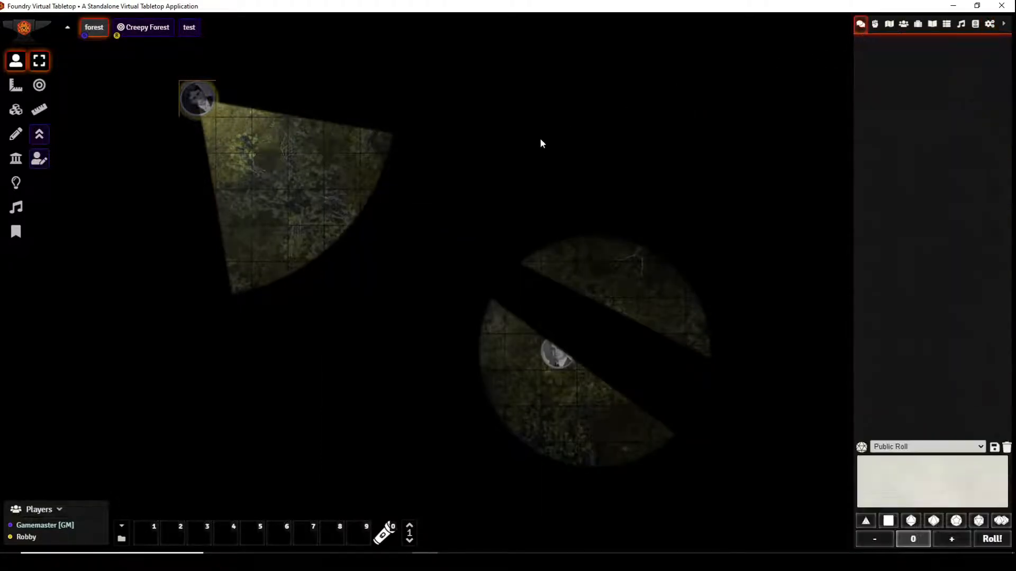
mouse_move(546, 143)
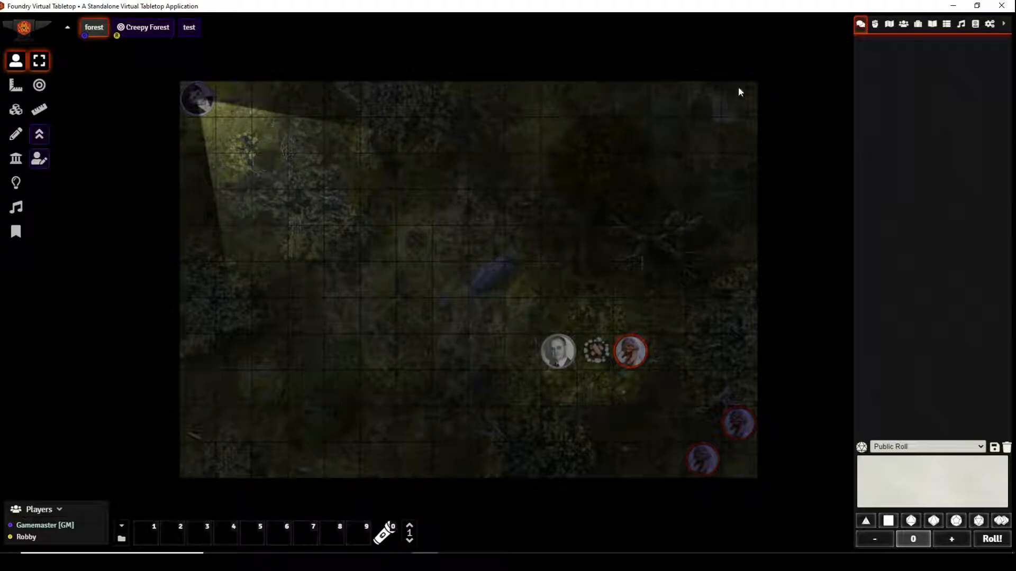
mouse_move(445, 431)
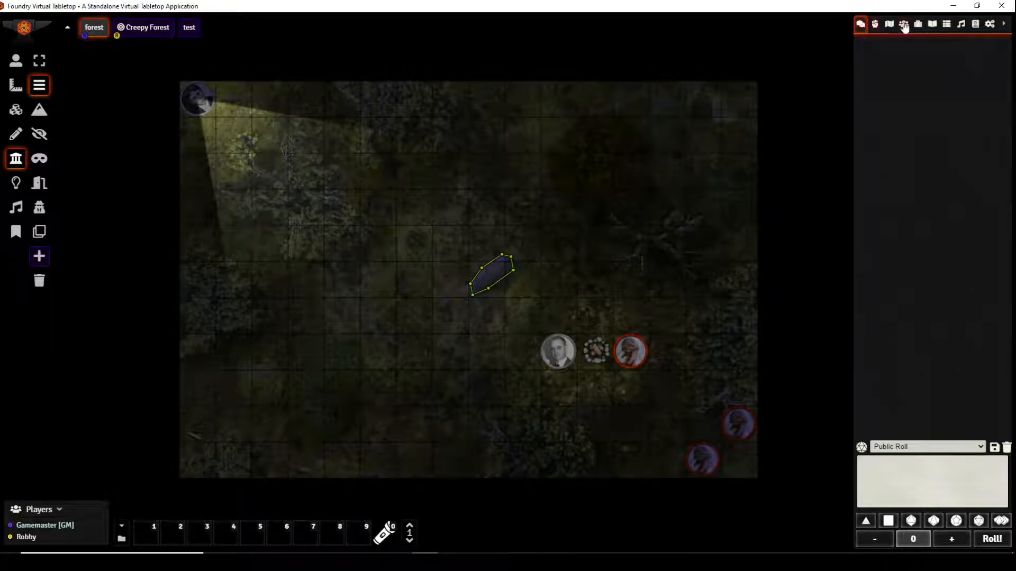
Step: View the Actors directory listing The Dead, David Amundson and Robert Ovittz, then return to token controls
click(902, 24)
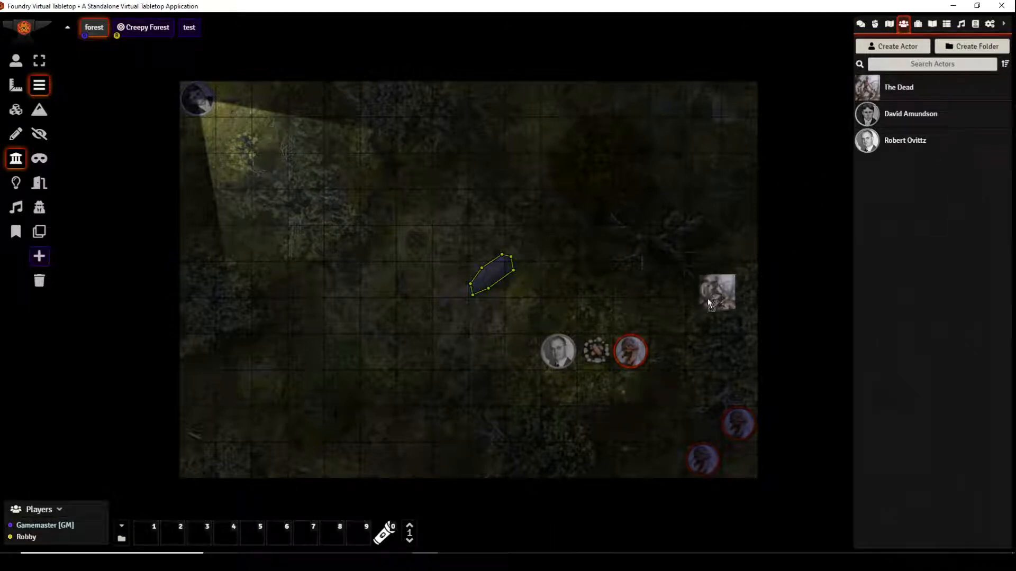
click(16, 59)
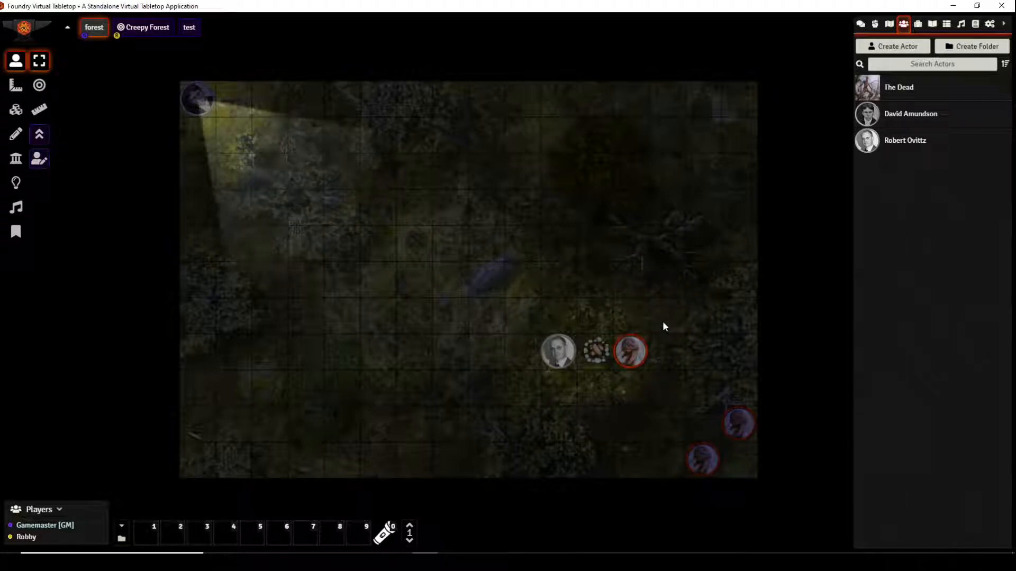
mouse_move(673, 312)
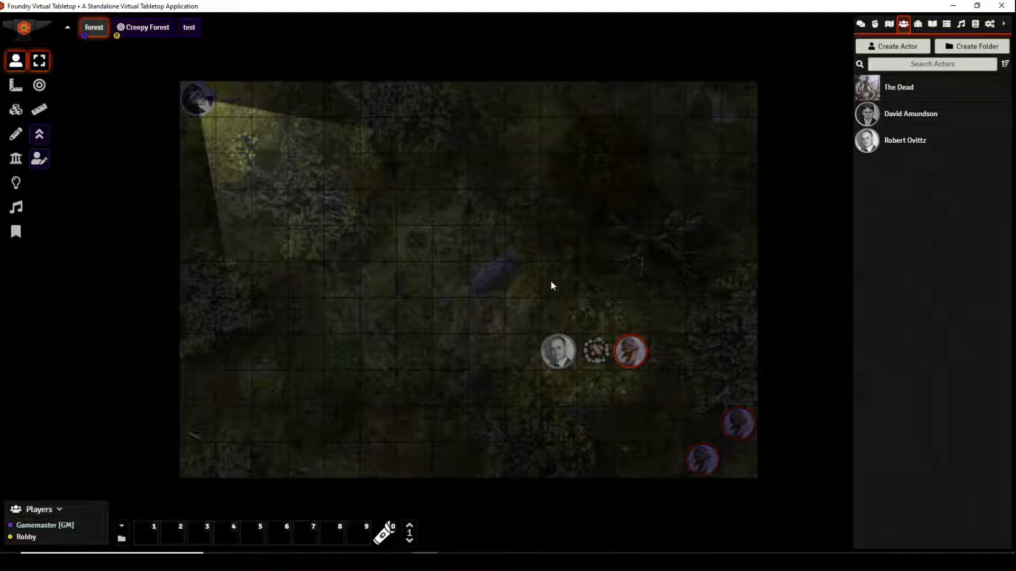
mouse_move(245, 89)
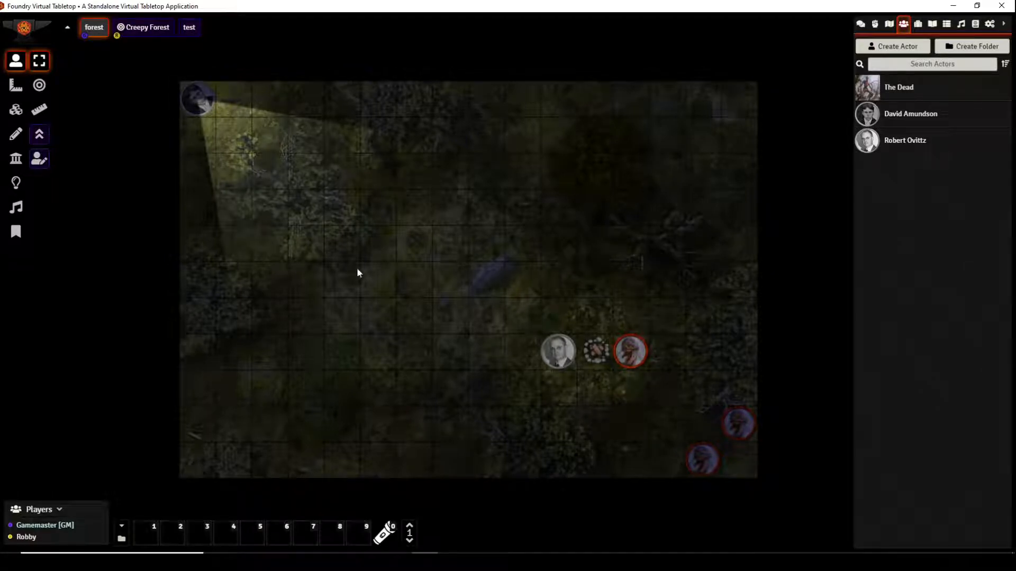
mouse_move(500, 303)
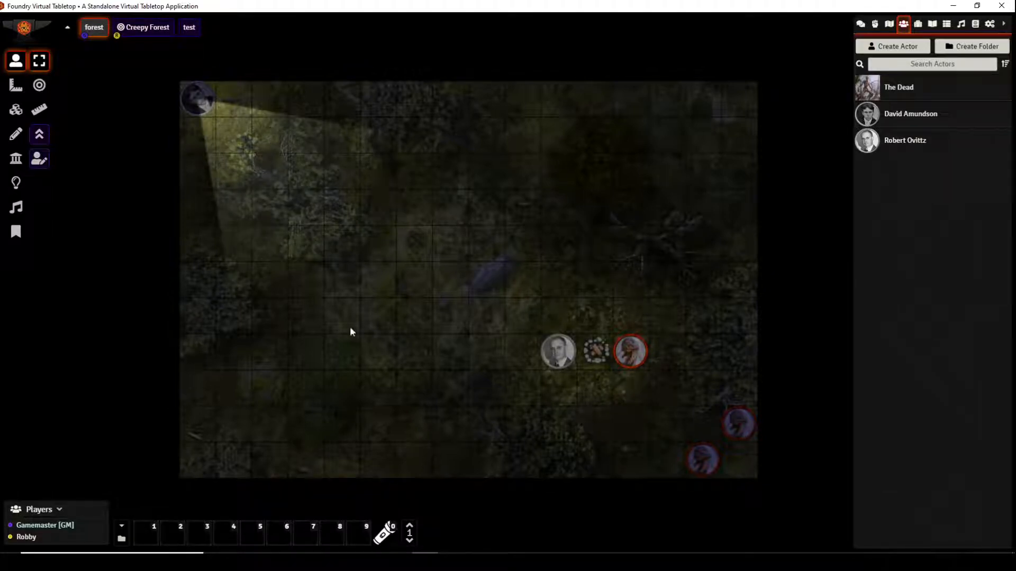
mouse_move(240, 105)
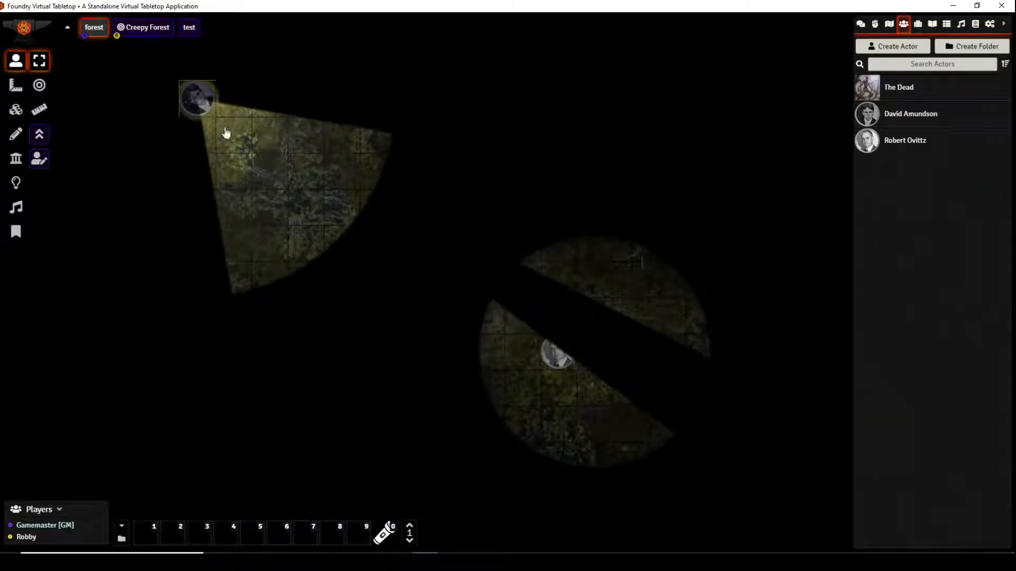
mouse_move(150, 221)
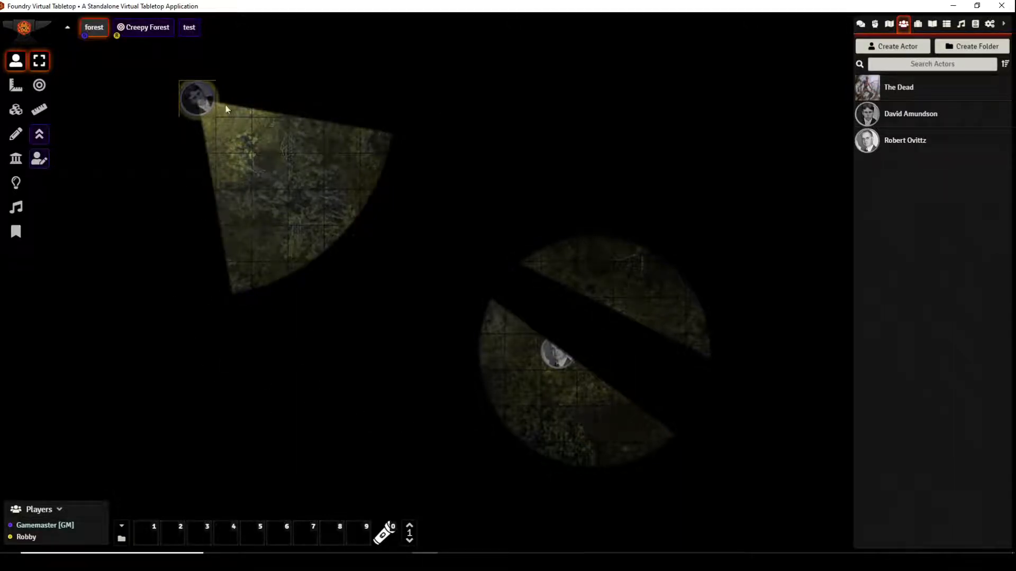
mouse_move(232, 268)
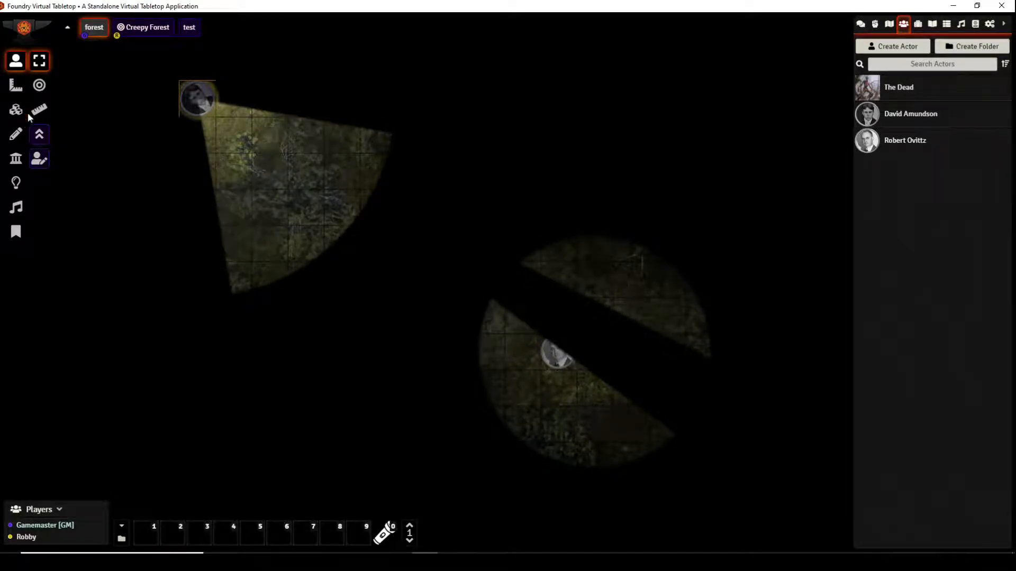
Step: Switch to the Measurement ruler tool for measuring distances on the forest map
click(38, 109)
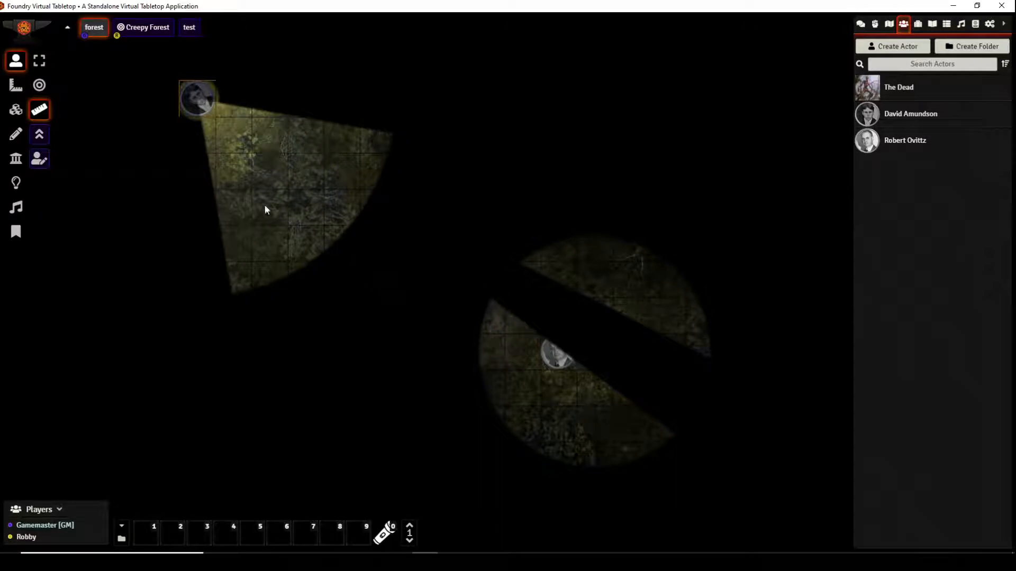
mouse_move(546, 357)
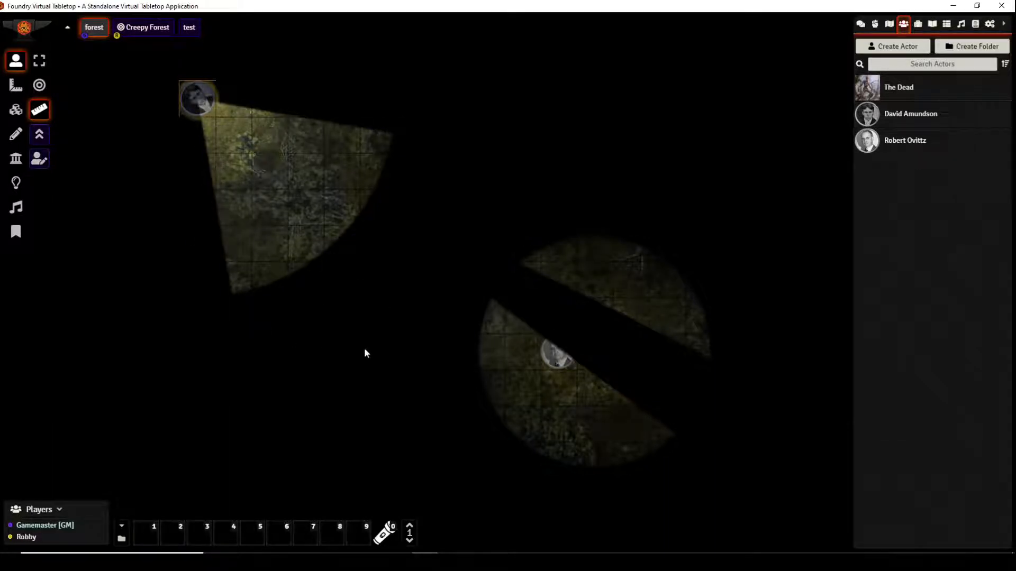
mouse_move(366, 329)
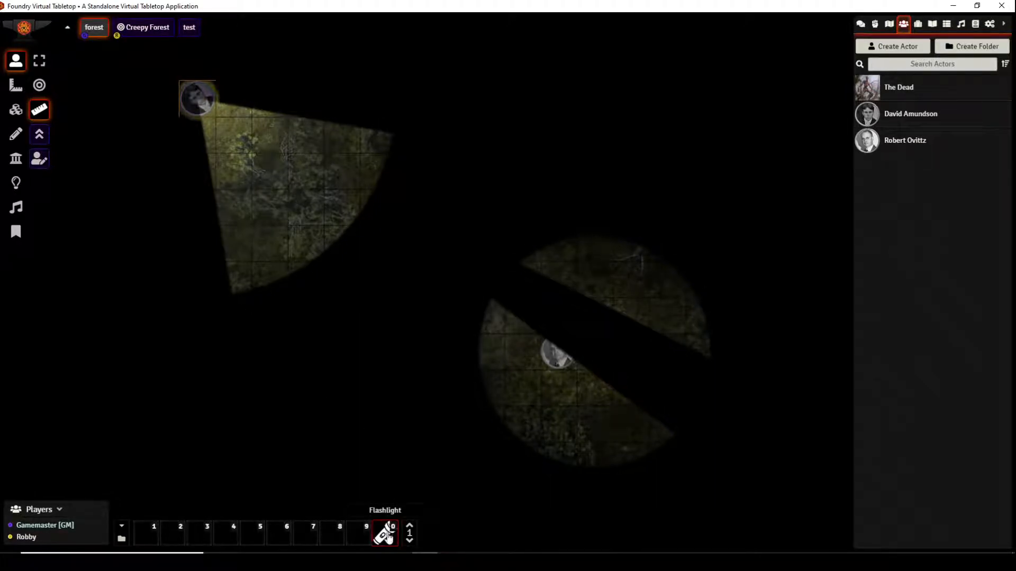
right_click(384, 532)
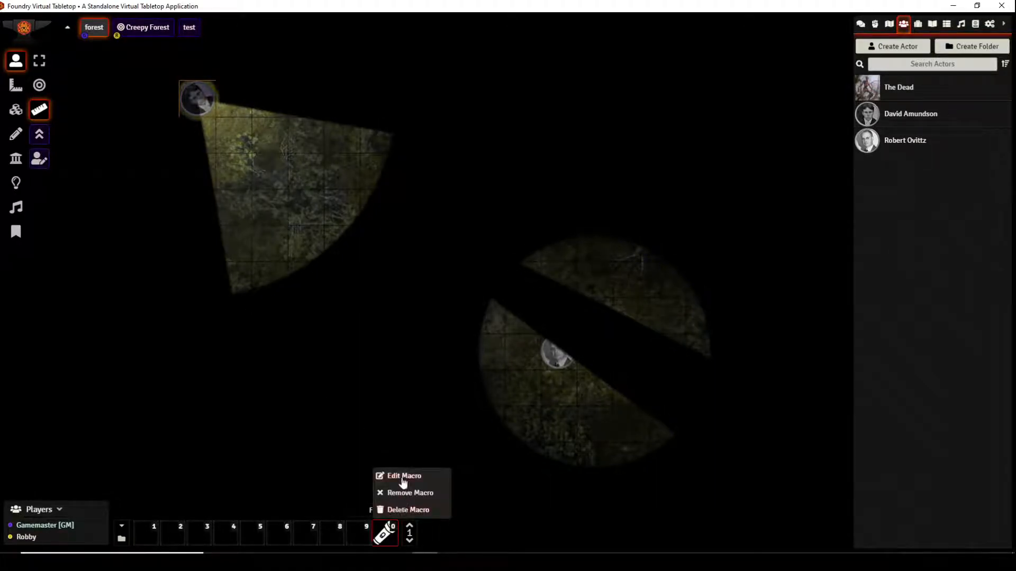
click(404, 476)
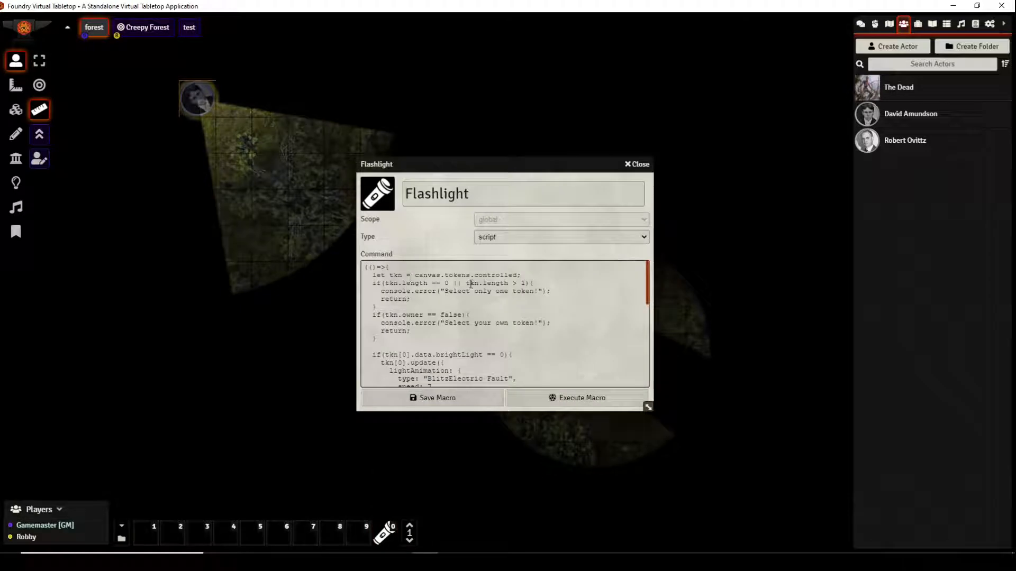
scroll(down, 3)
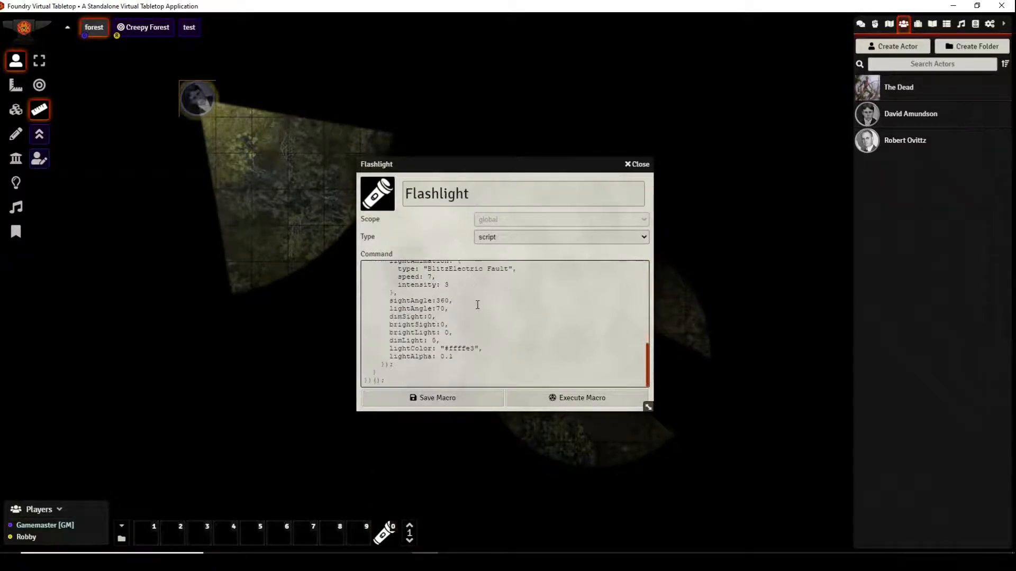
scroll(down, 3)
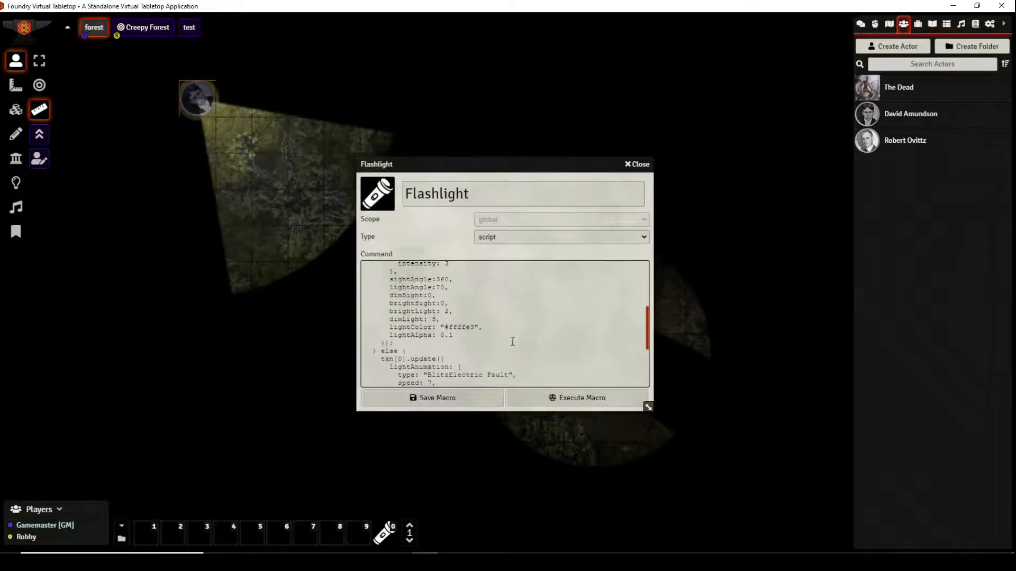
scroll(up, 3)
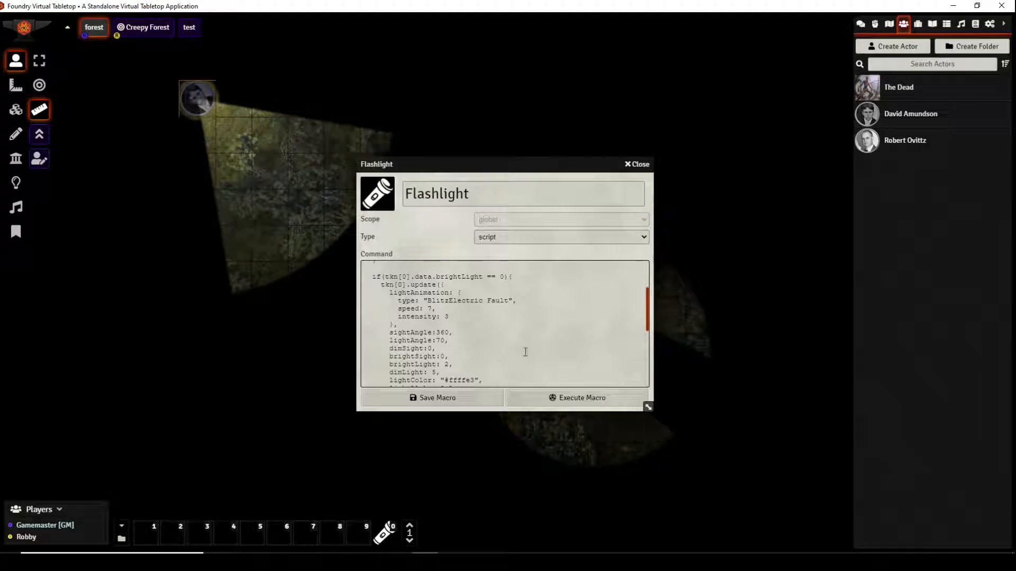
mouse_move(640, 164)
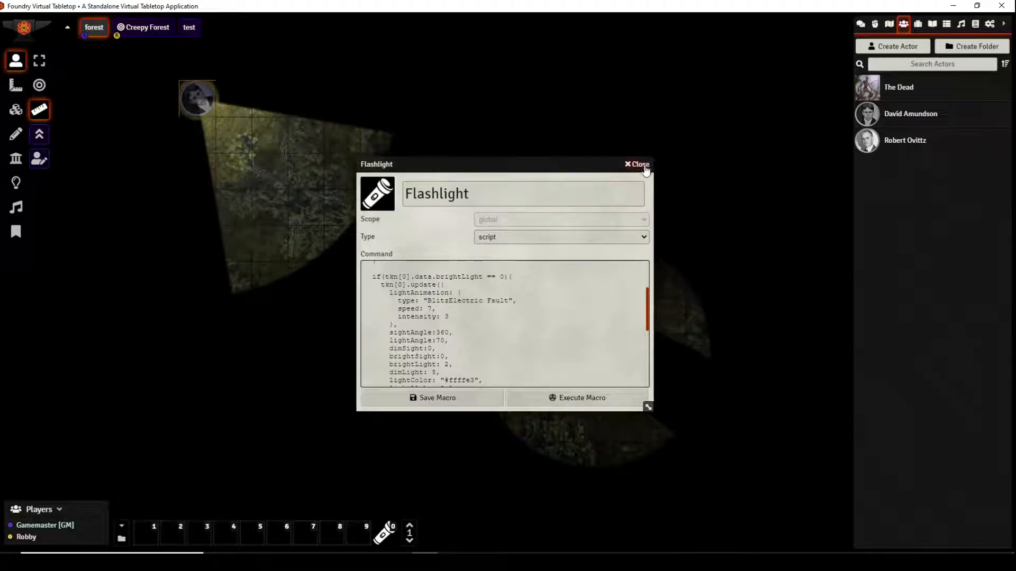
scroll(up, 3)
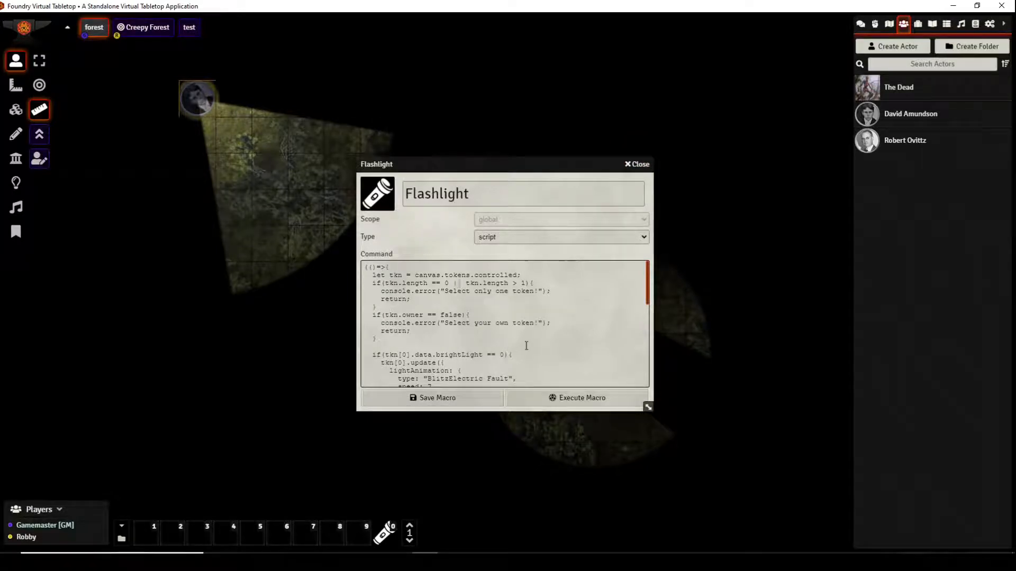
scroll(down, 3)
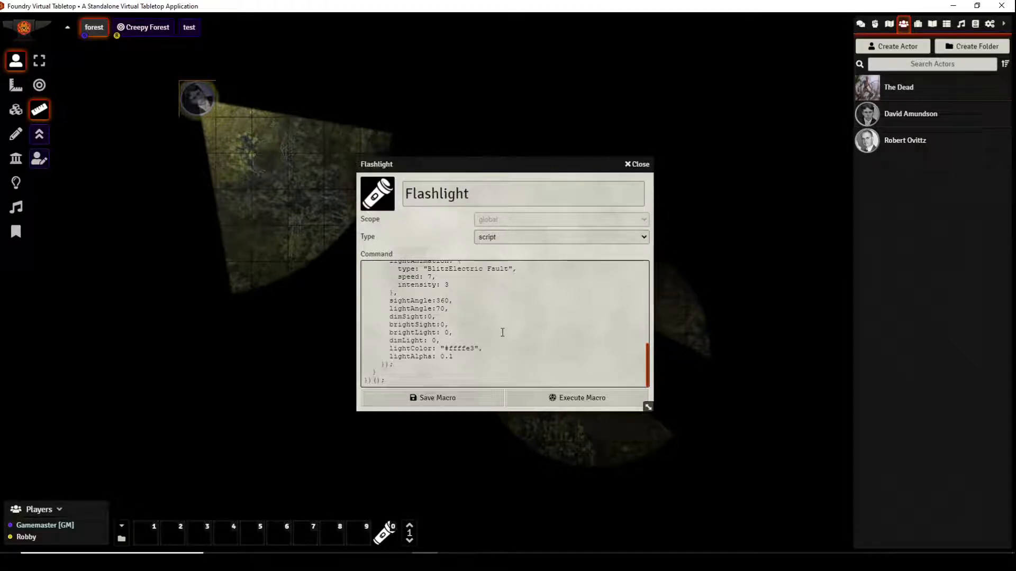
mouse_move(532, 346)
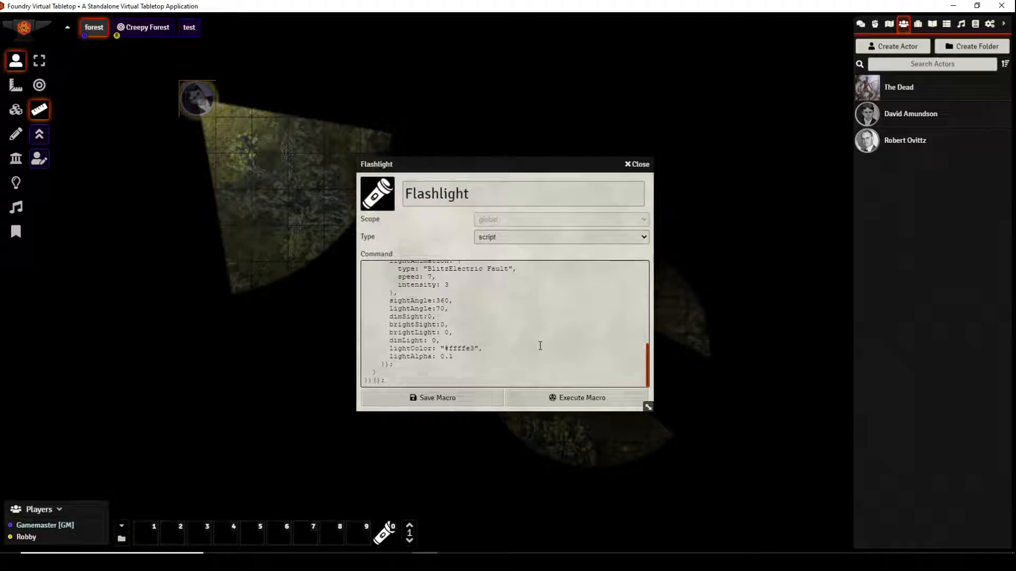
mouse_move(514, 330)
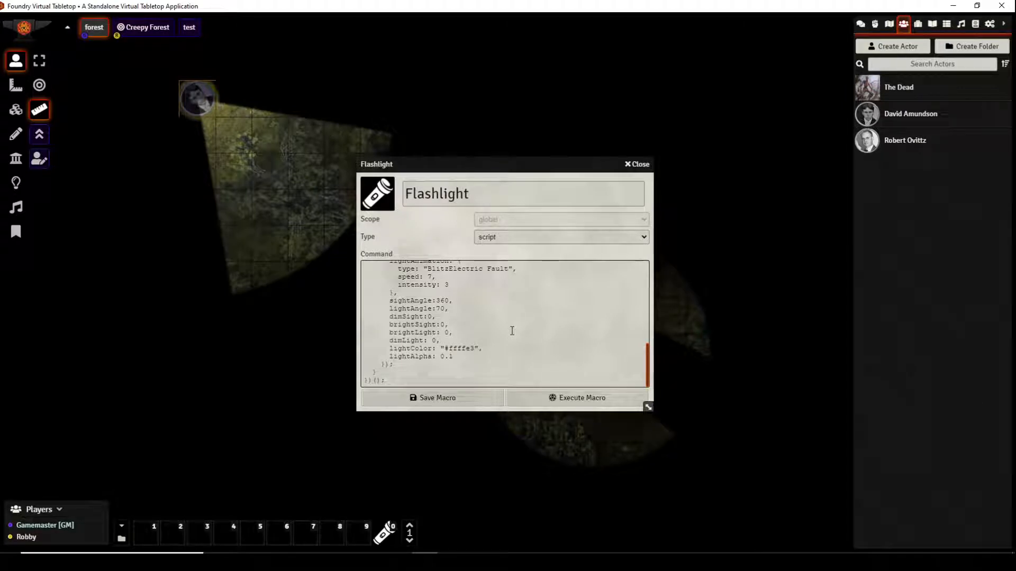
scroll(up, 3)
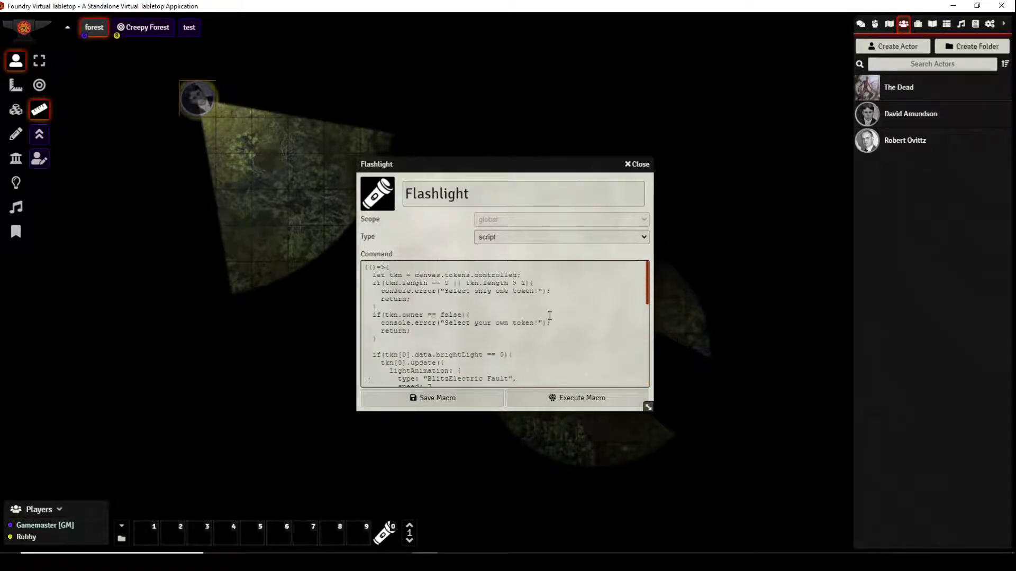
scroll(down, 3)
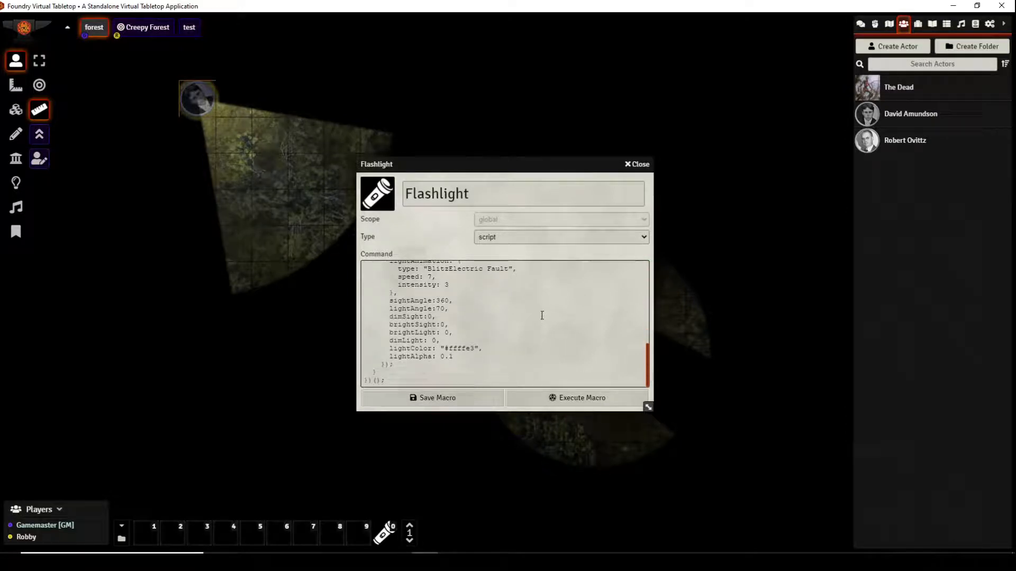
scroll(up, 3)
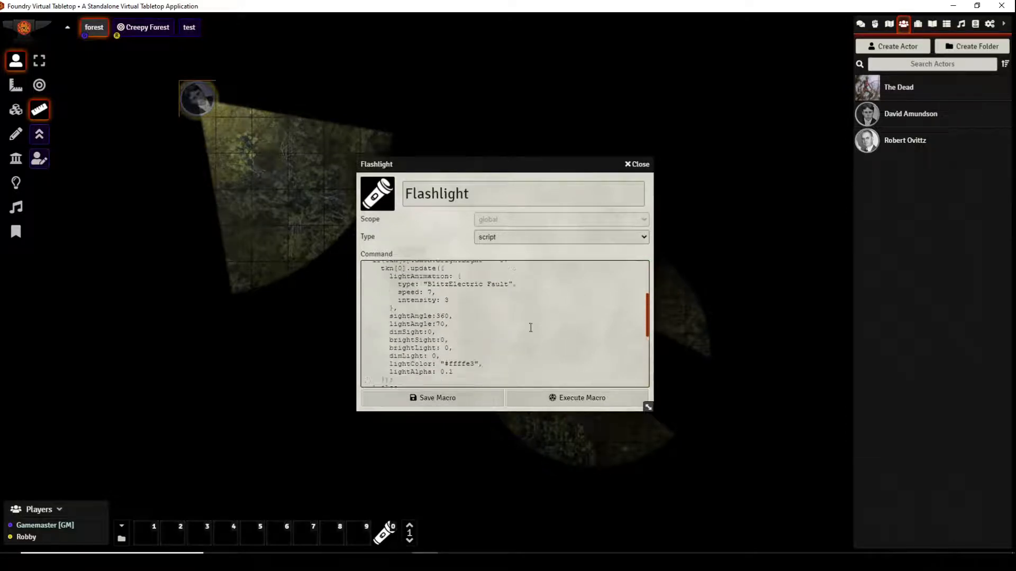
scroll(down, 3)
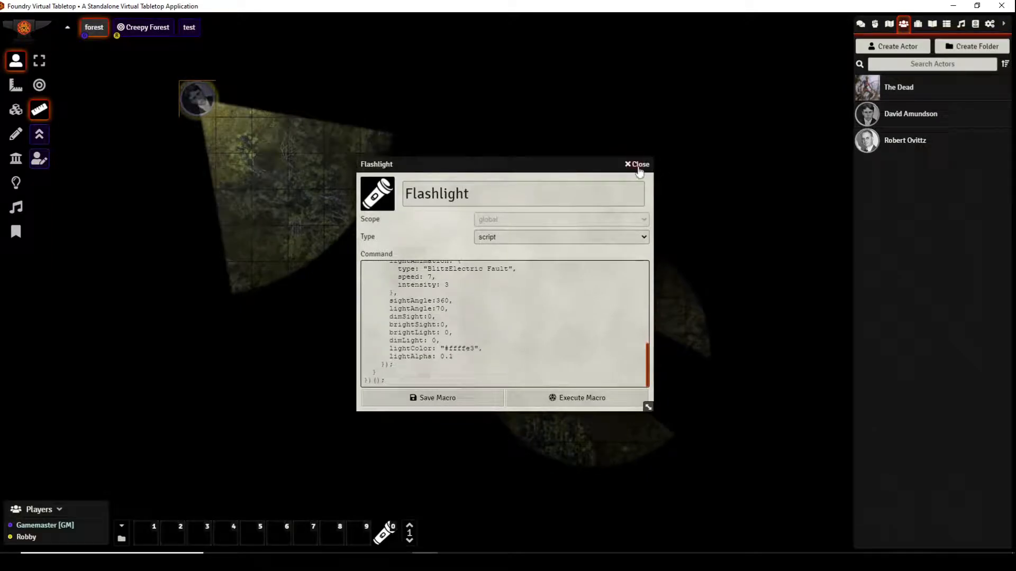
Step: Close the Flashlight macro editor without saving, returning to the darkened forest scene
click(637, 164)
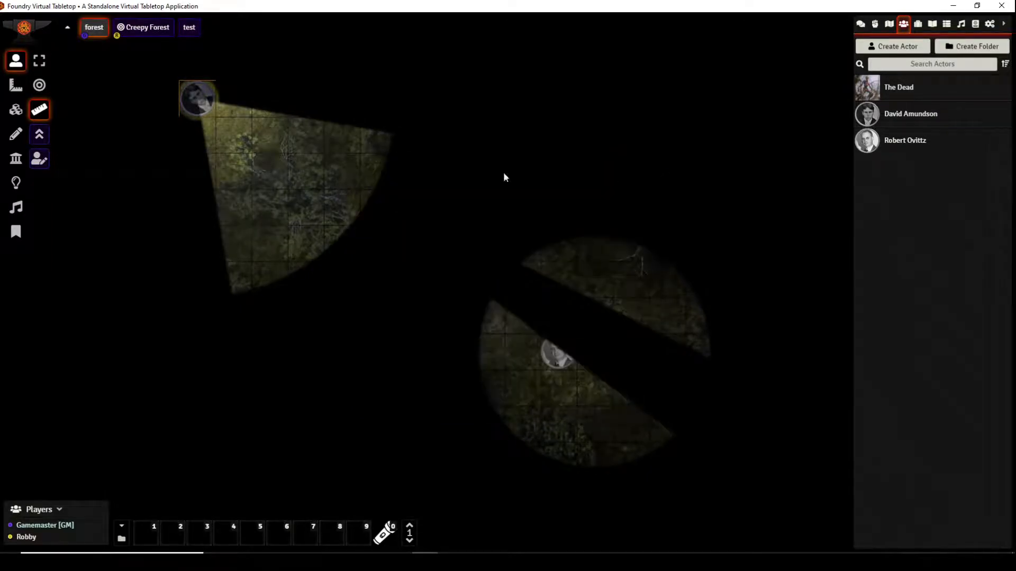
mouse_move(348, 267)
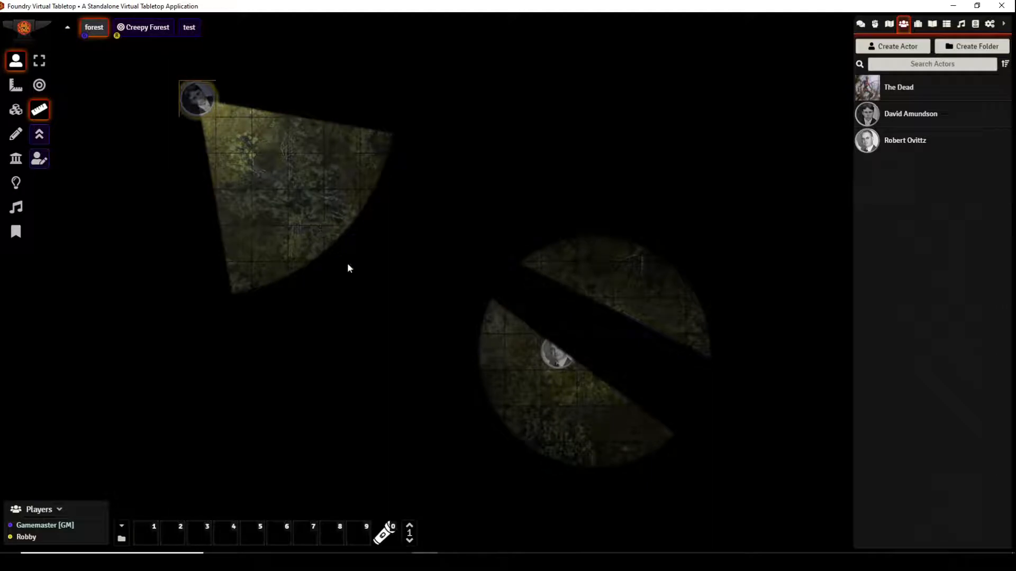
mouse_move(455, 234)
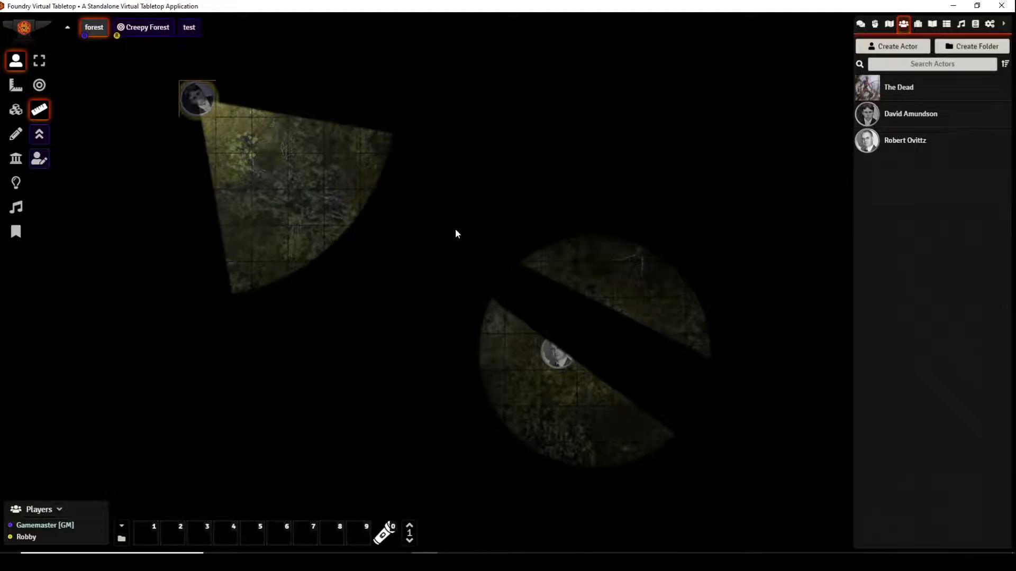
mouse_move(189, 104)
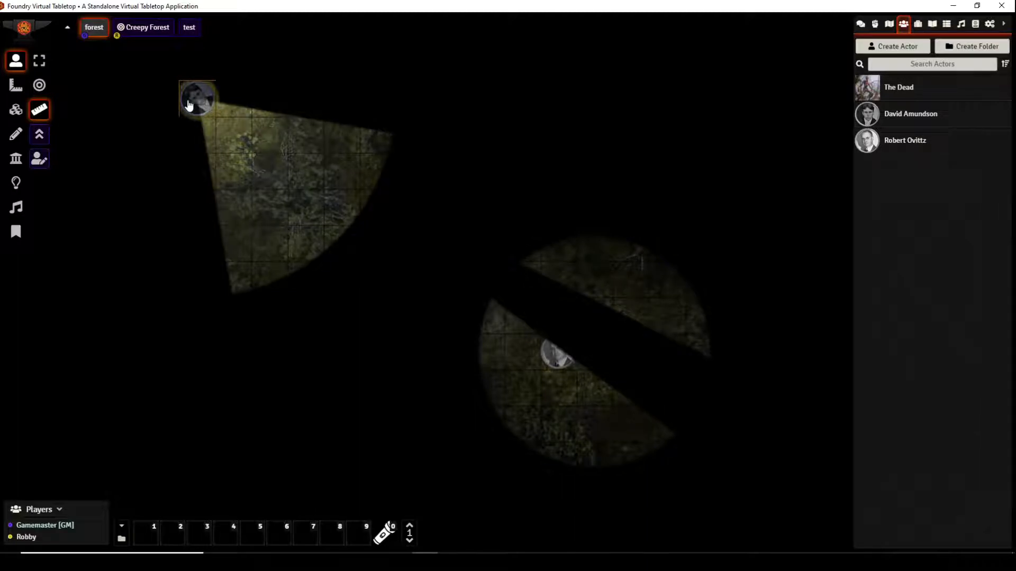
mouse_move(382, 299)
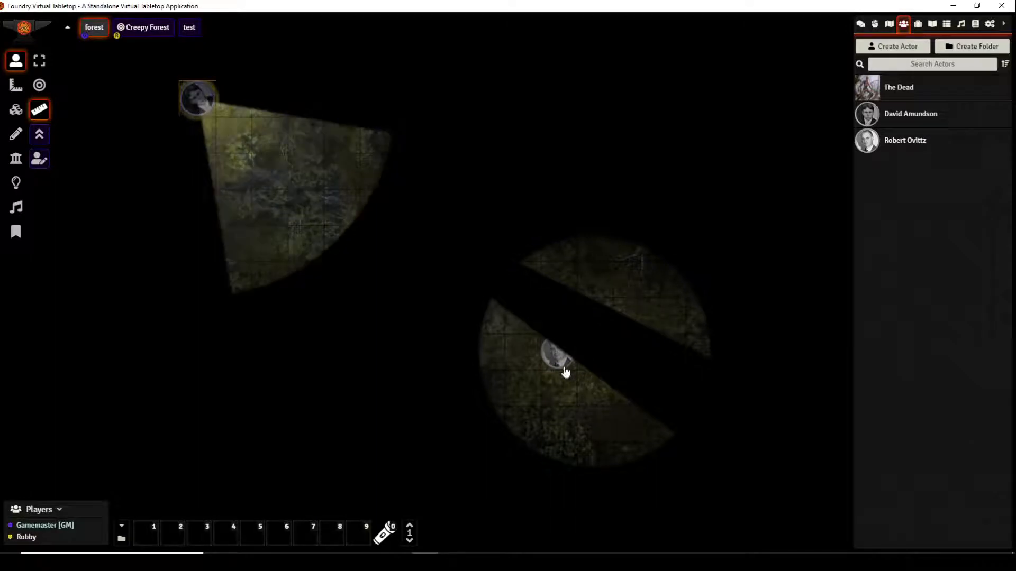
Step: Bring up Robert Ovittz's sheet and make a public 1d100 roll in chat, resulting in 60
double_click(559, 357)
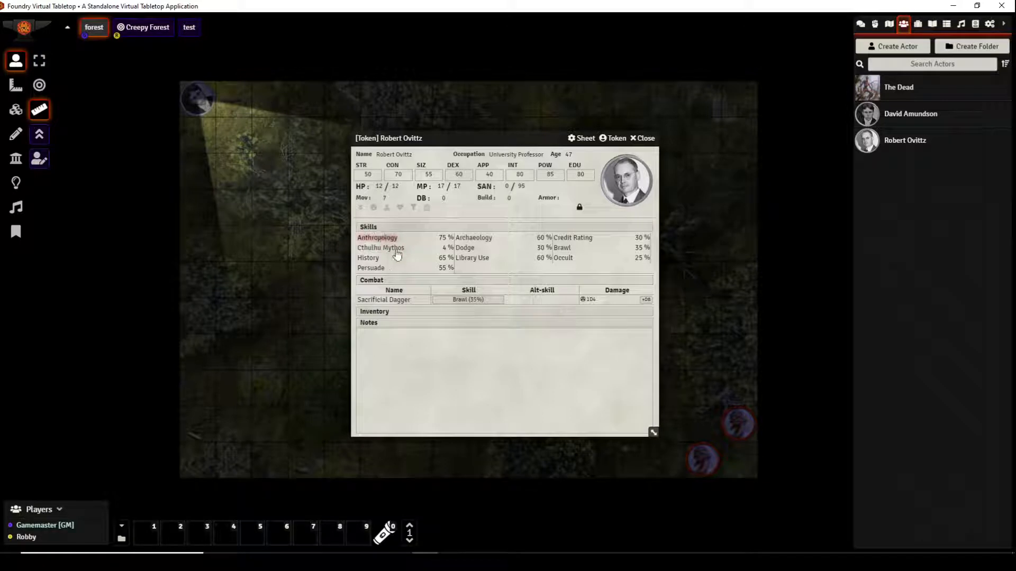
mouse_move(501, 270)
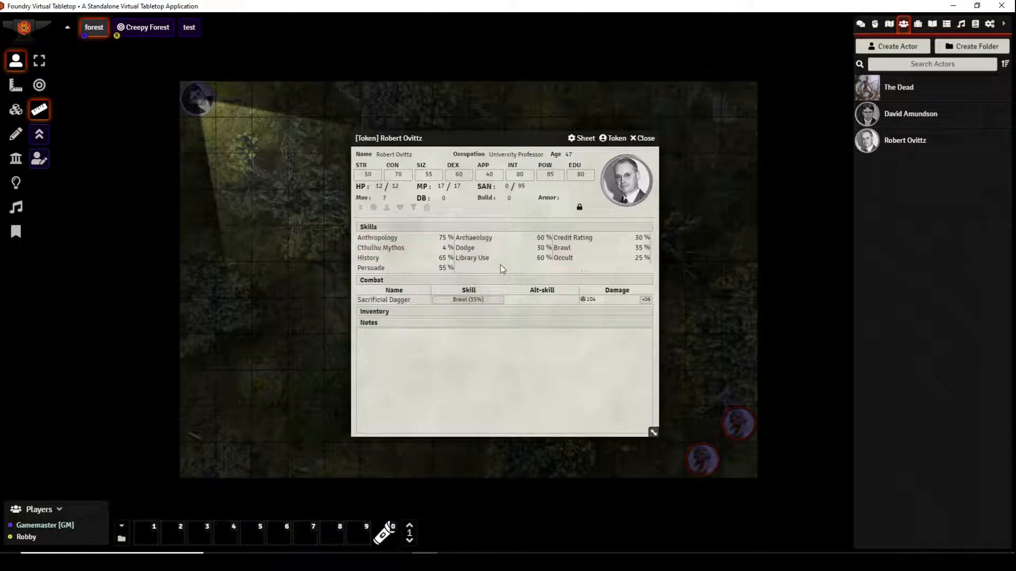
mouse_move(577, 263)
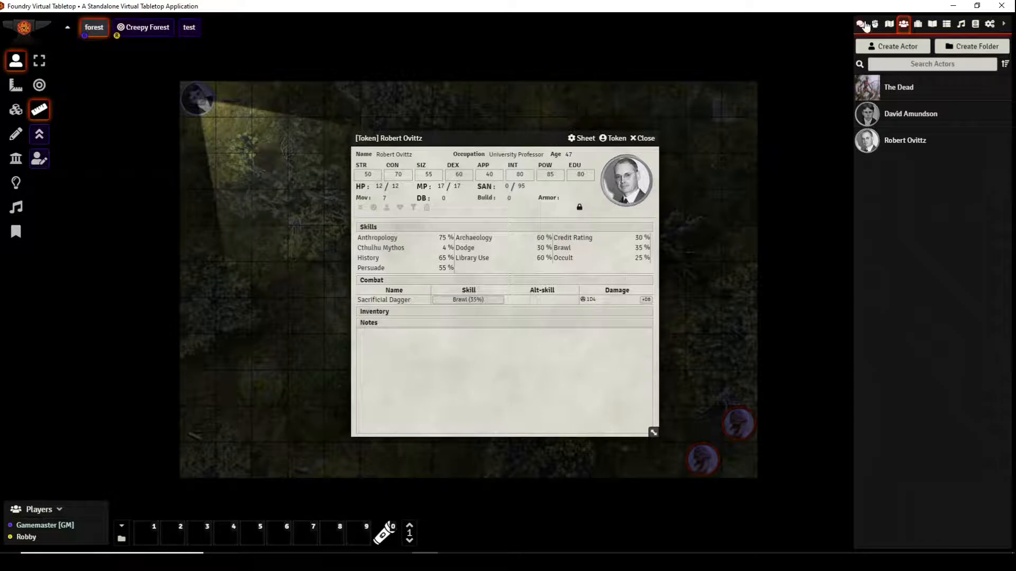
click(861, 25)
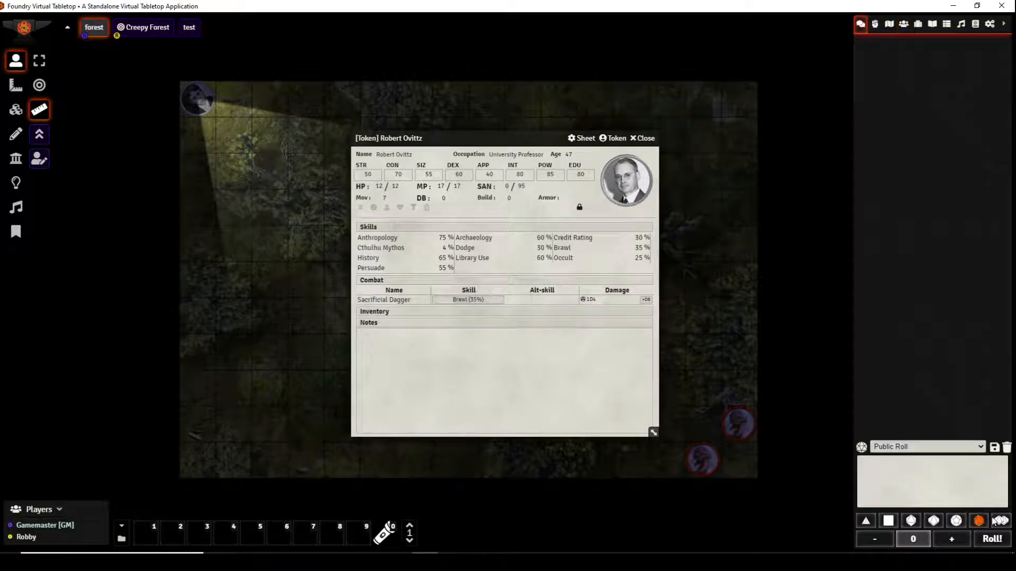
mouse_move(977, 521)
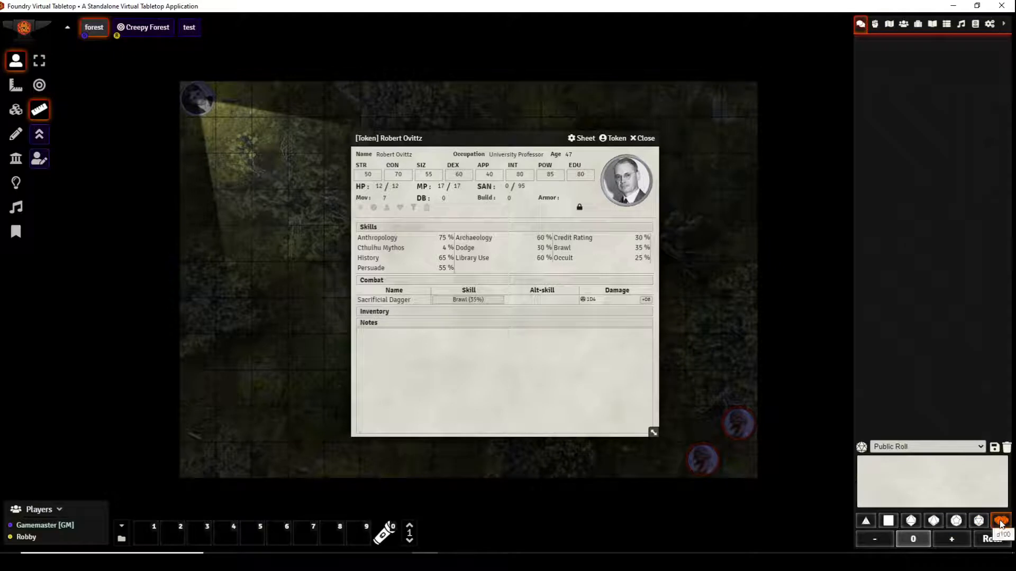
click(998, 520)
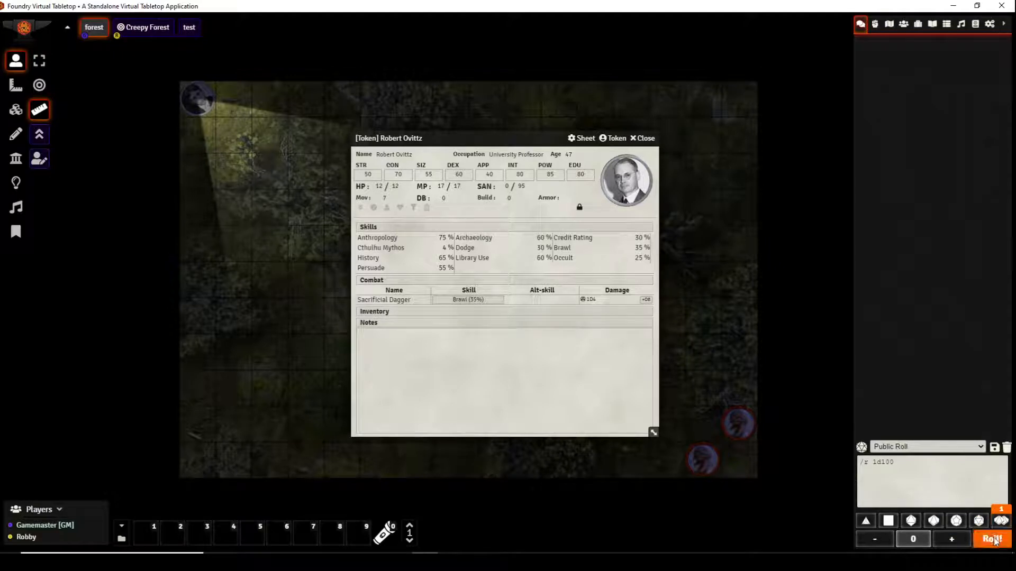
click(990, 539)
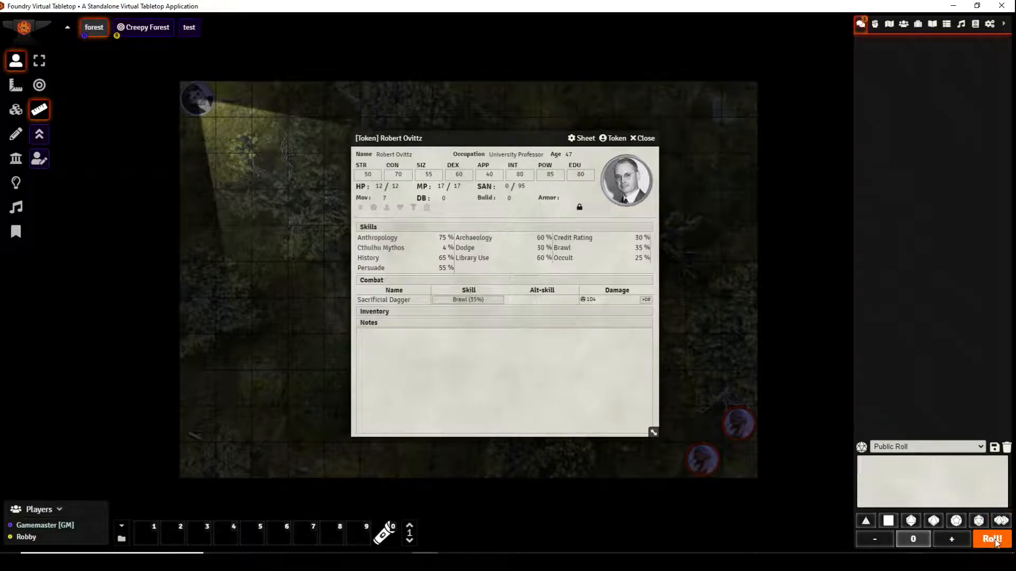
click(990, 538)
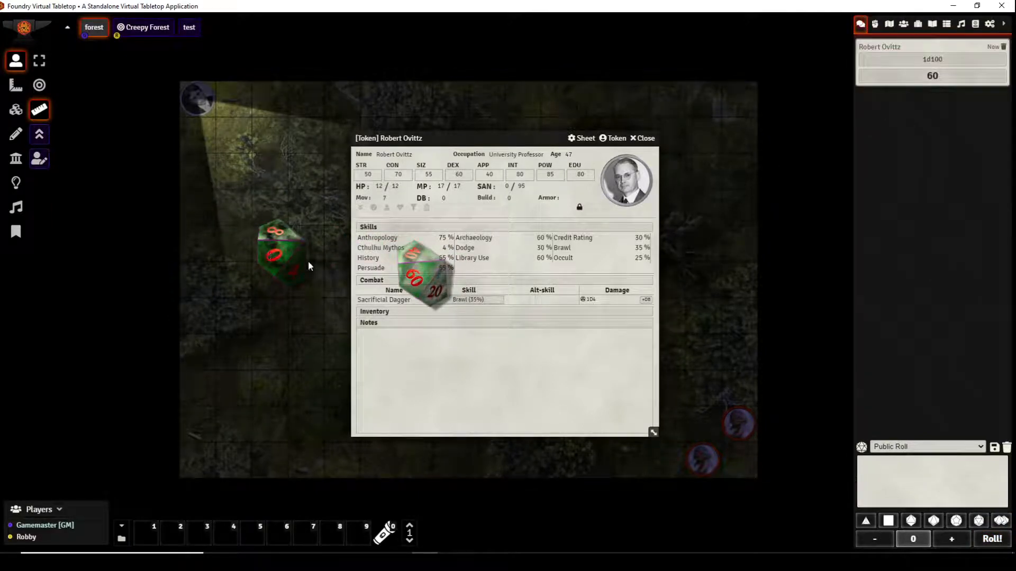
mouse_move(447, 367)
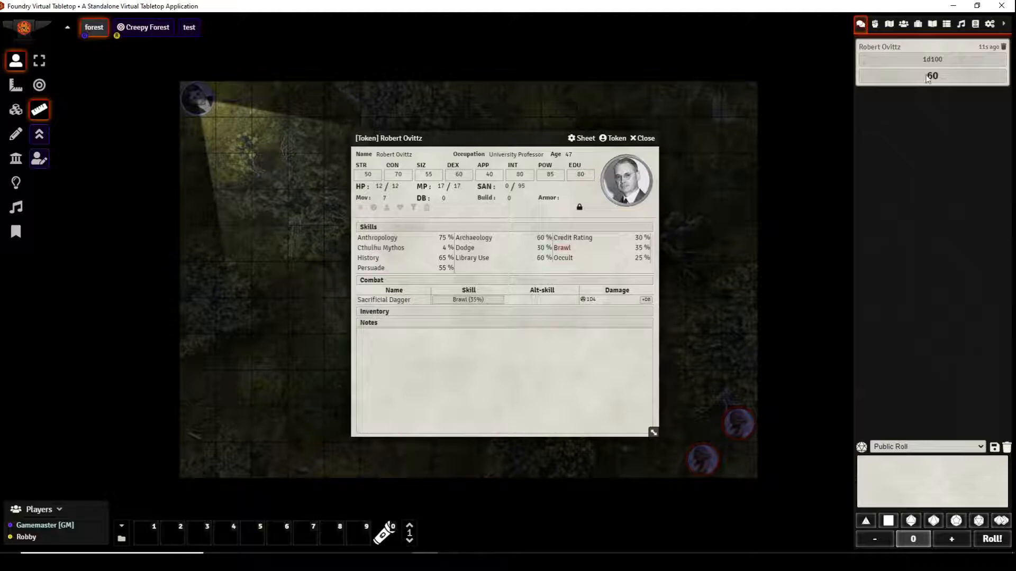
mouse_move(946, 120)
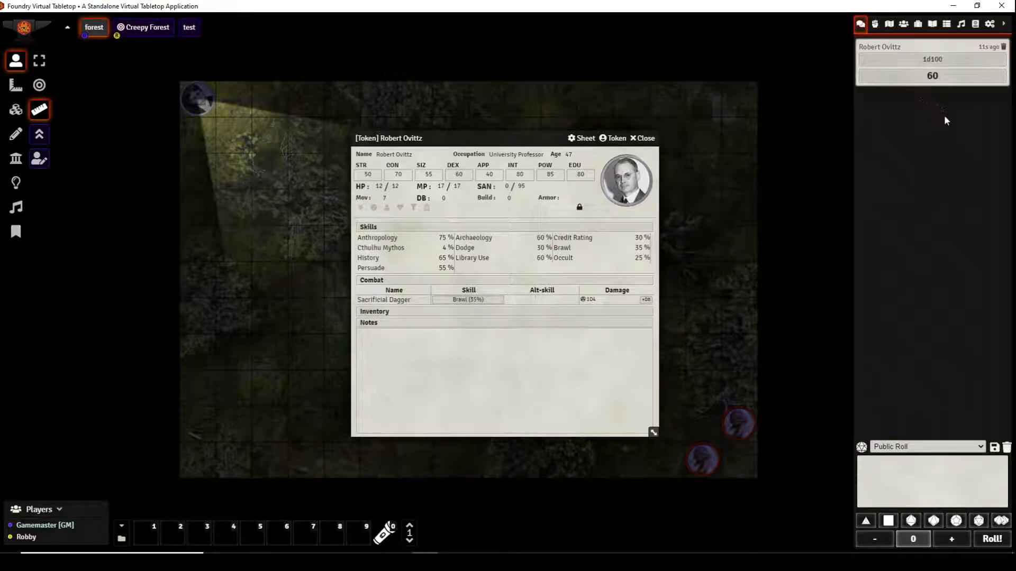
mouse_move(643, 137)
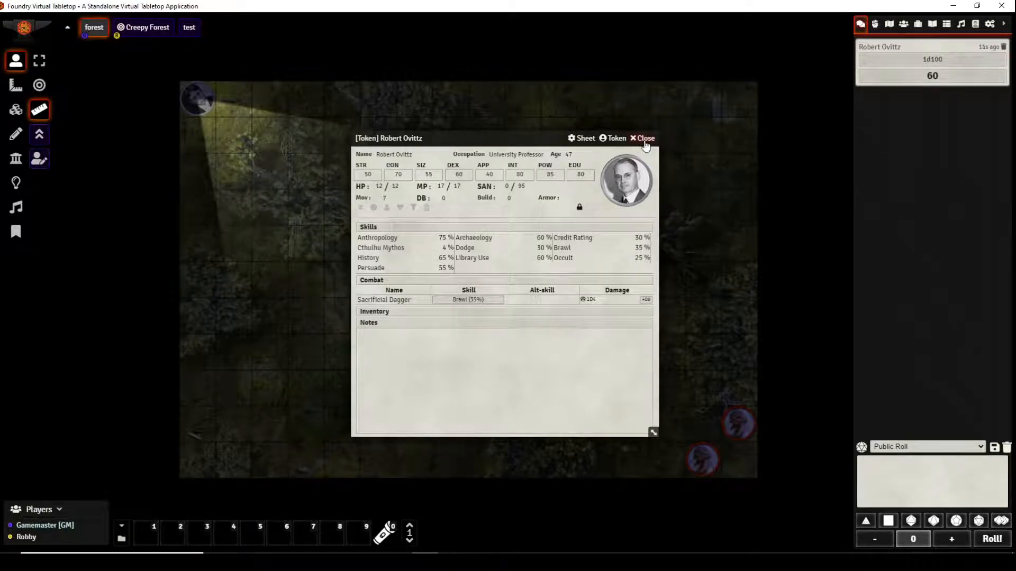
Step: Close Robert Ovittz's sheet and drag the top-left corner token toward the group at the map centre
click(641, 138)
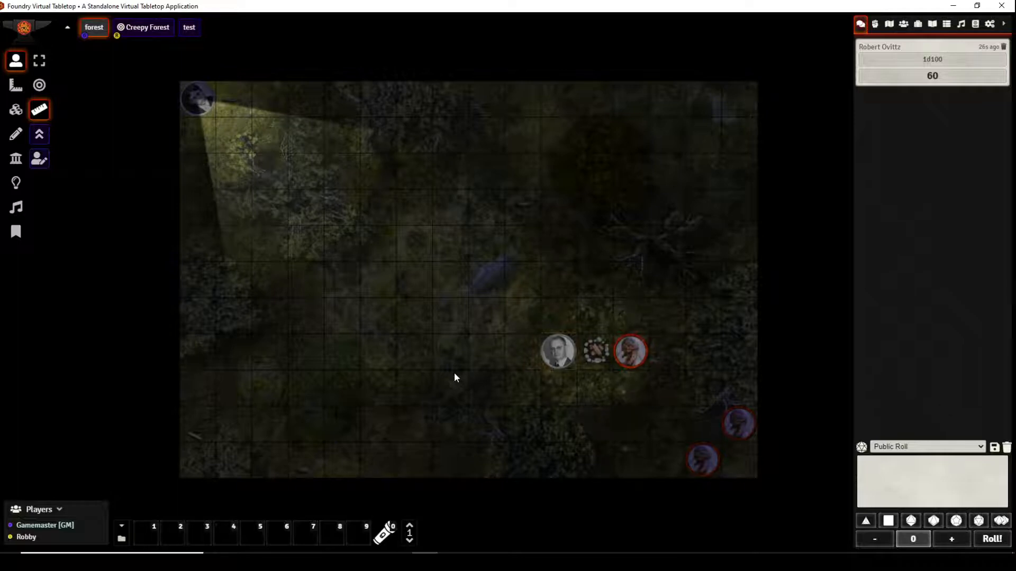
mouse_move(209, 110)
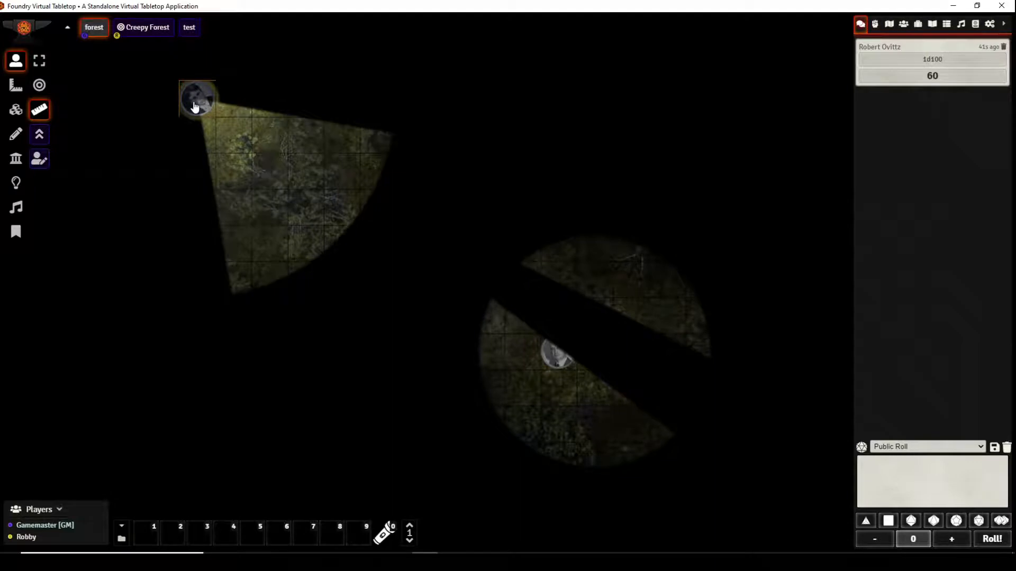
drag(198, 100, 233, 134)
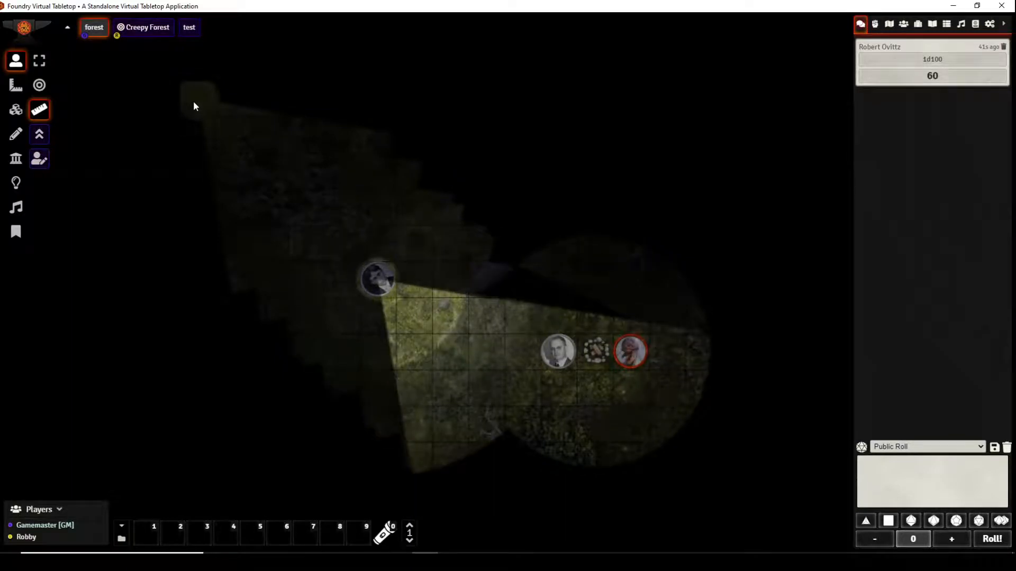
mouse_move(561, 382)
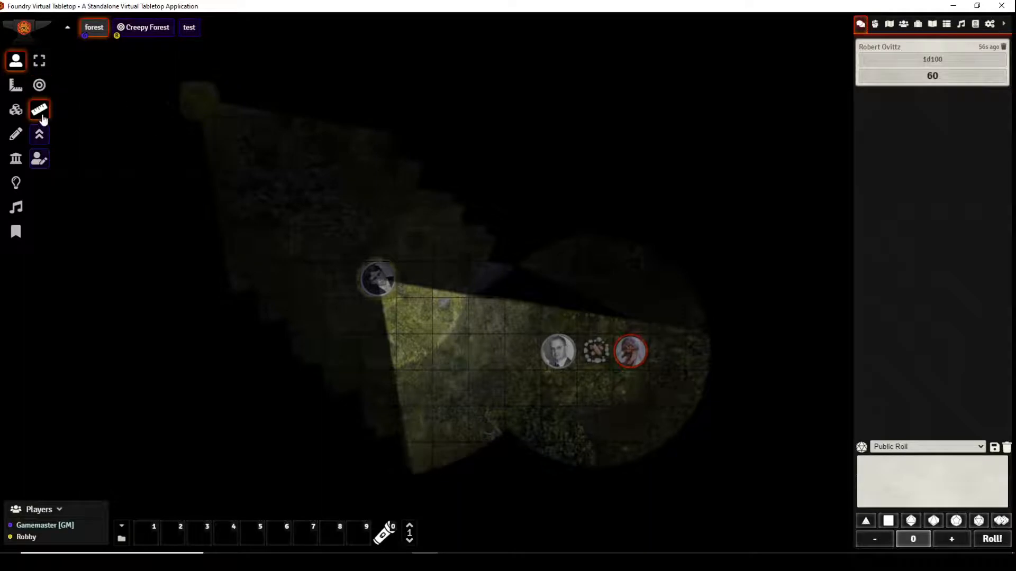
Step: Roll David Amundson's Sanity check against The Dead and apply the 1 point of SAN loss
click(16, 60)
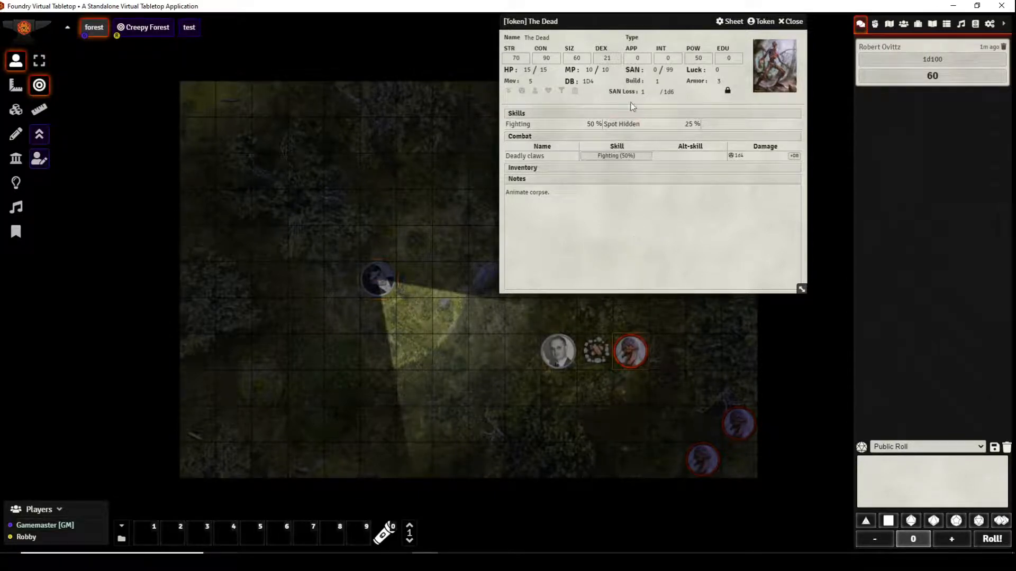
mouse_move(628, 91)
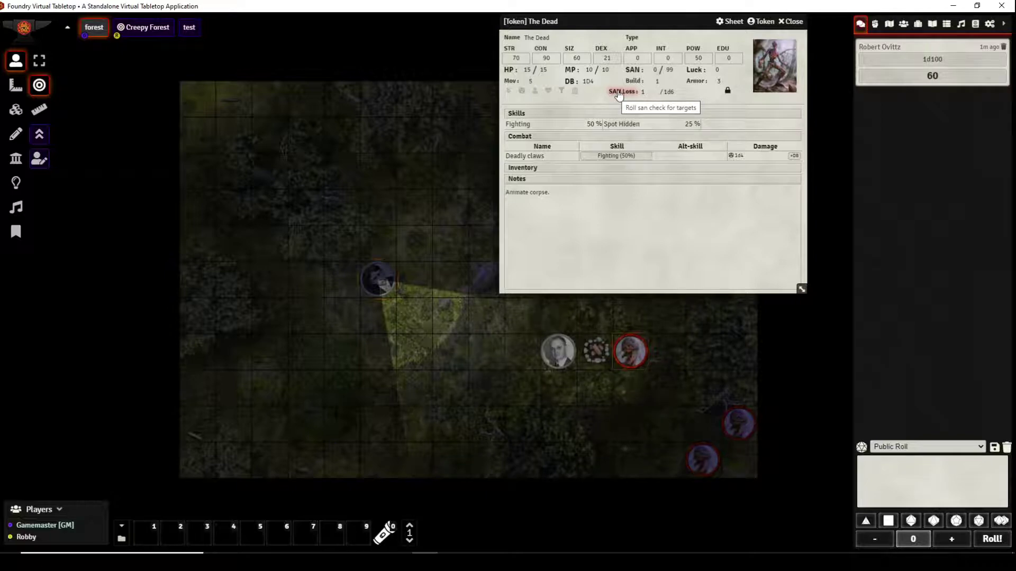
click(621, 91)
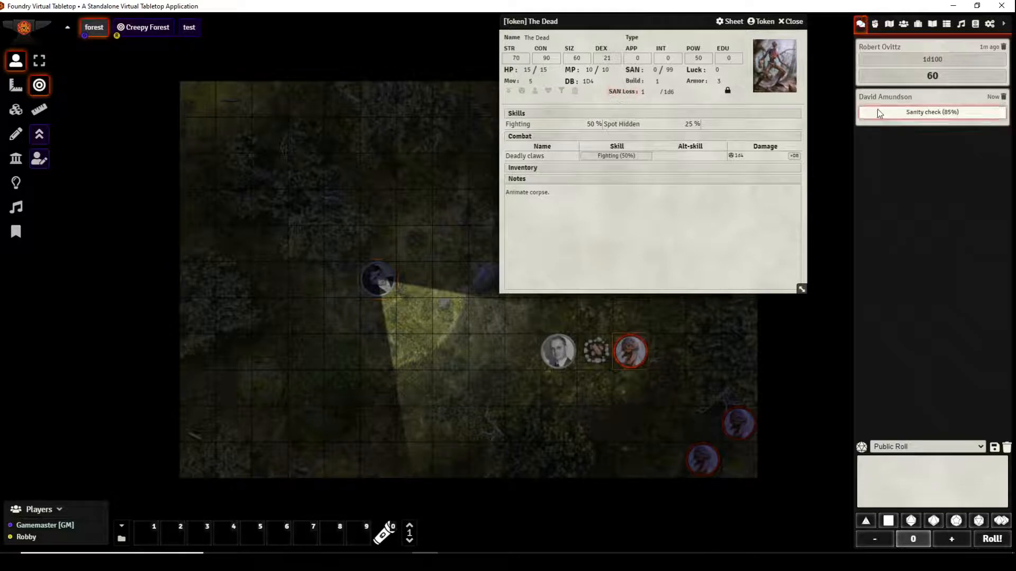
mouse_move(620, 91)
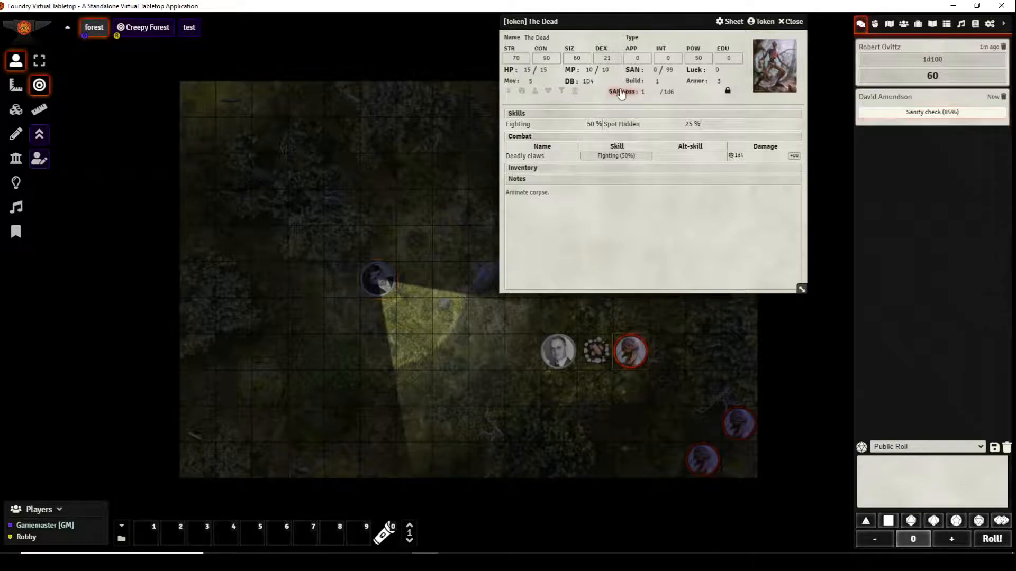
mouse_move(819, 131)
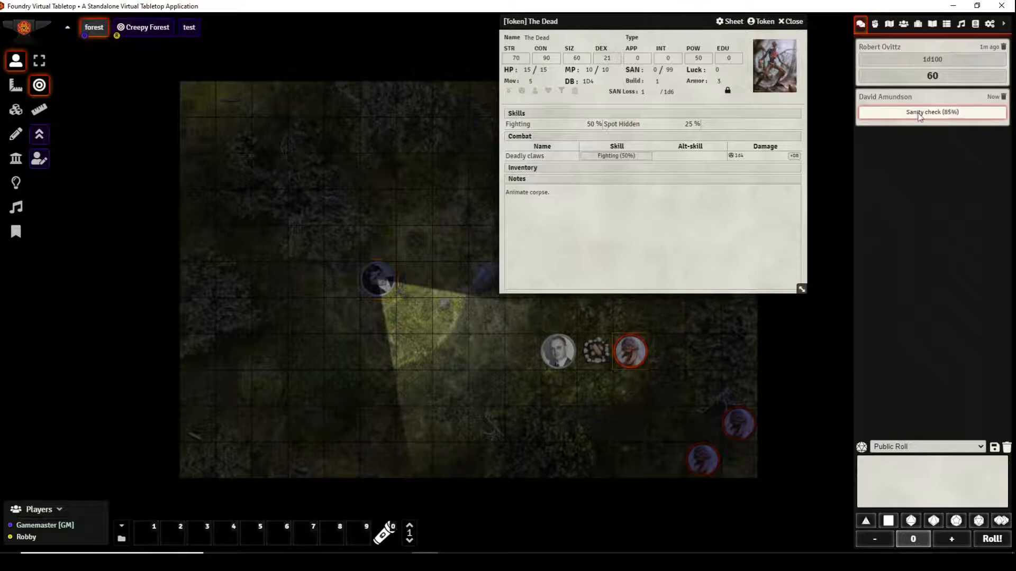
mouse_move(908, 118)
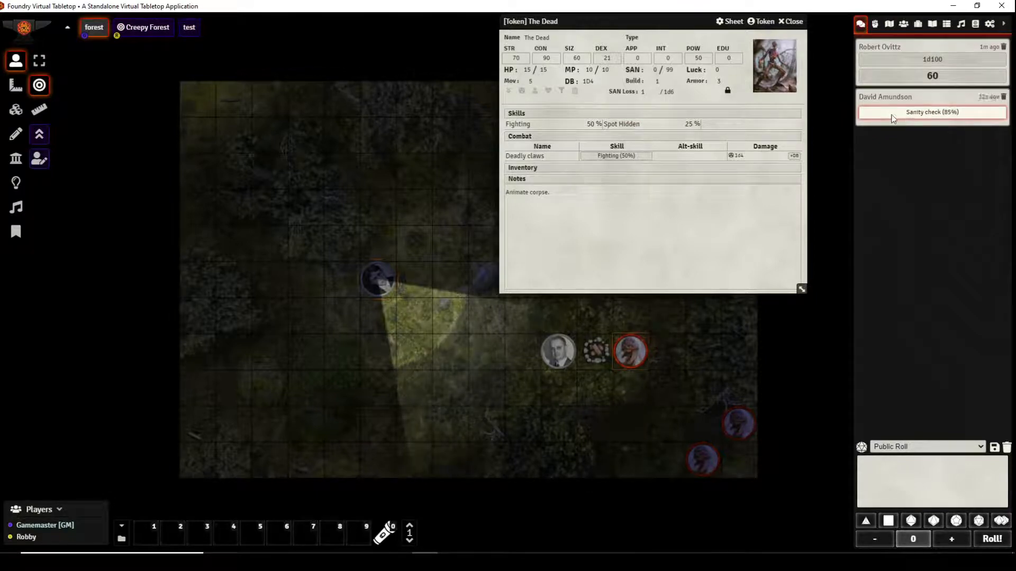
click(931, 111)
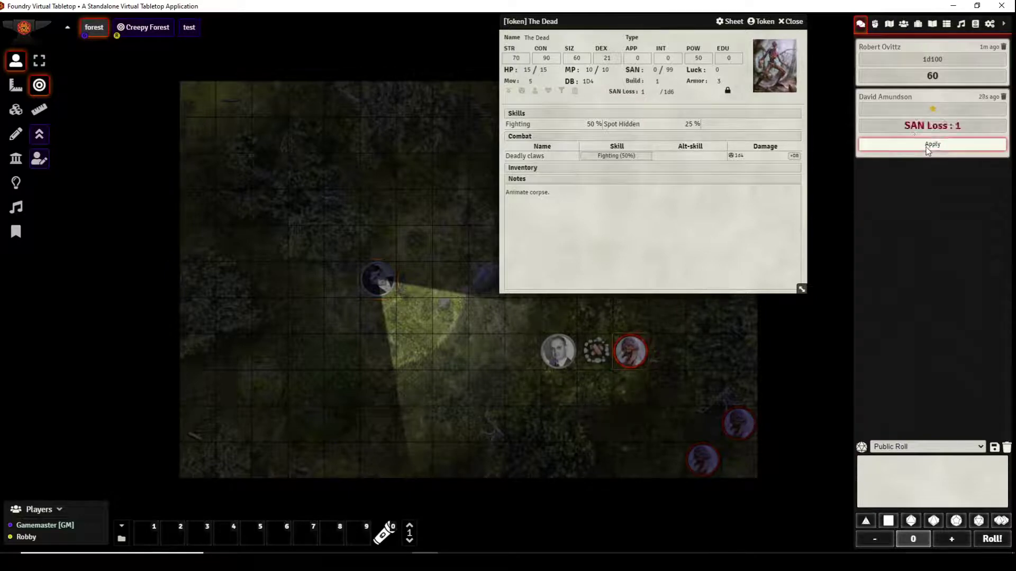
click(931, 144)
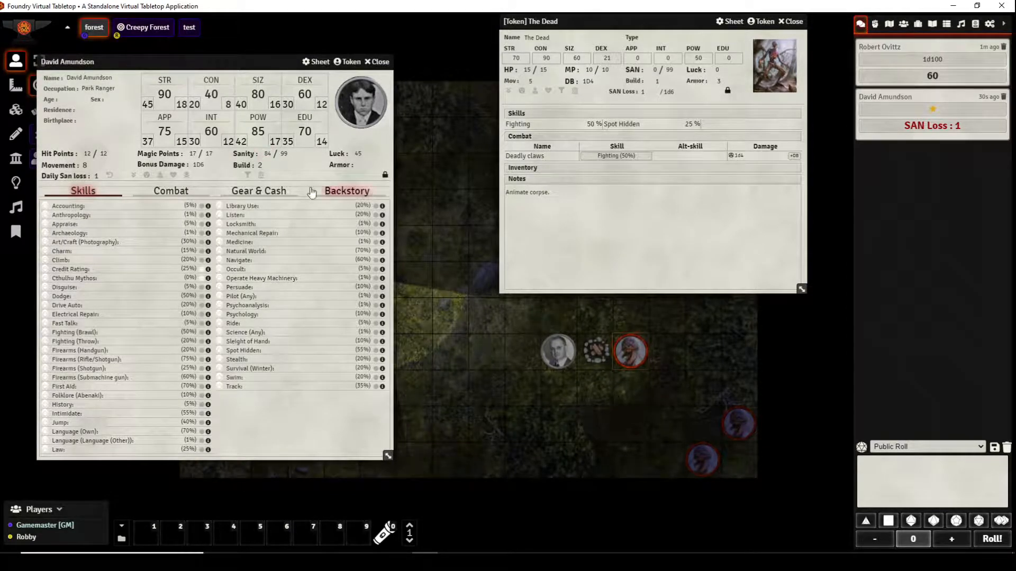
mouse_move(295, 180)
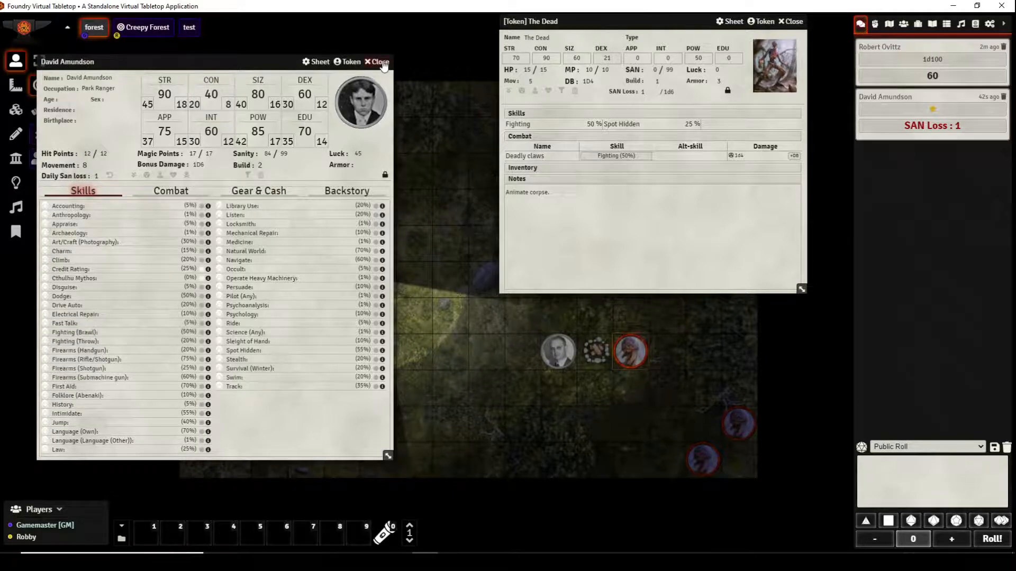
mouse_move(394, 68)
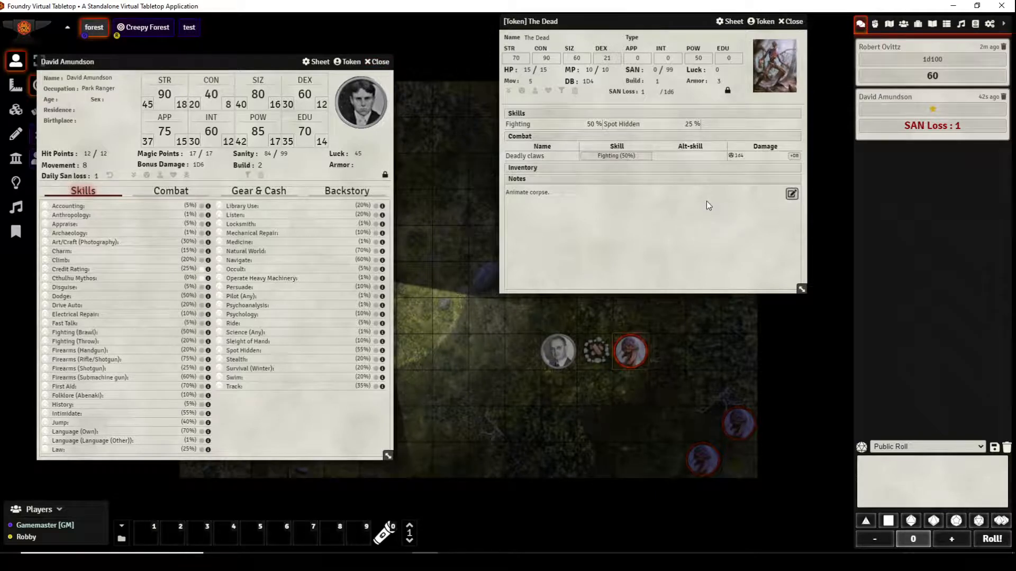
mouse_move(714, 234)
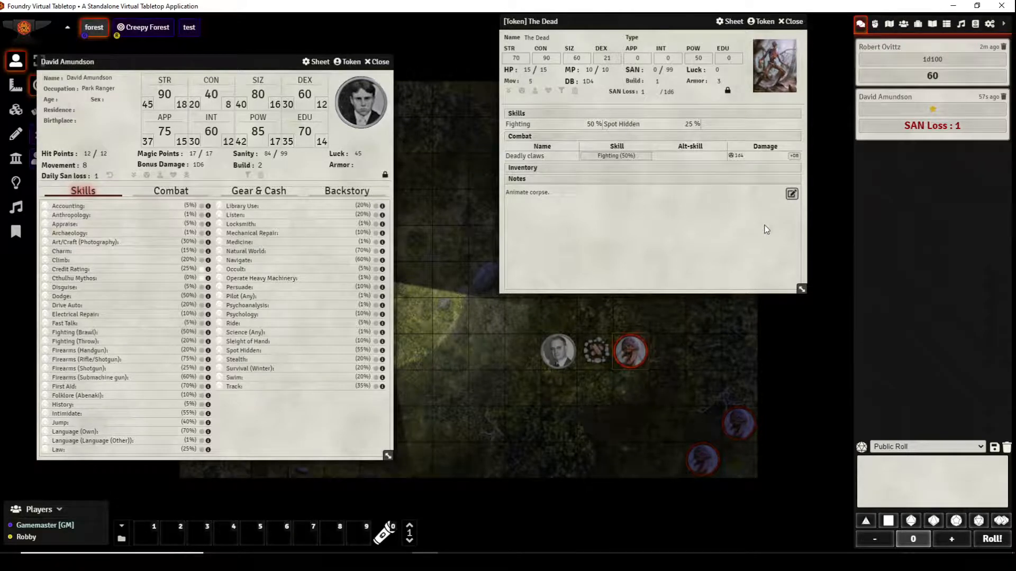
mouse_move(735, 239)
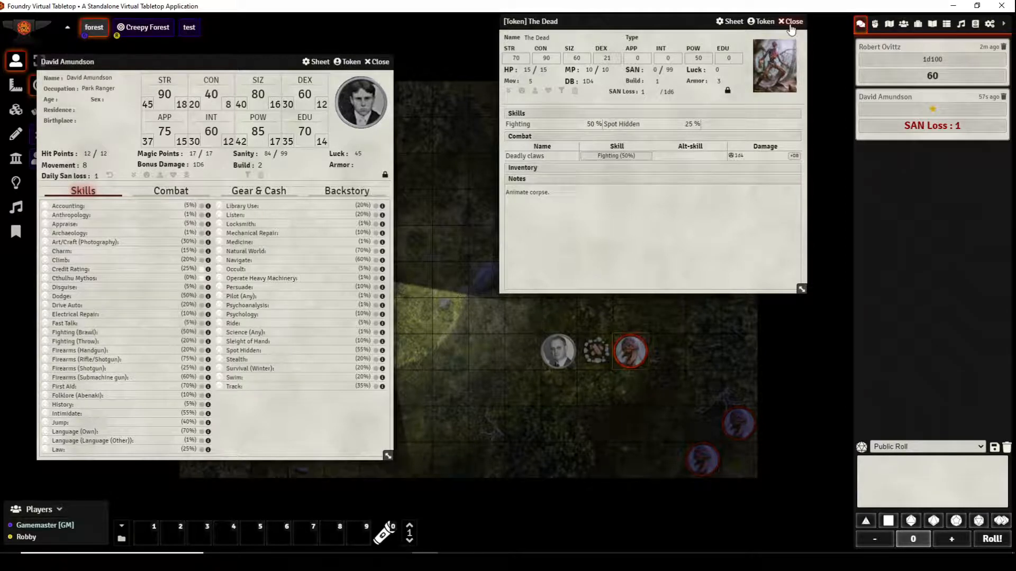
Step: Close The Dead's sheet and show David Amundson's Combat tab with shotgun, revolver and submachine gun, sheet moved aside
click(789, 21)
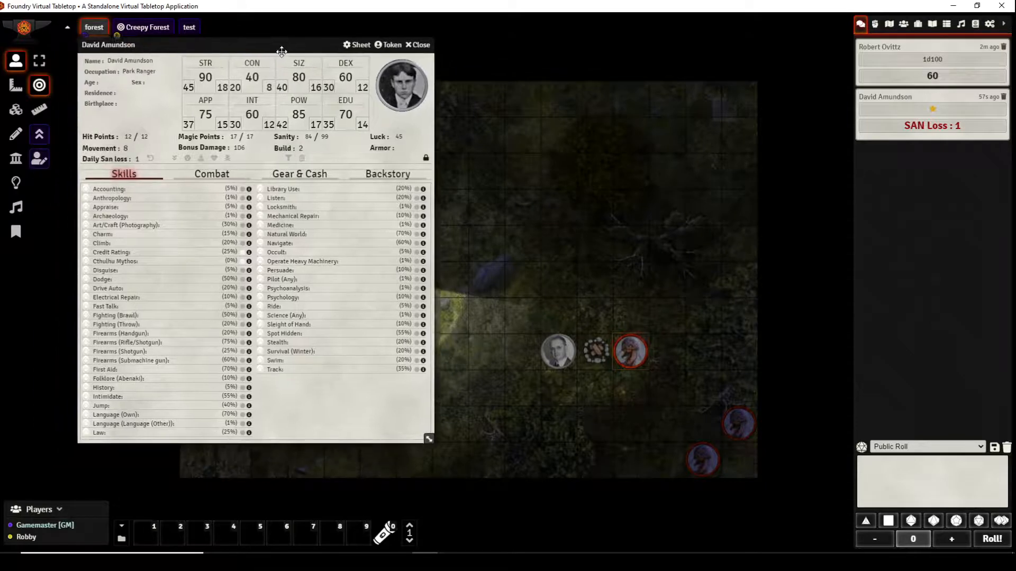
click(211, 174)
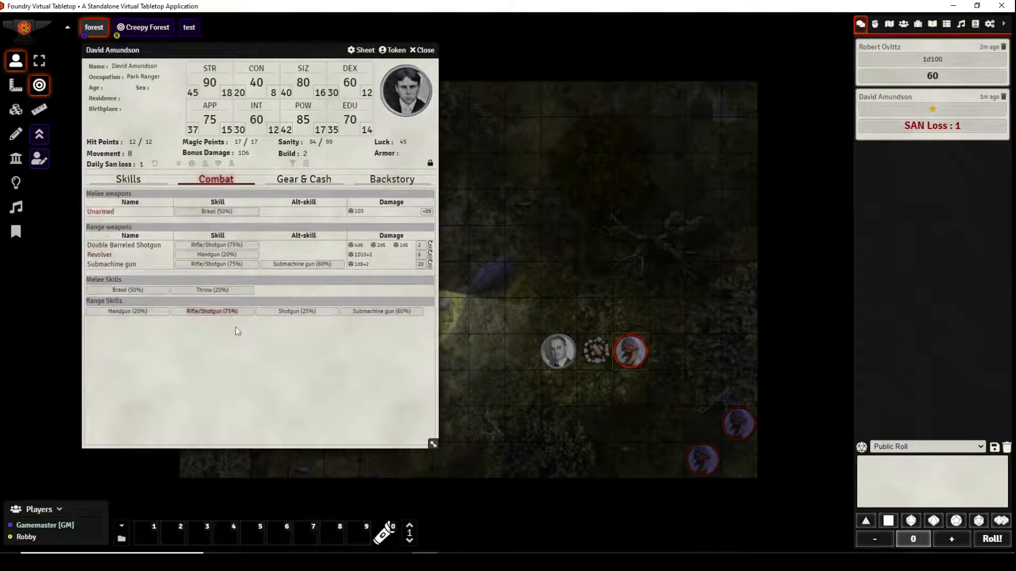
mouse_move(226, 64)
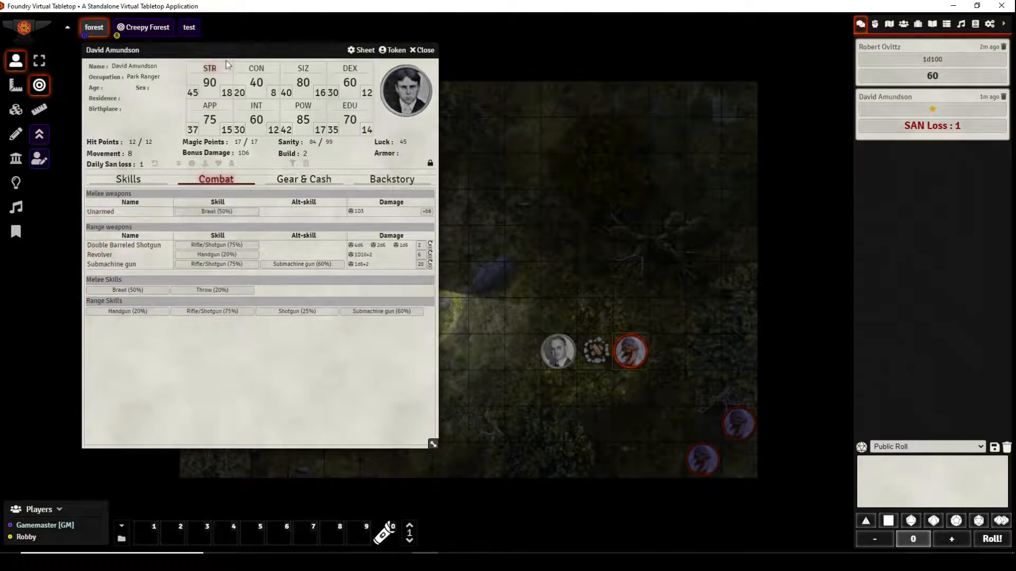
drag(113, 49, 311, 50)
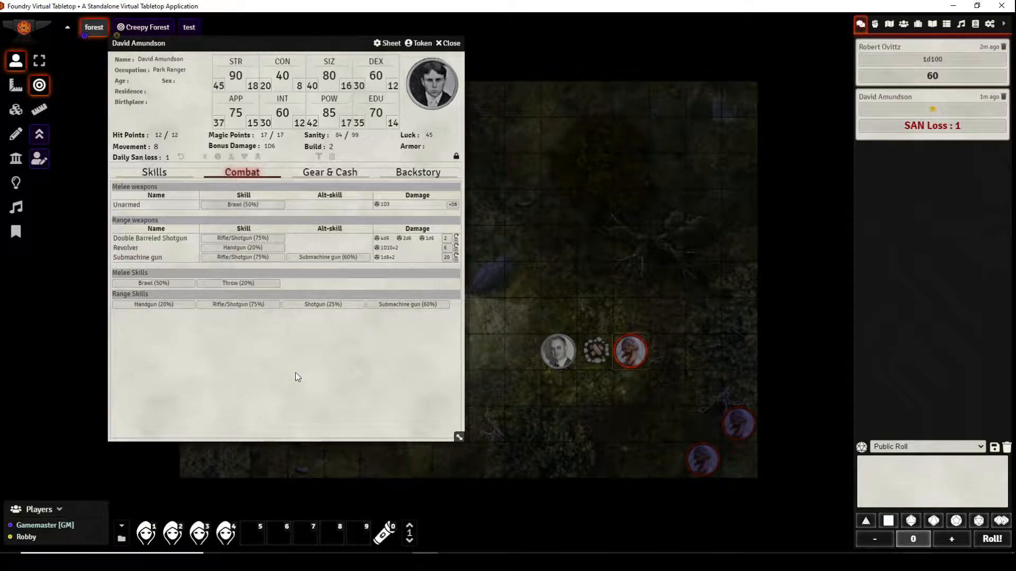
mouse_move(366, 290)
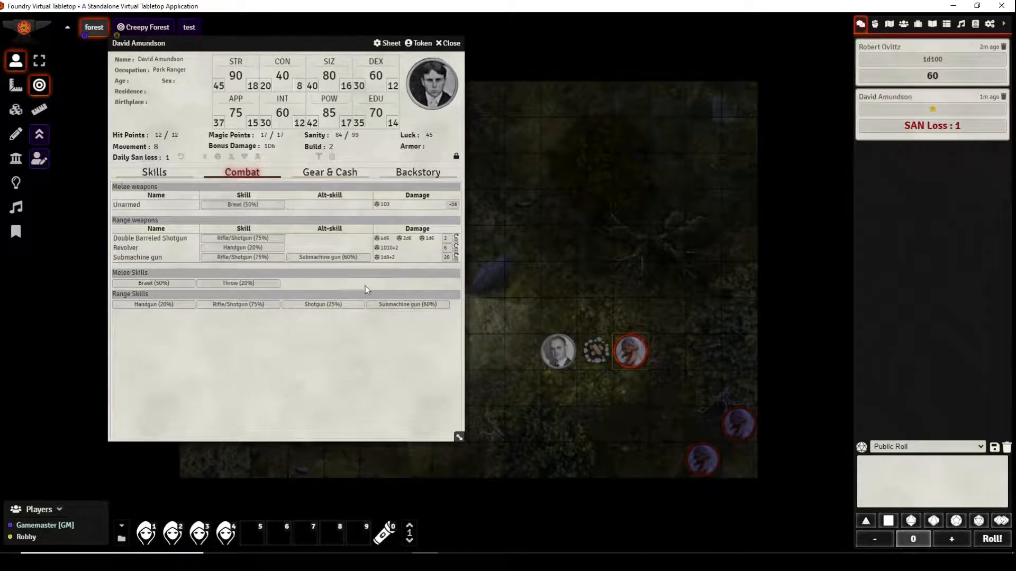
mouse_move(408, 363)
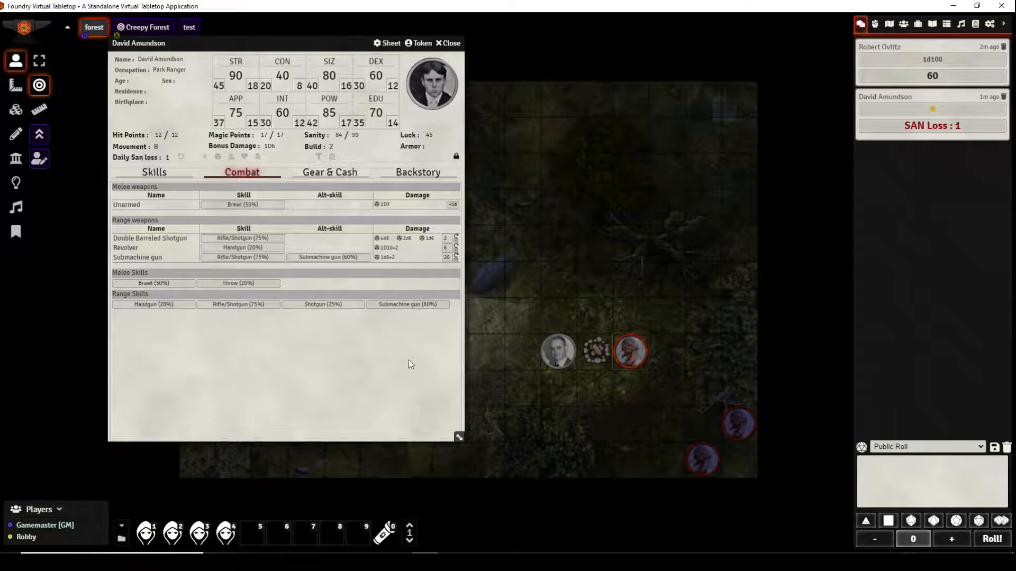
mouse_move(531, 108)
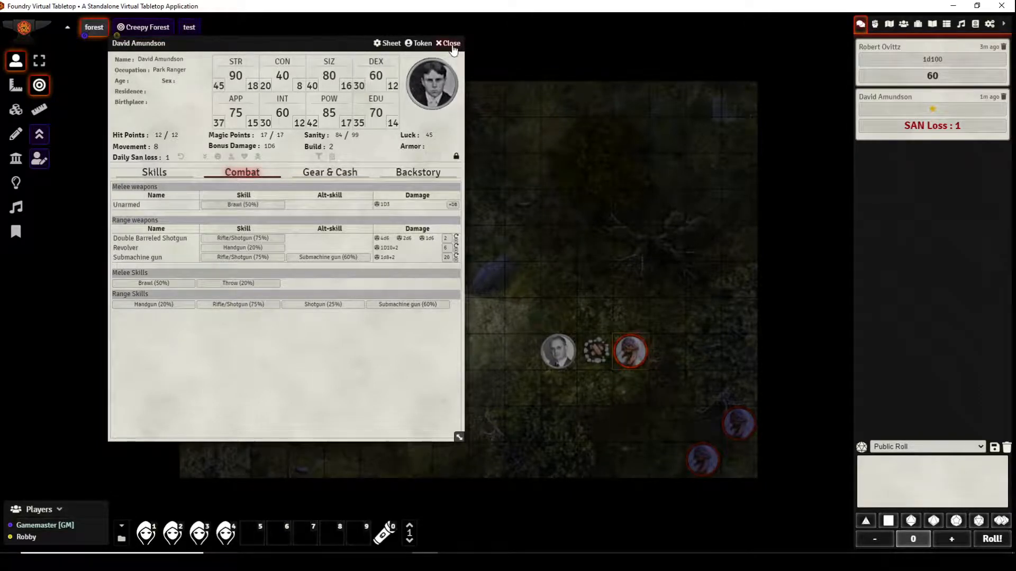
Step: Close David Amundson's sheet and add both investigators and the three Dead to a new combat encounter
click(449, 42)
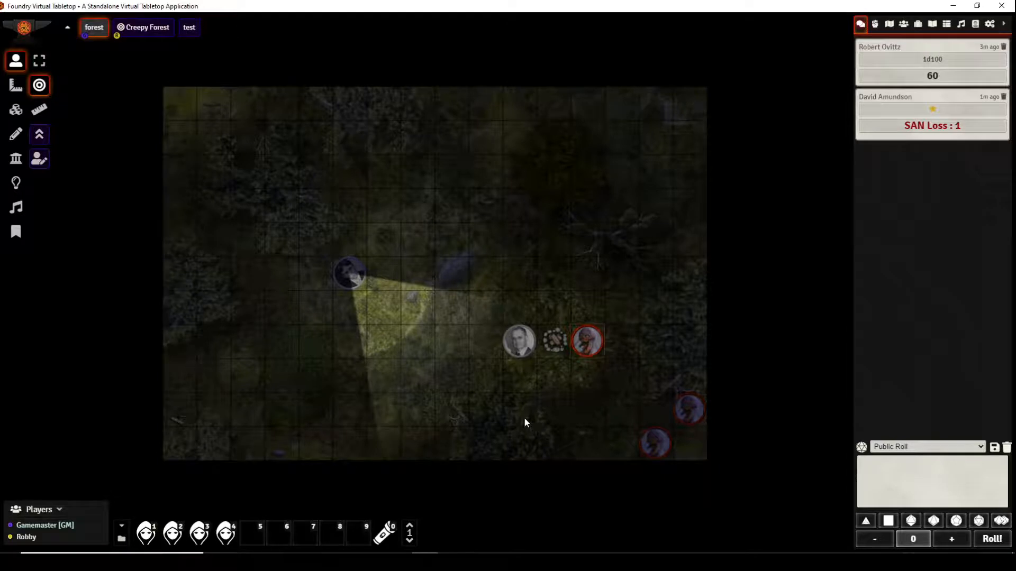
mouse_move(554, 404)
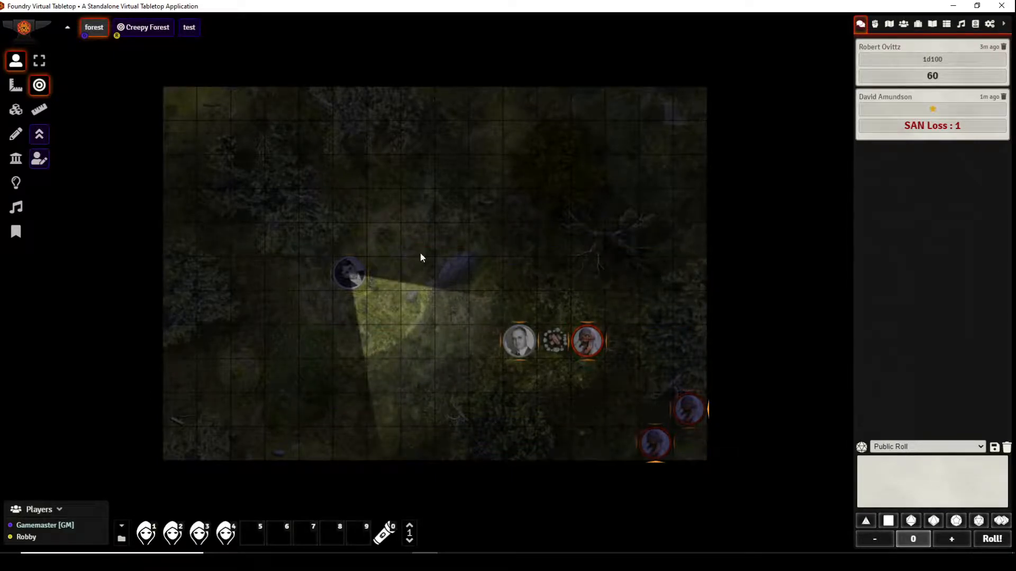
click(16, 60)
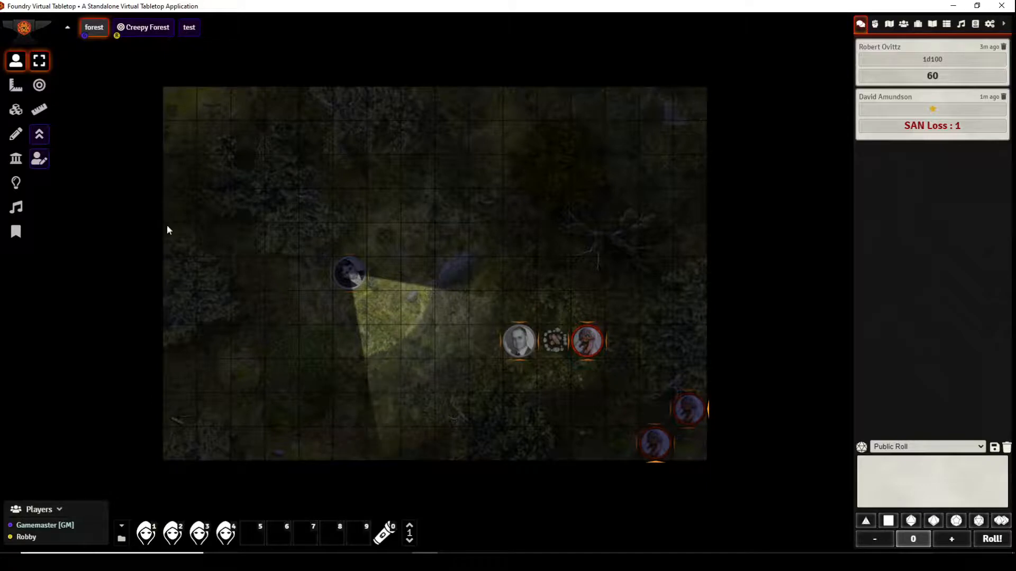
click(38, 85)
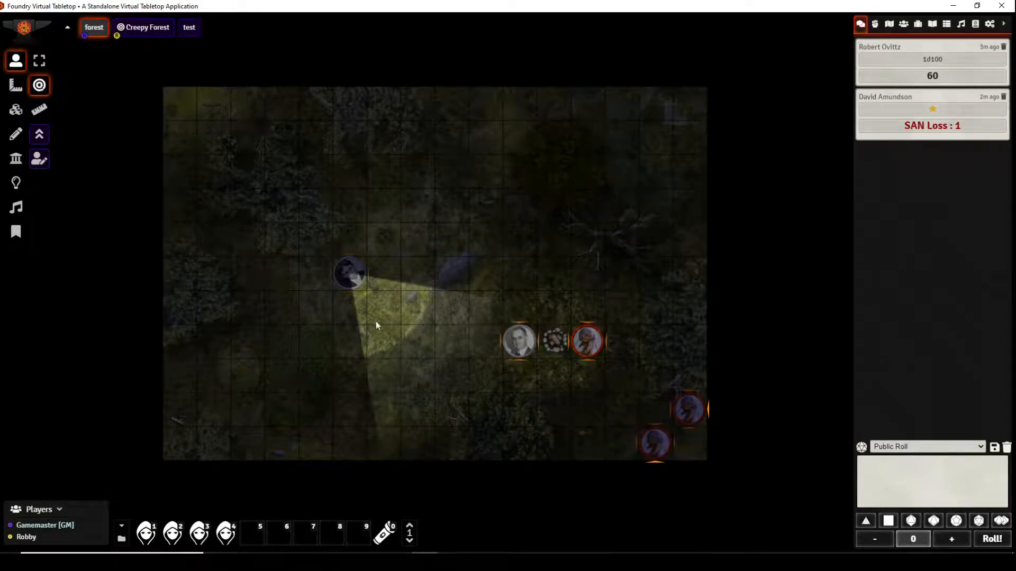
click(38, 60)
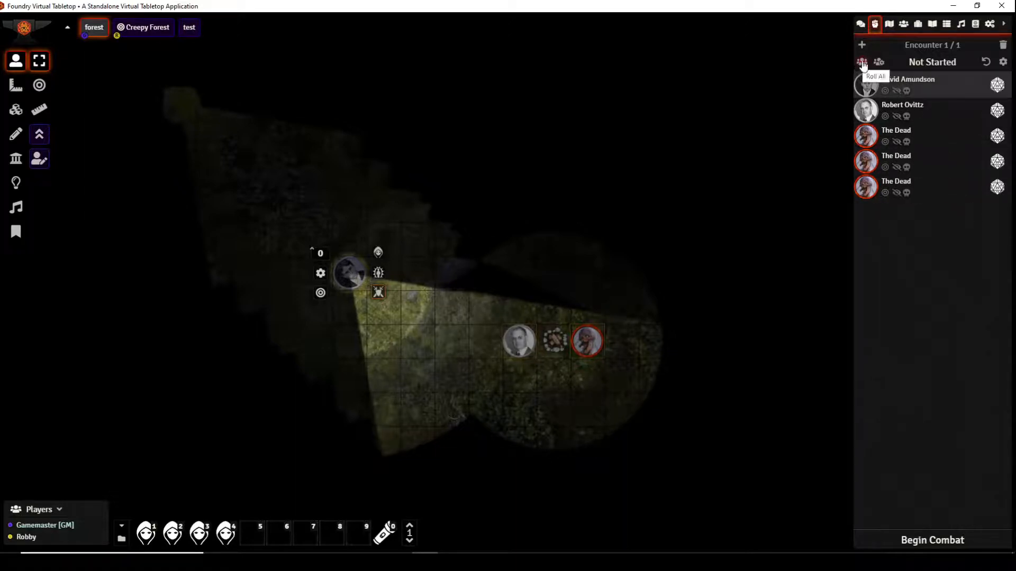
Step: Roll initiative for all combatants, raise the first investigator's to 110, and begin combat at Round 1
click(862, 62)
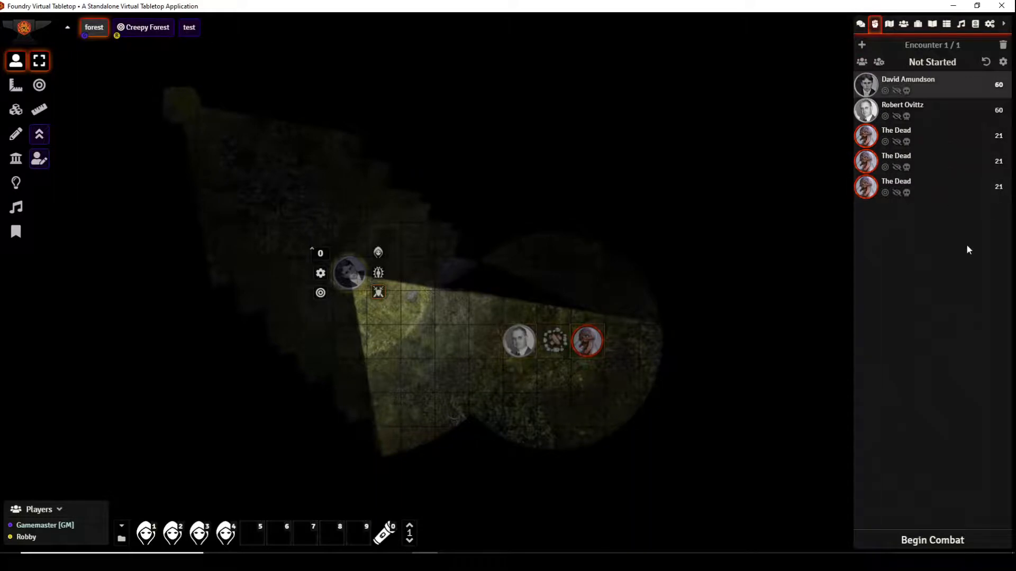
mouse_move(943, 277)
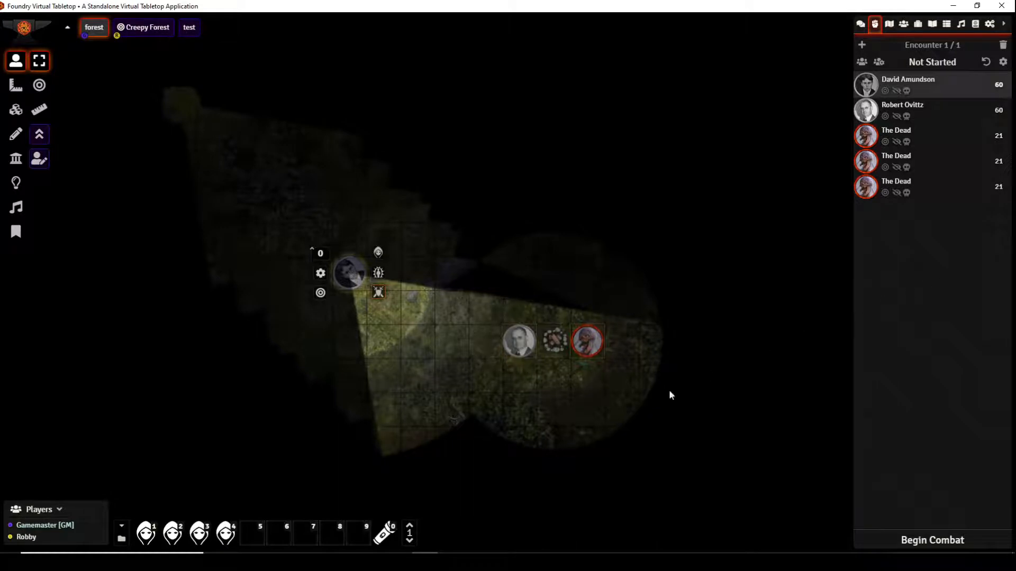
mouse_move(589, 391)
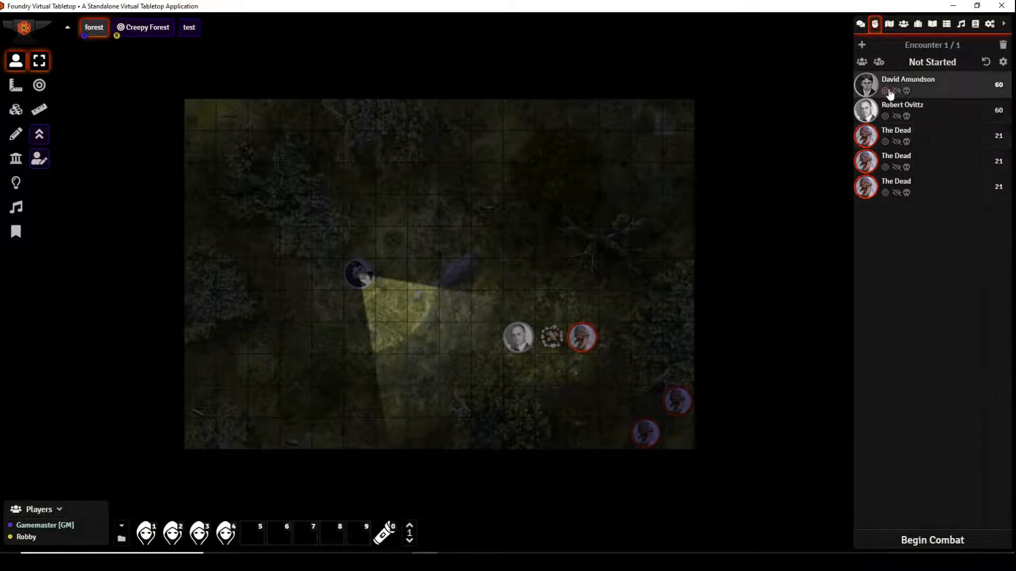
click(886, 91)
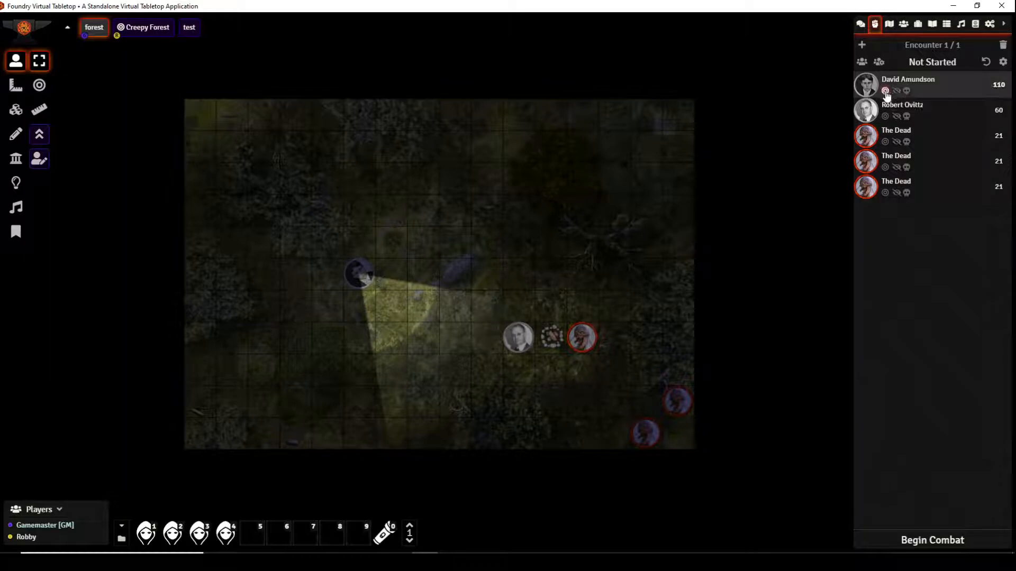
mouse_move(884, 91)
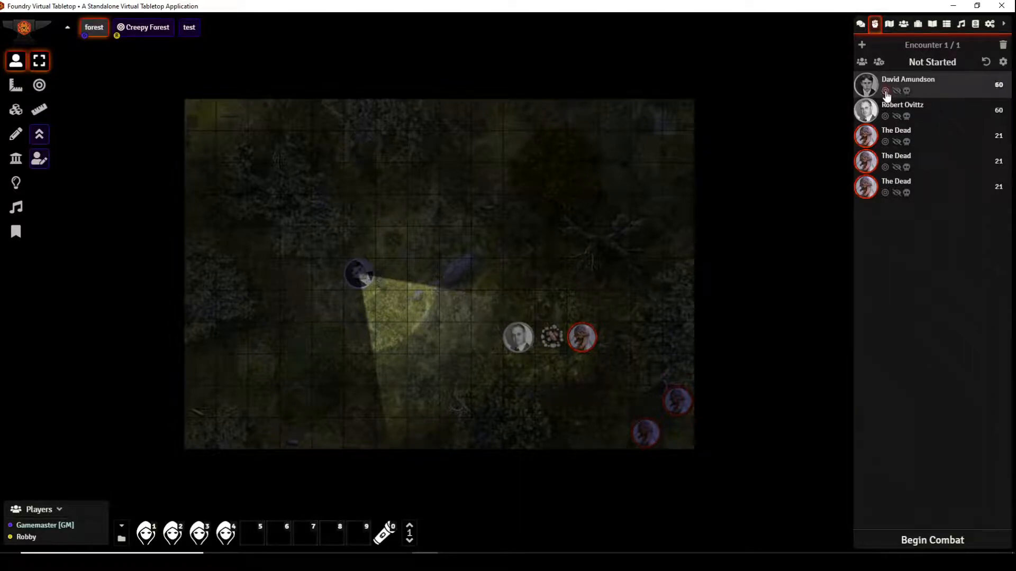
mouse_move(884, 91)
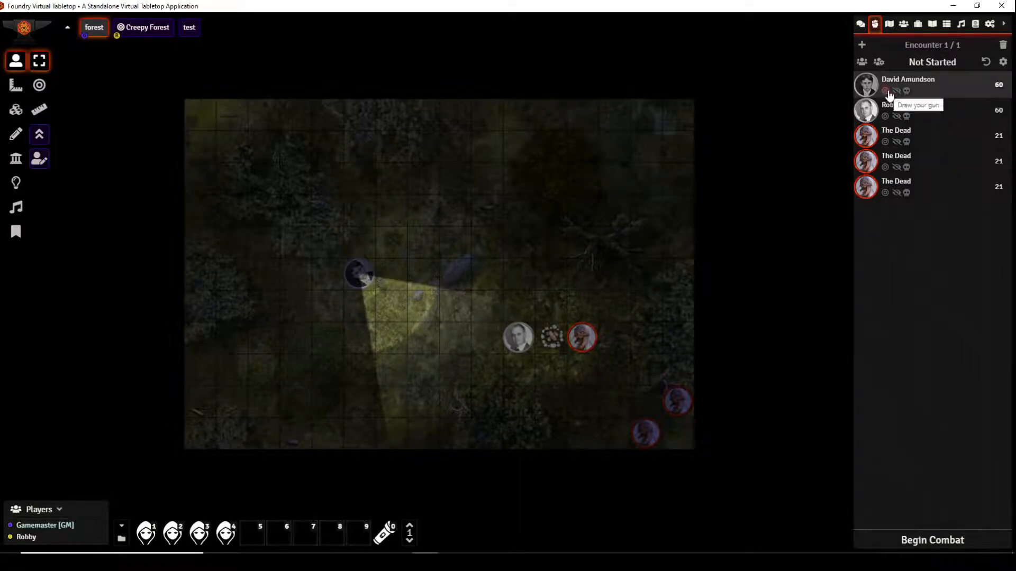
mouse_move(927, 393)
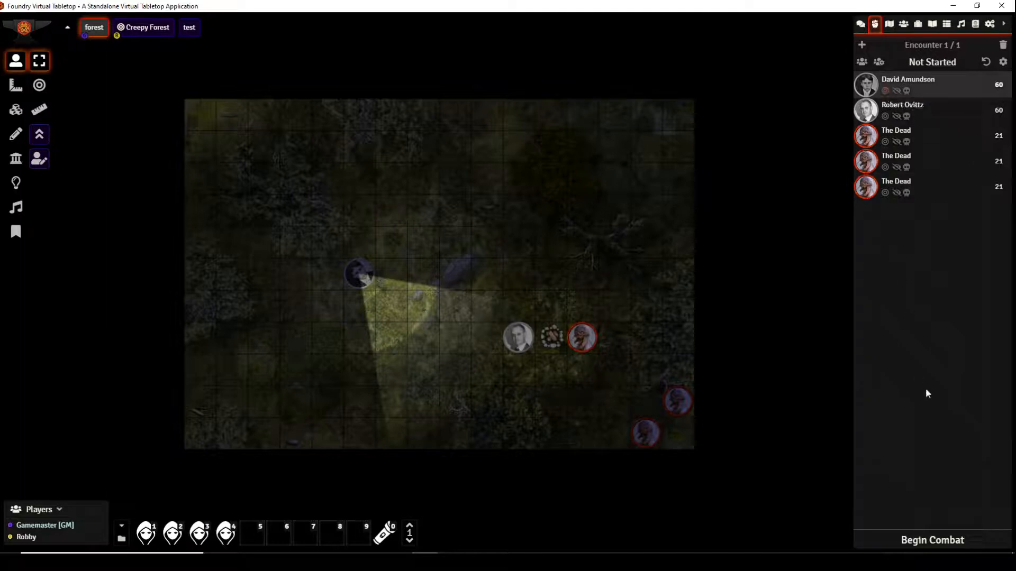
click(931, 539)
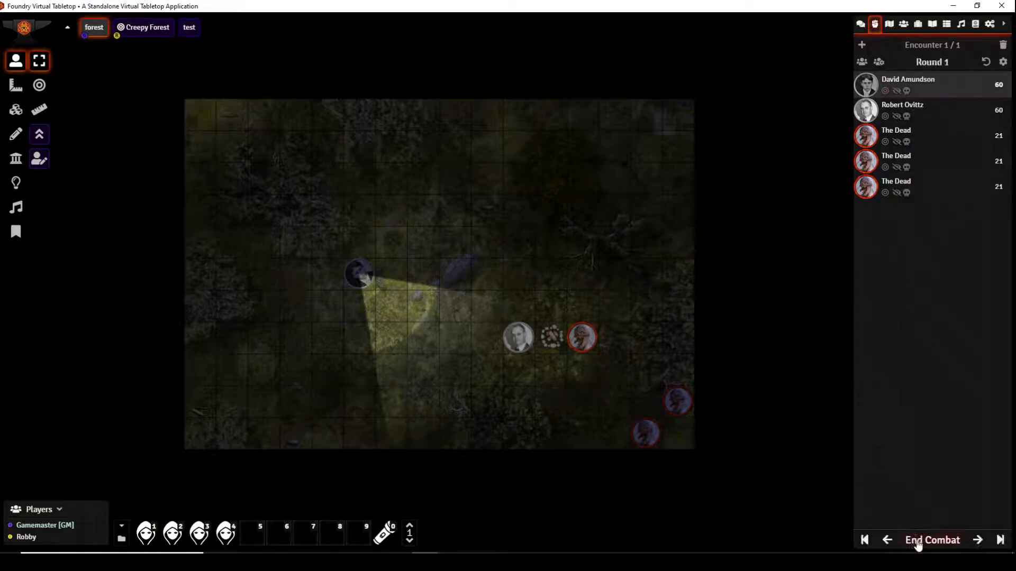
mouse_move(395, 457)
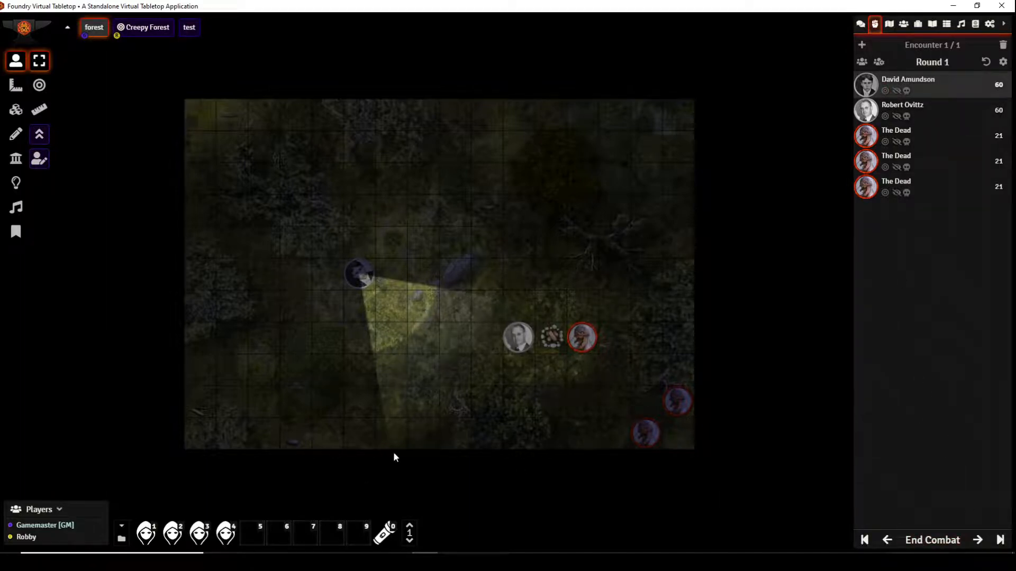
Step: Target The Dead and roll the Double Barreled Shotgun attack and its damage
click(38, 84)
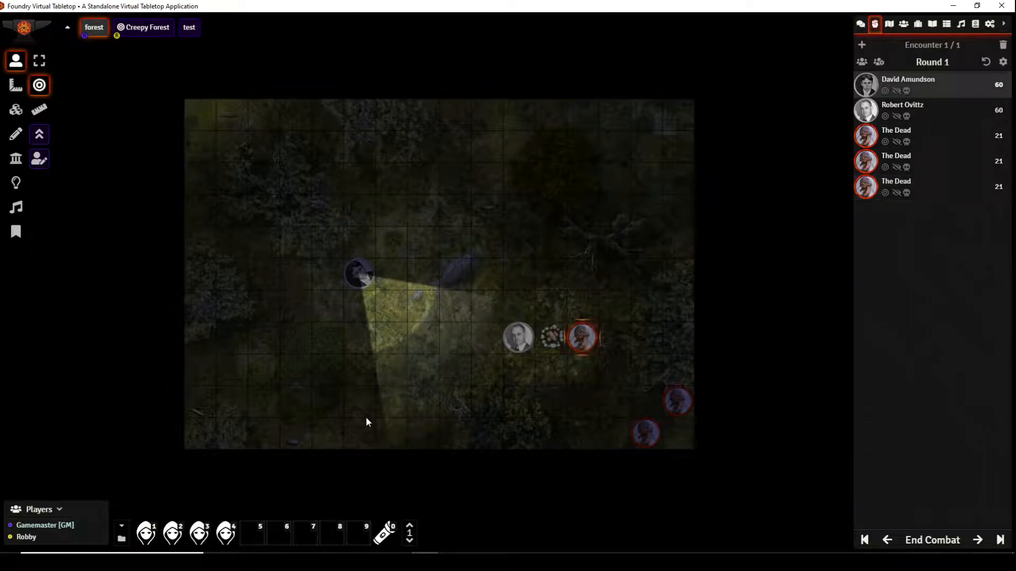
mouse_move(172, 534)
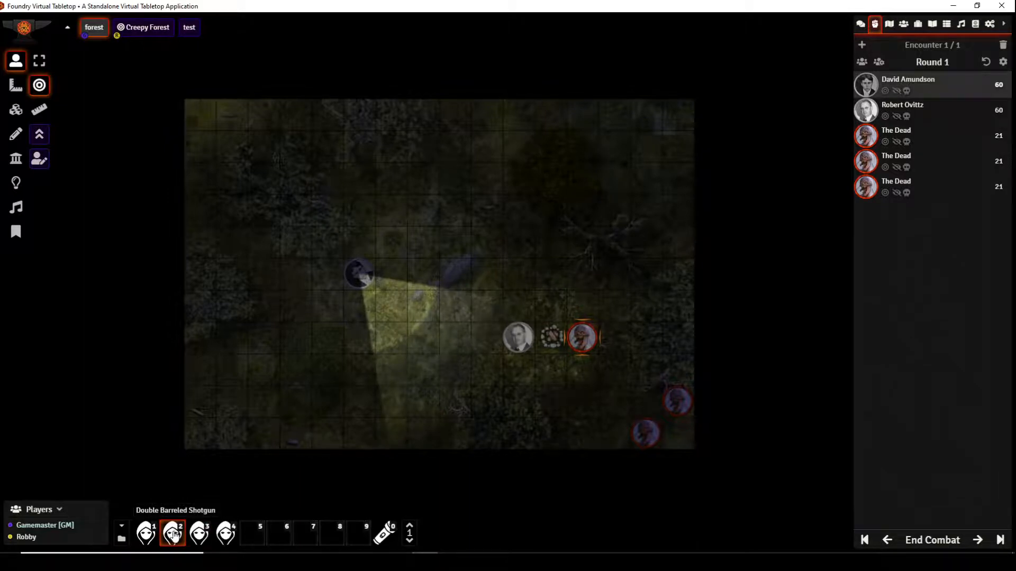
click(859, 25)
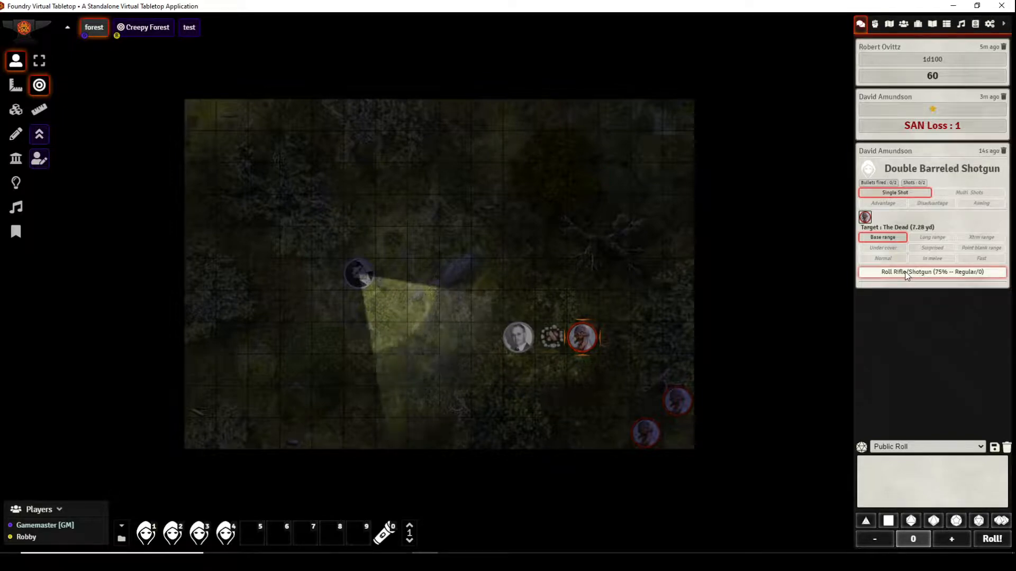
click(931, 272)
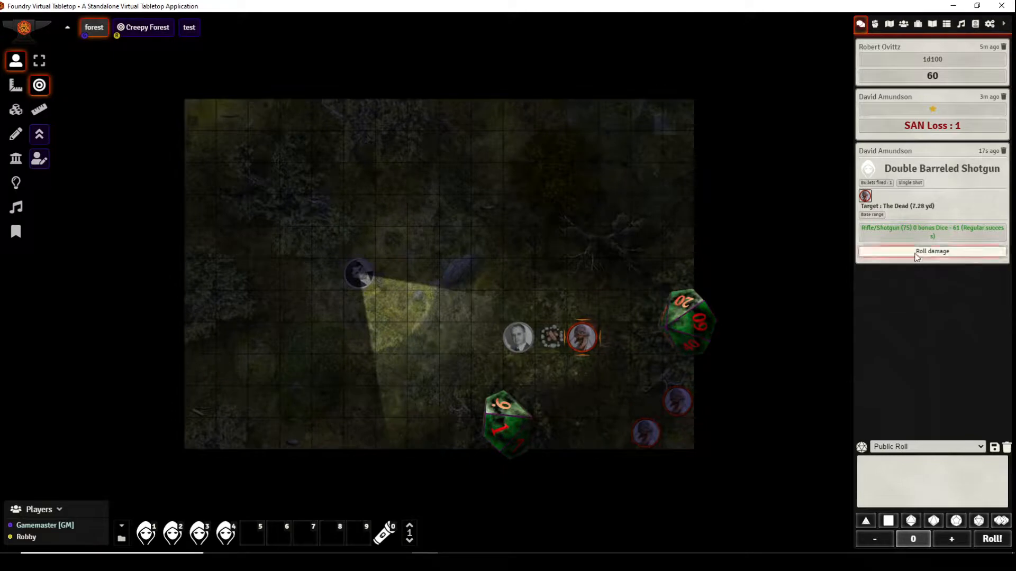
click(931, 252)
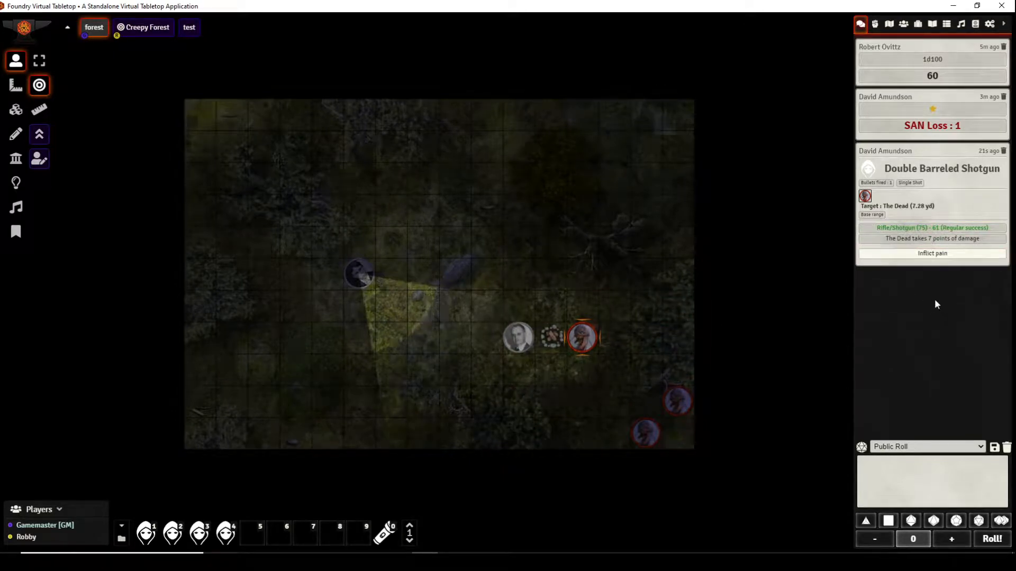
Step: Review the roll details and inflict the 7 points of damage on The Dead
click(931, 238)
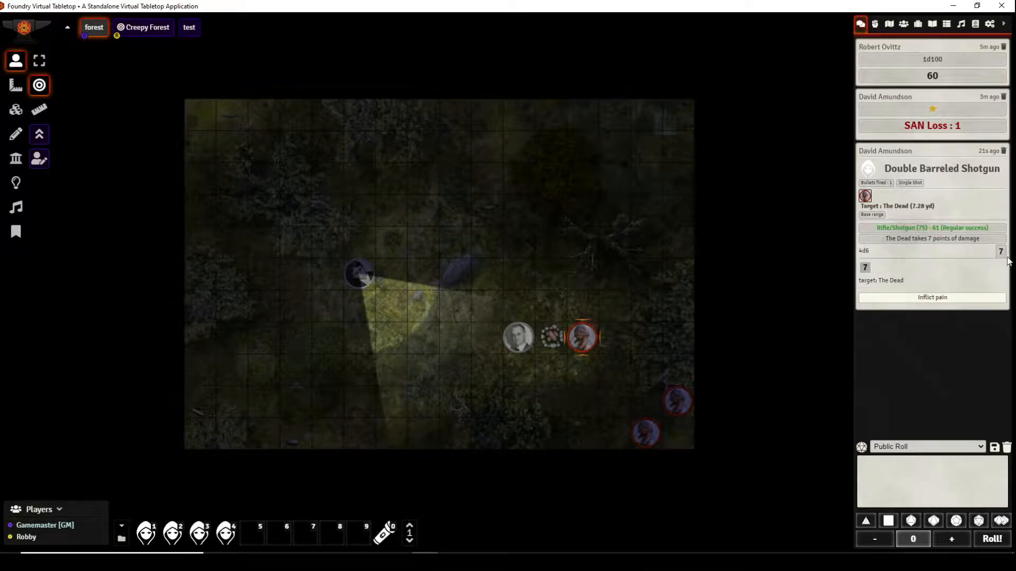
click(931, 227)
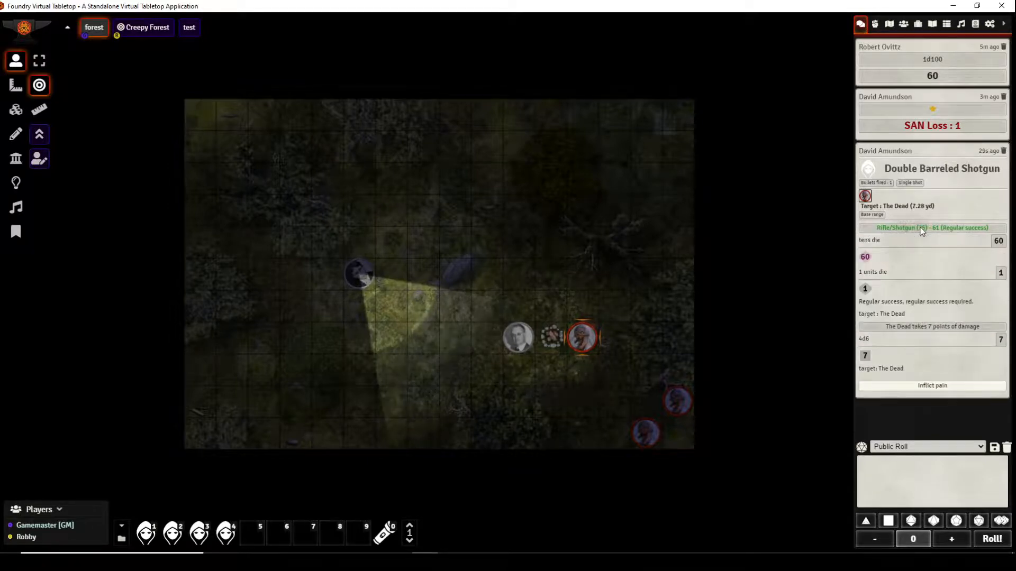
click(931, 228)
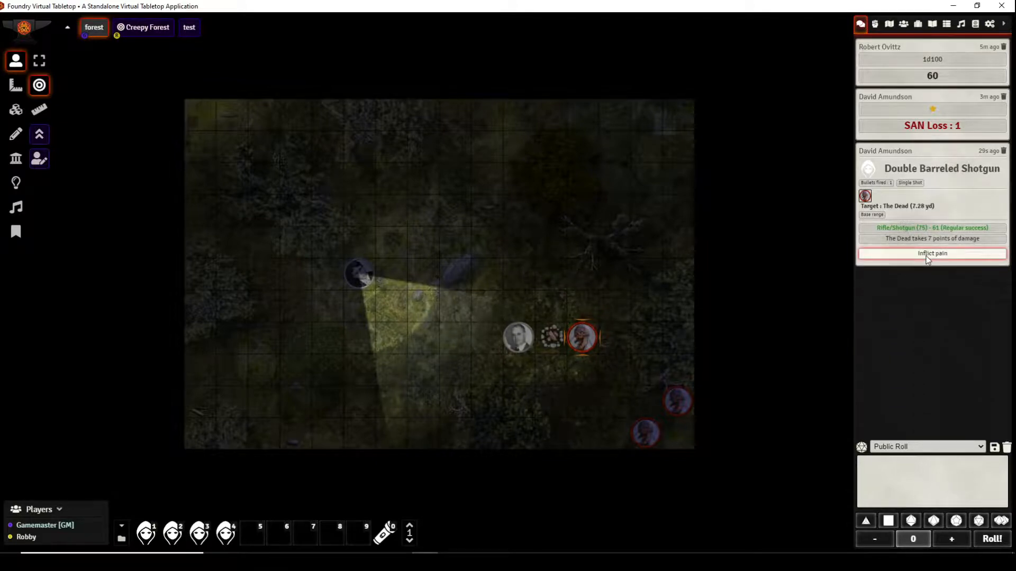
click(931, 253)
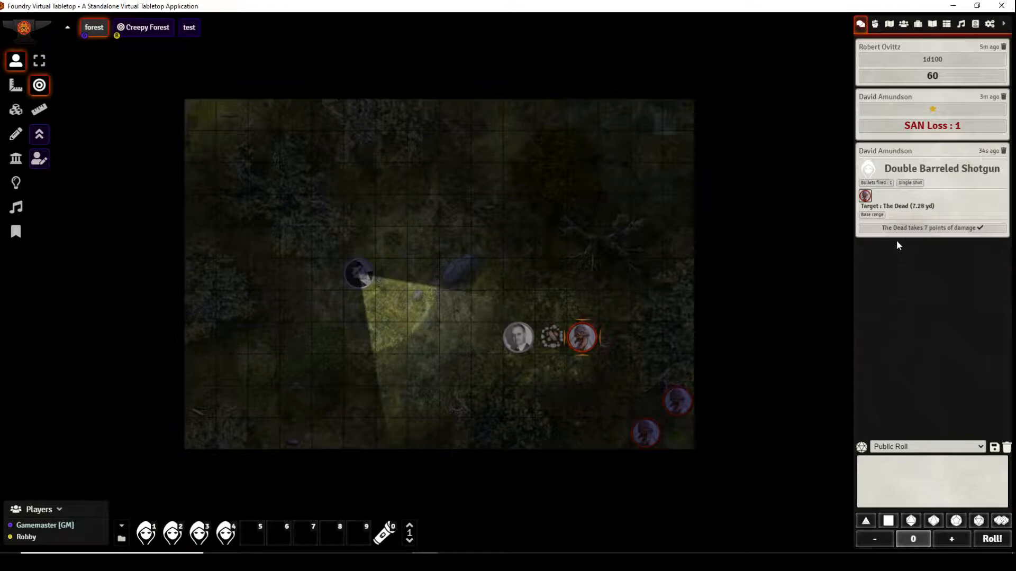
mouse_move(635, 292)
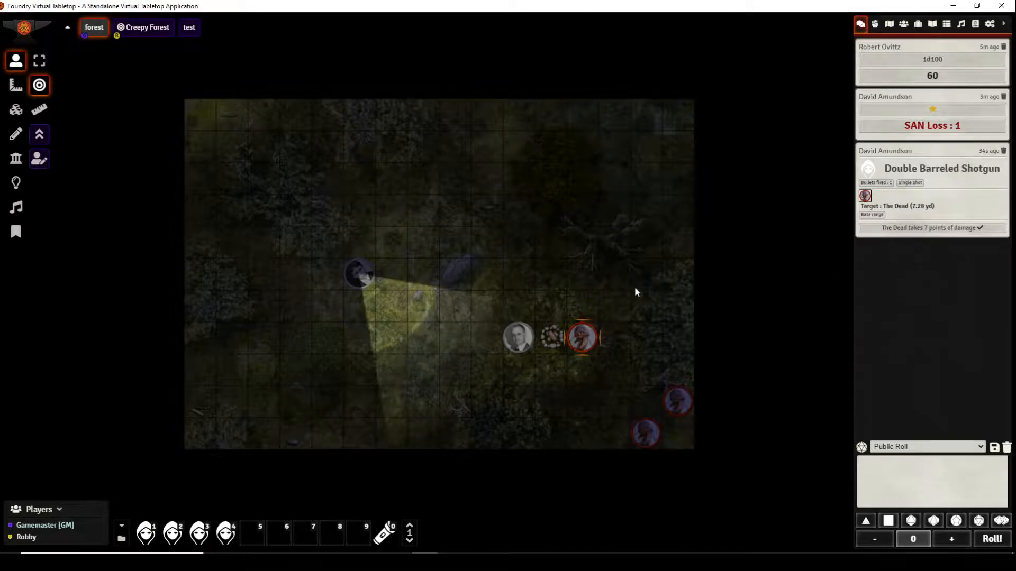
click(582, 336)
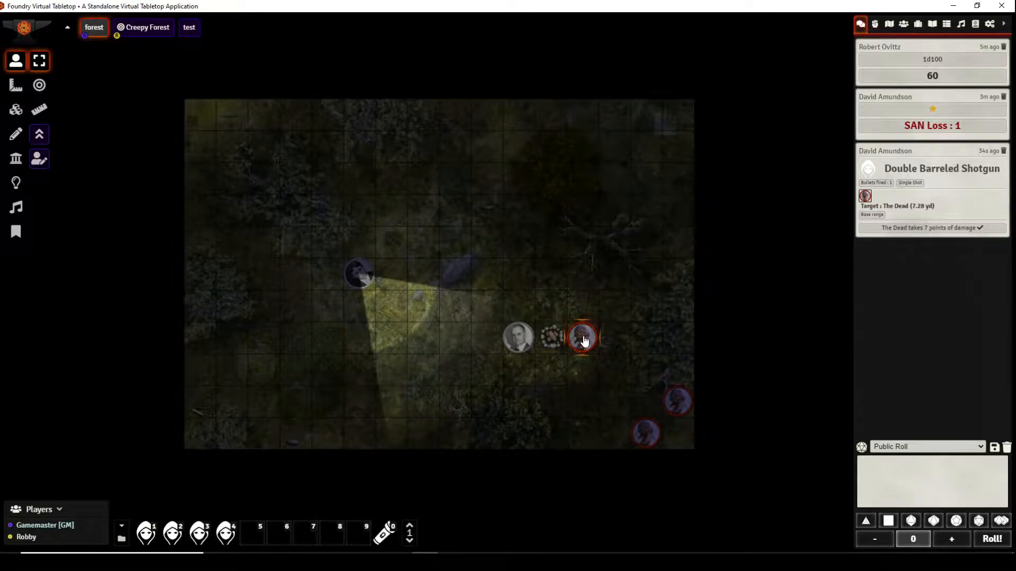
double_click(582, 337)
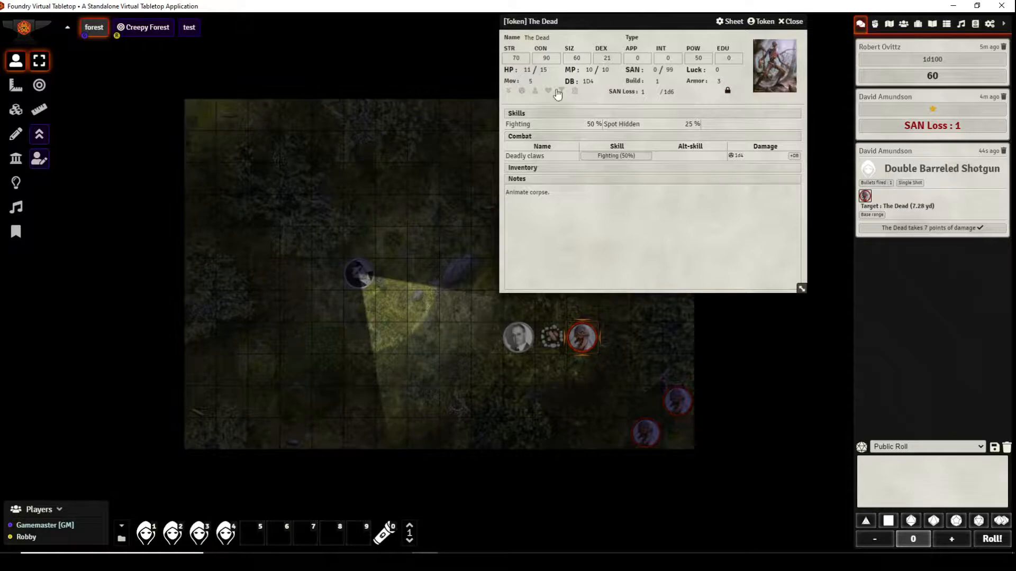
mouse_move(693, 189)
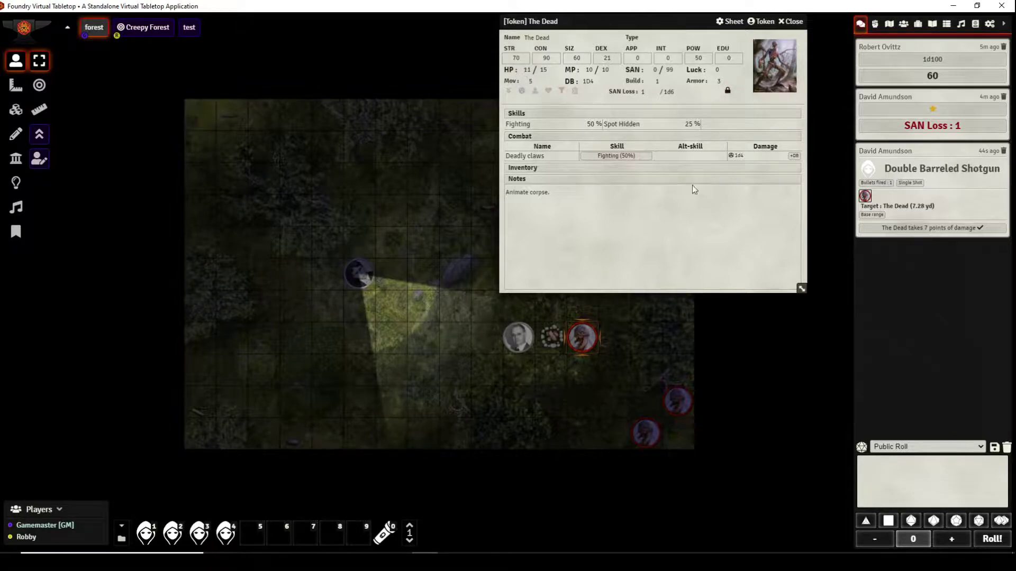
click(792, 21)
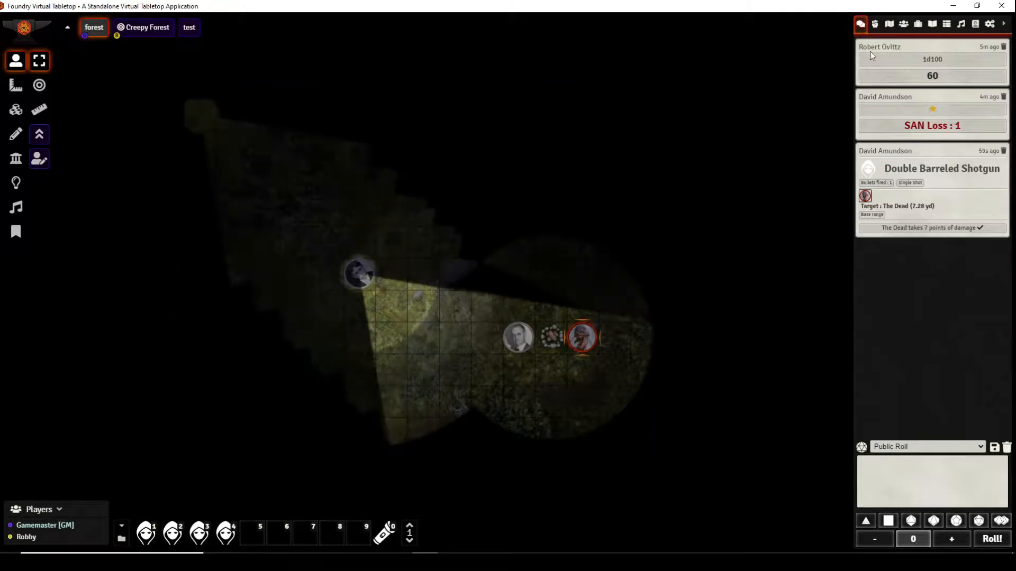
mouse_move(173, 532)
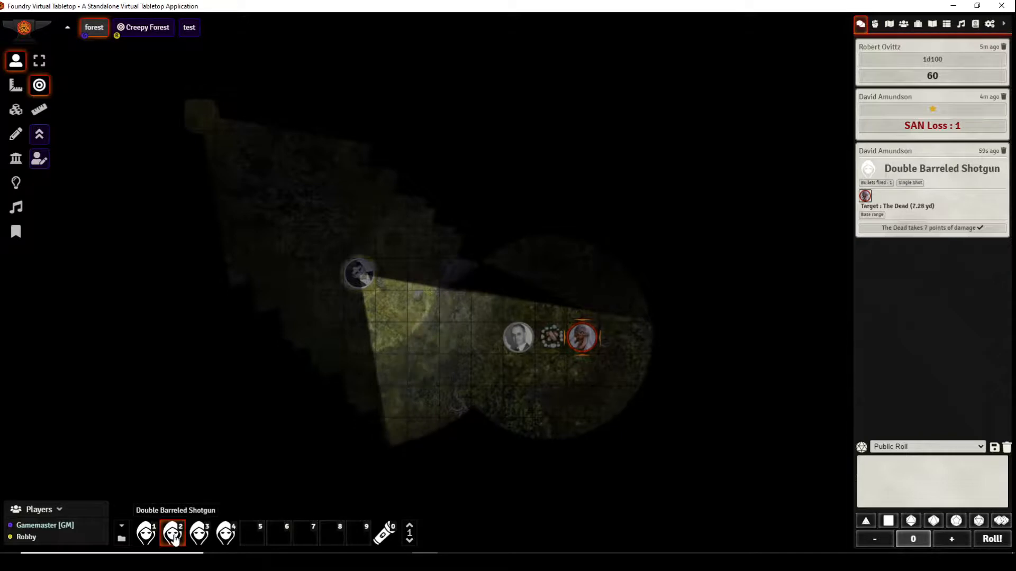
Step: Fire the shotgun again at The Dead, inflict 17 damage and show its sheet at 0 of 15 HP
click(172, 532)
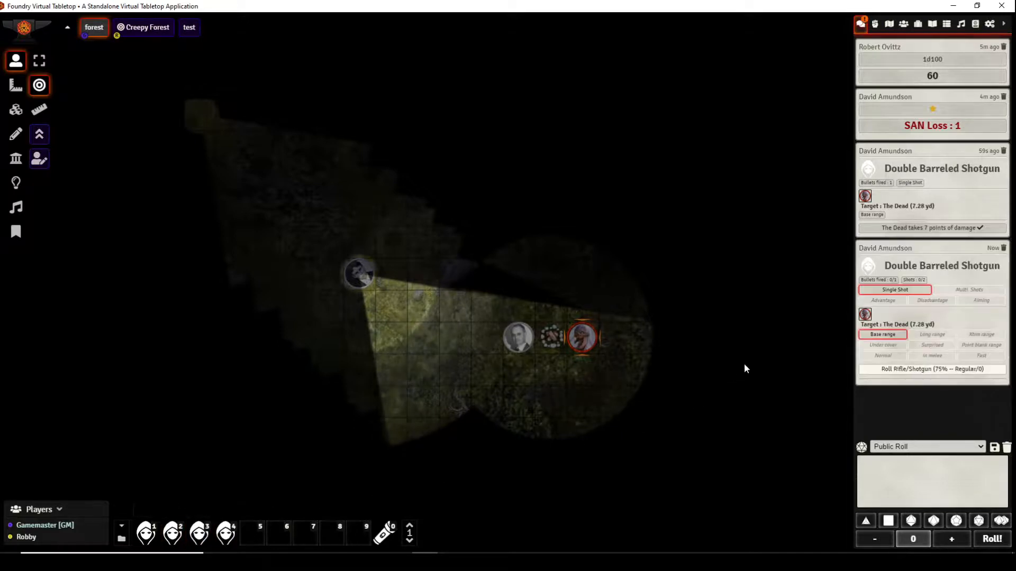
mouse_move(854, 324)
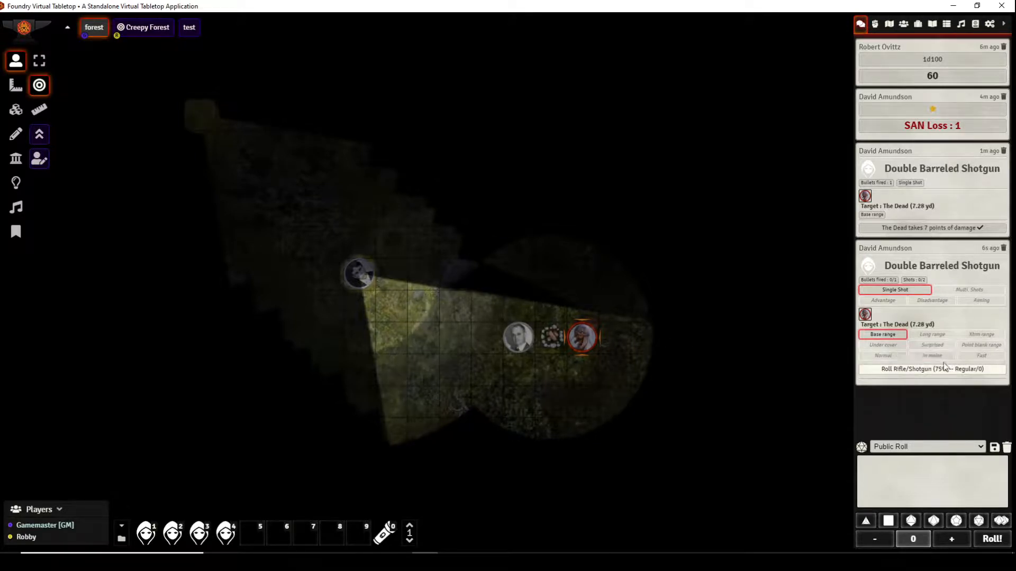
mouse_move(952, 372)
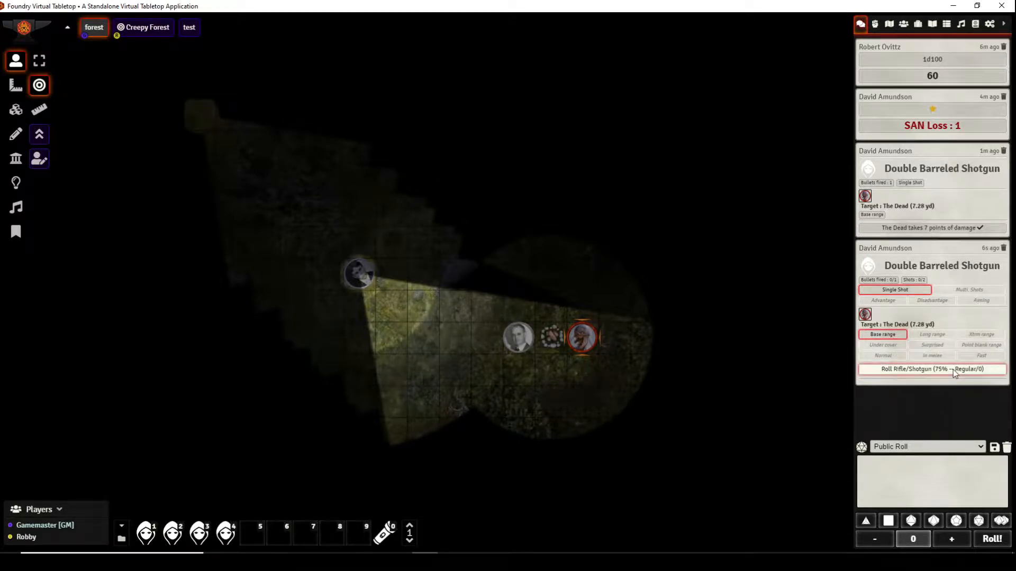
click(931, 368)
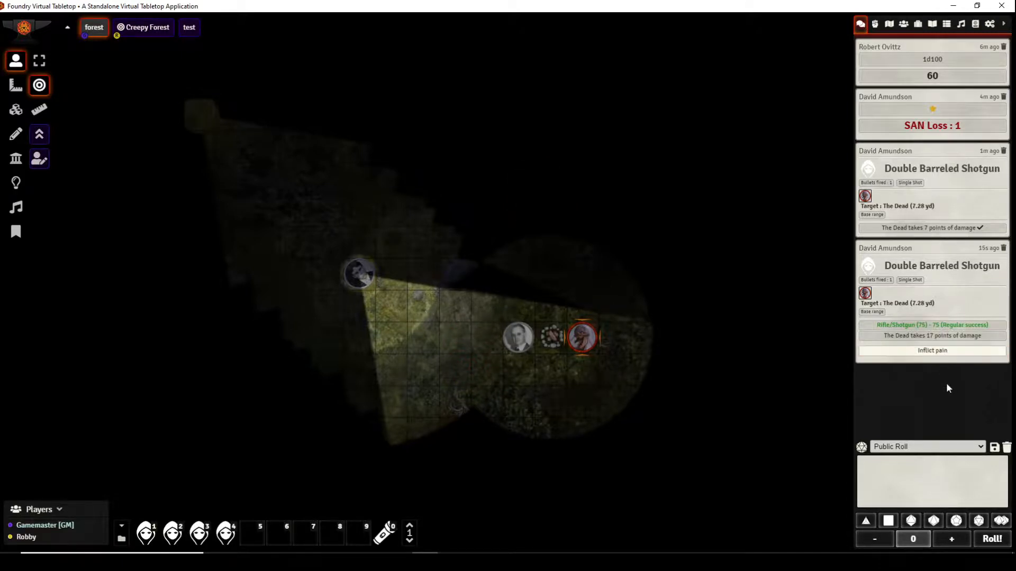
mouse_move(931, 351)
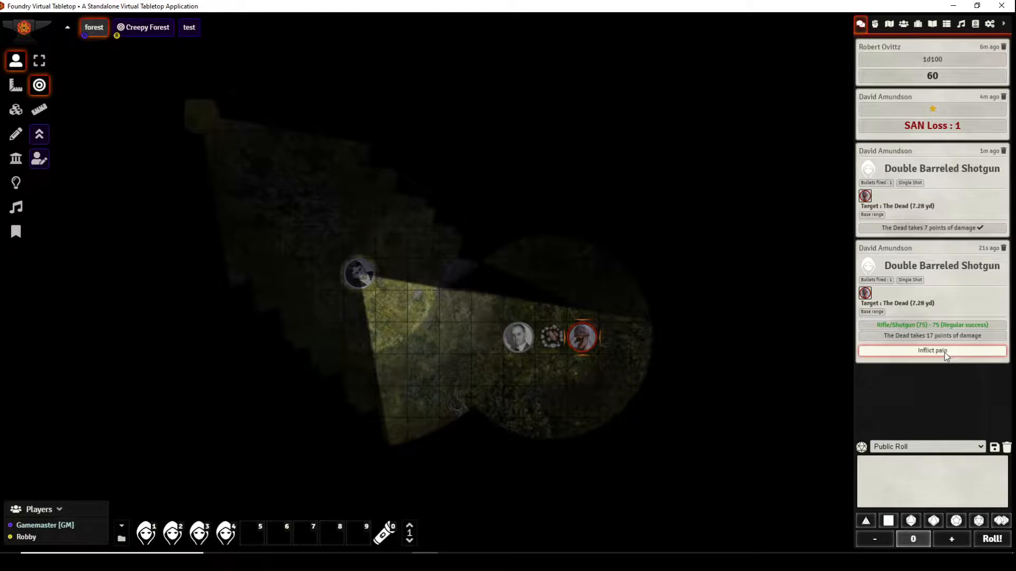
click(931, 350)
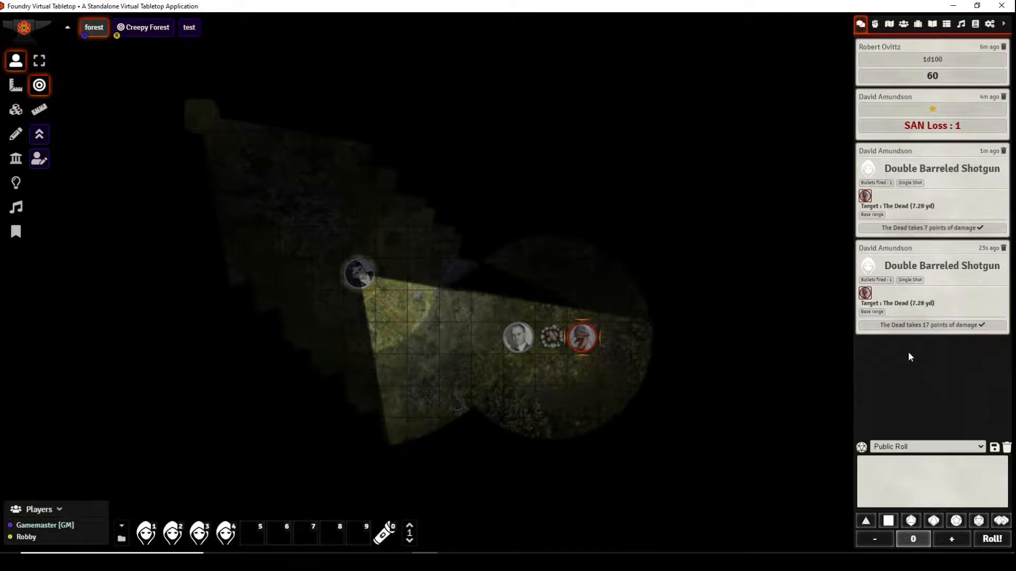
double_click(581, 337)
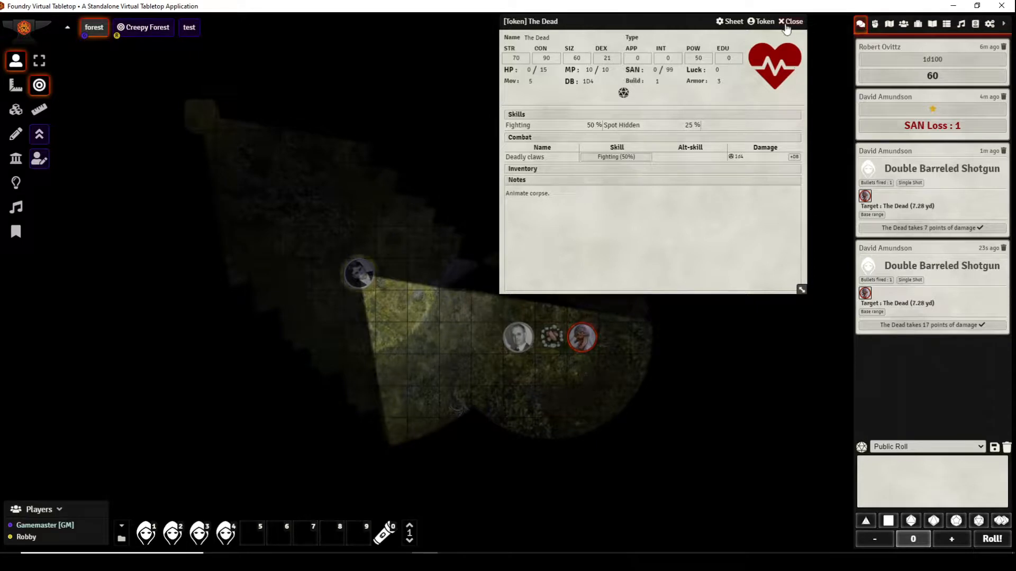
click(791, 21)
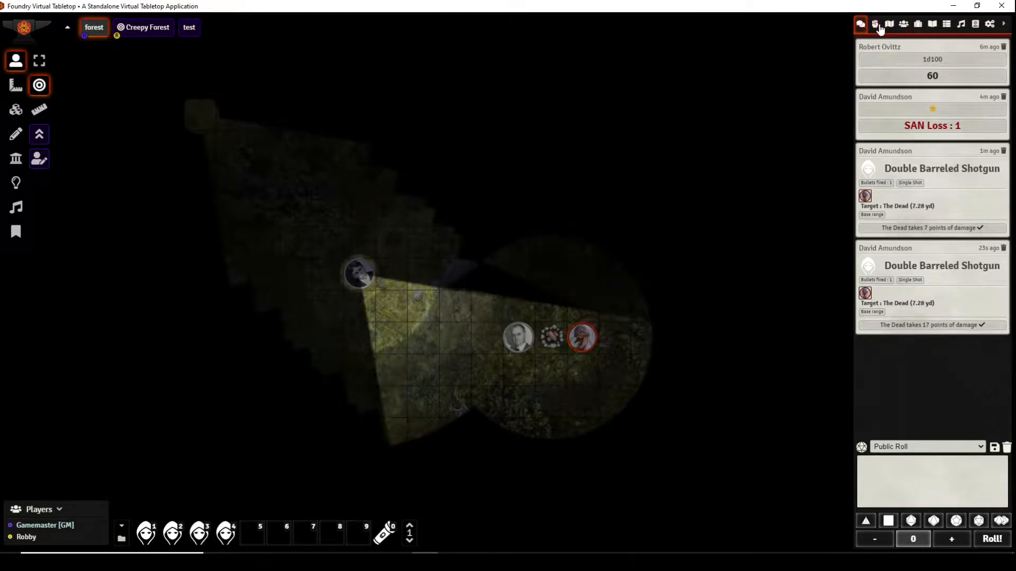
click(875, 24)
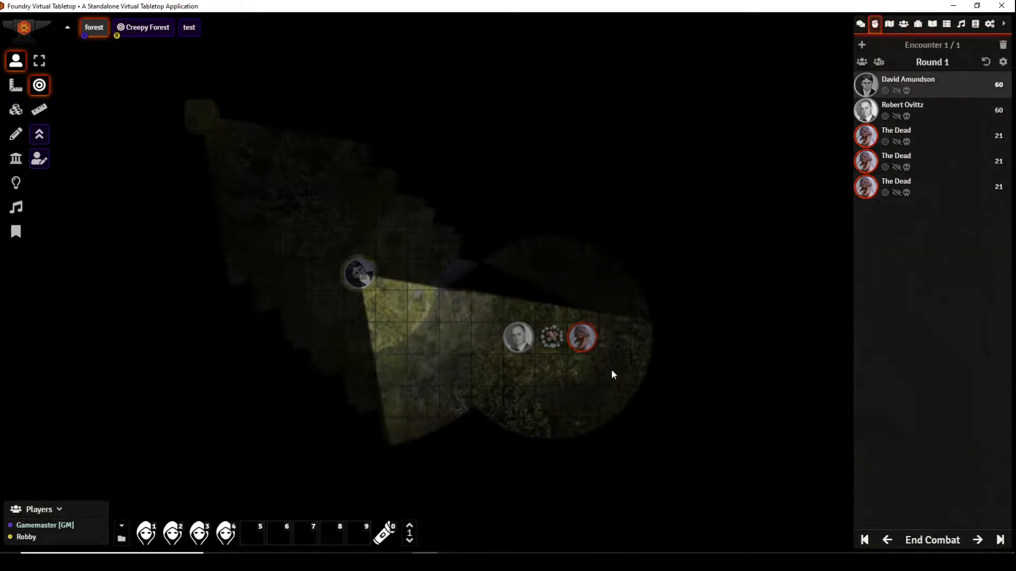
mouse_move(907, 193)
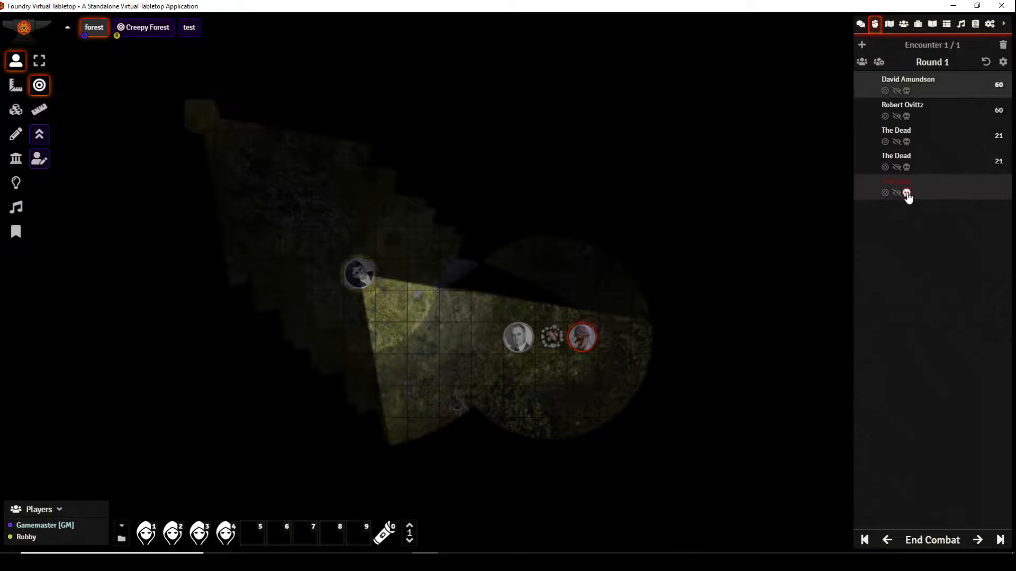
click(907, 192)
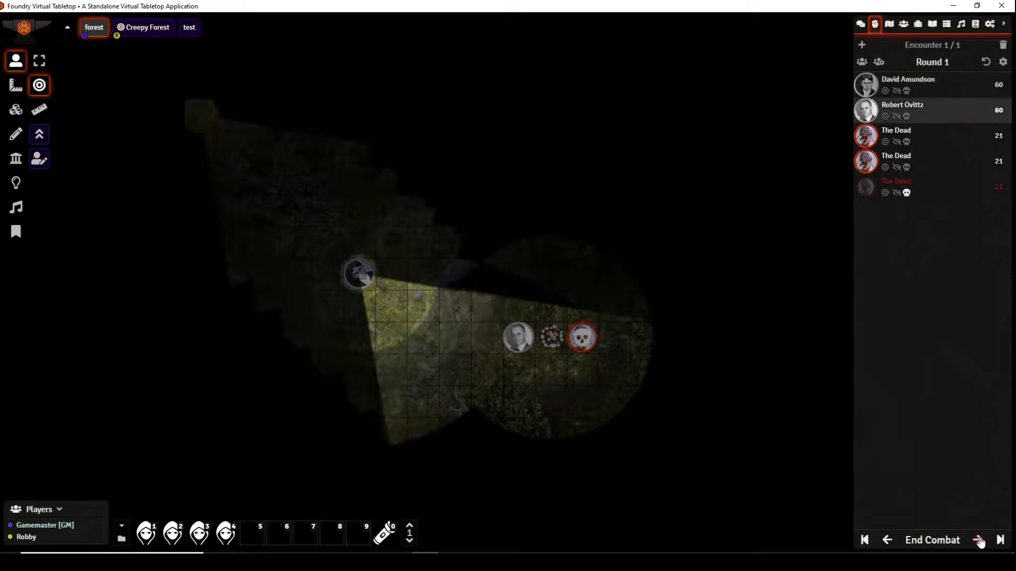
mouse_move(916, 253)
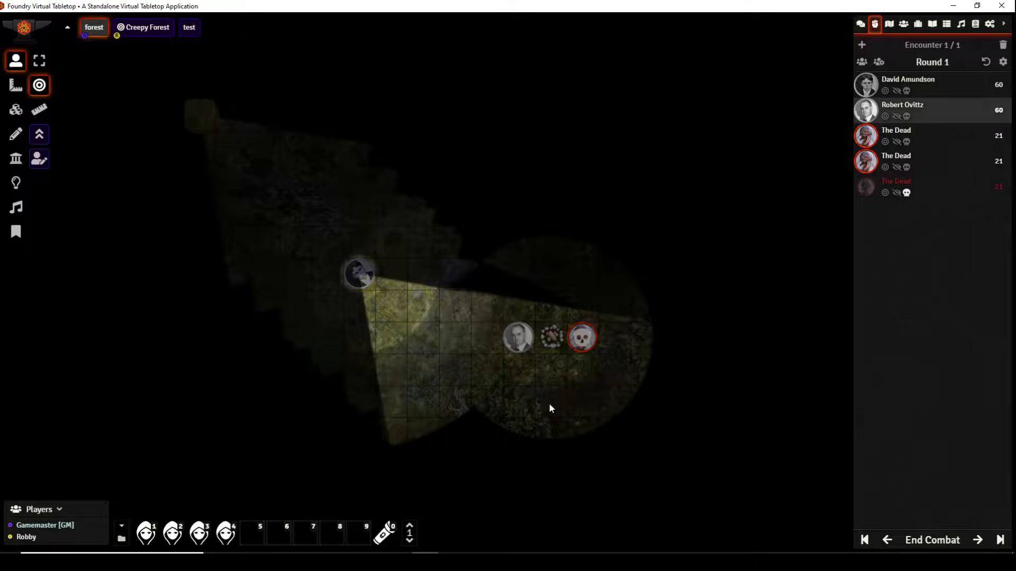
mouse_move(594, 427)
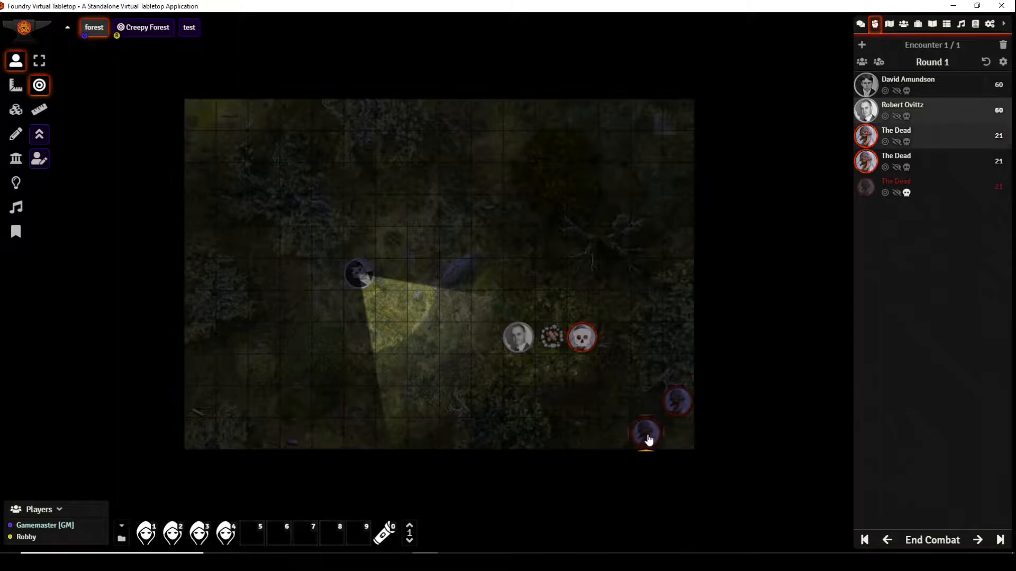
click(39, 61)
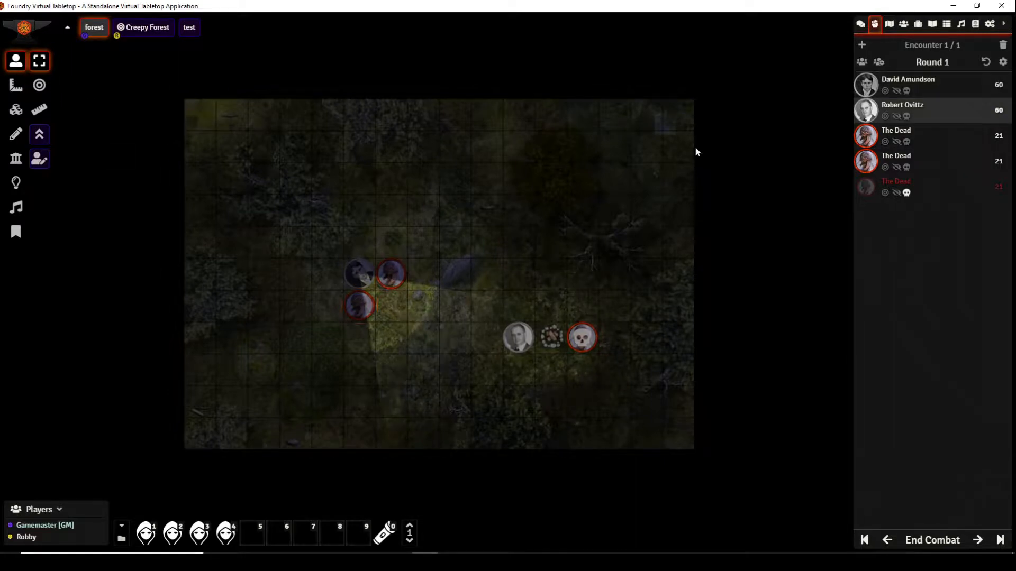
Step: Give the first Dead its turn and show the chat log of earlier rolls
click(978, 540)
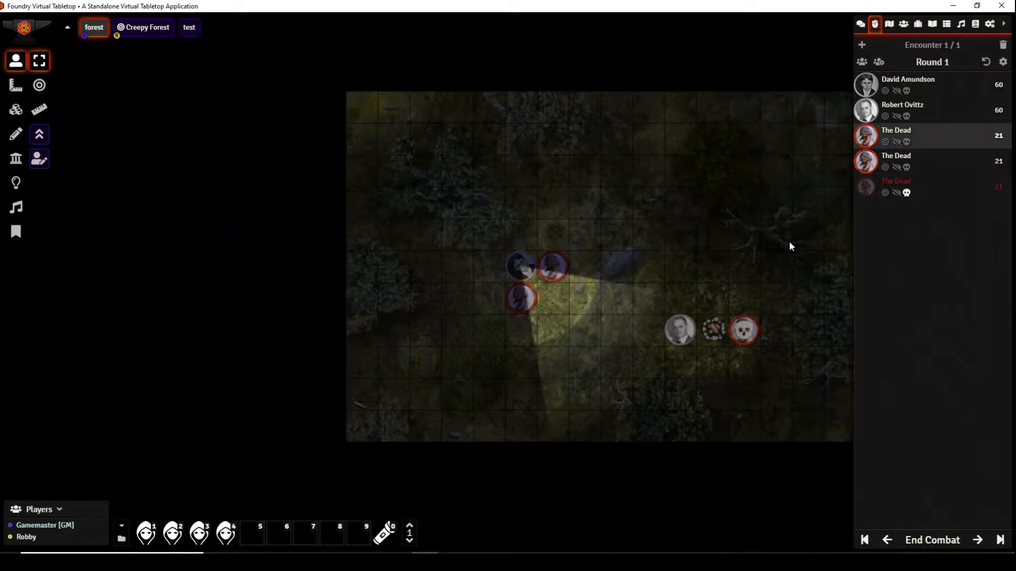
mouse_move(798, 239)
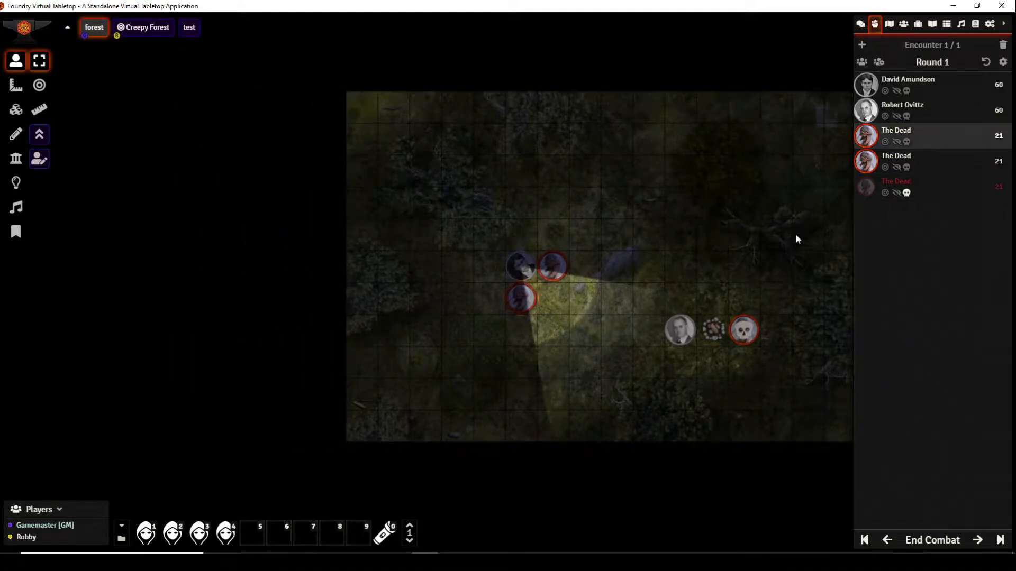
click(859, 24)
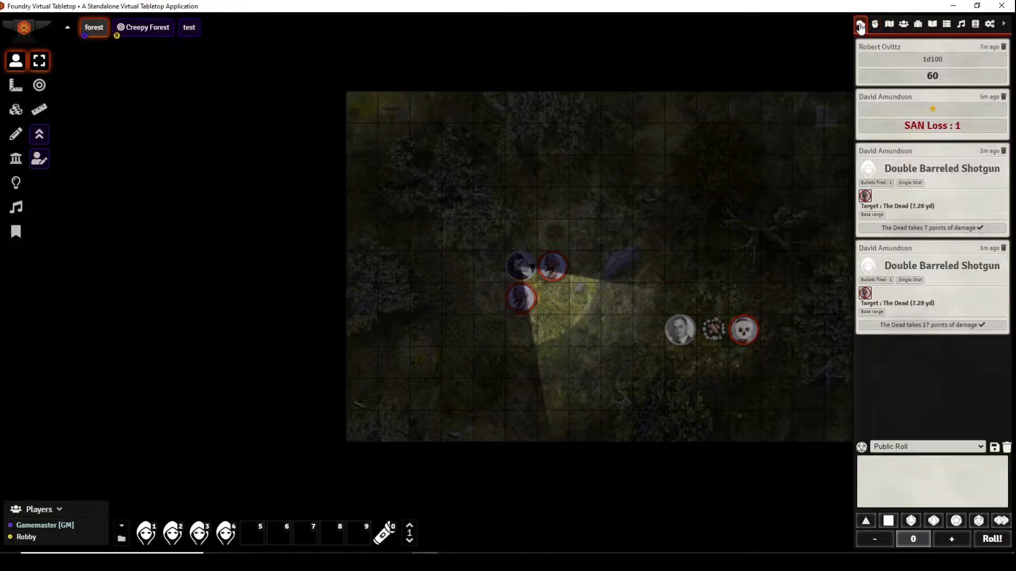
Step: Open The Dead's sheet, target David Amundson and post a Deadly claws attack to chat
double_click(744, 330)
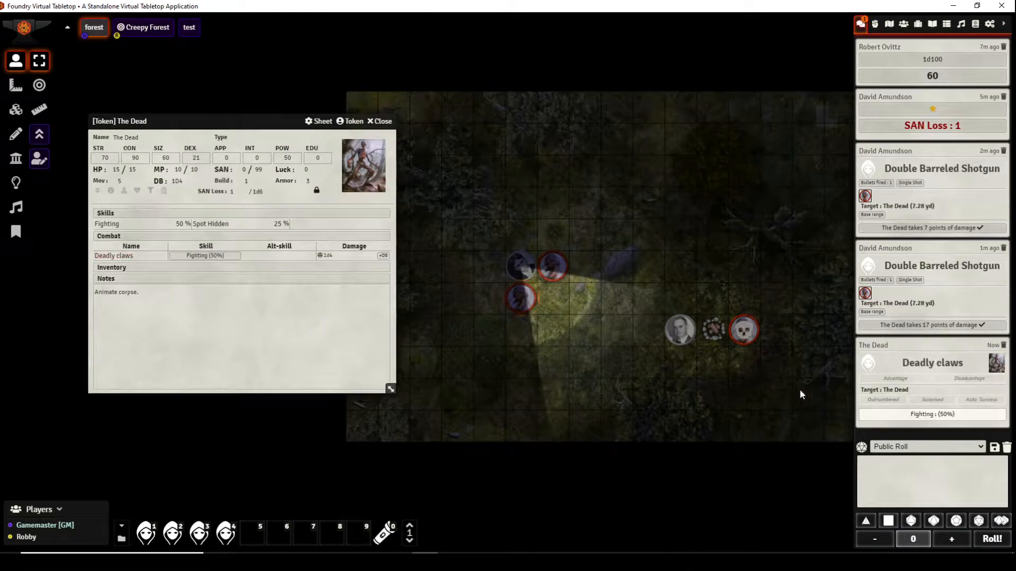
click(931, 414)
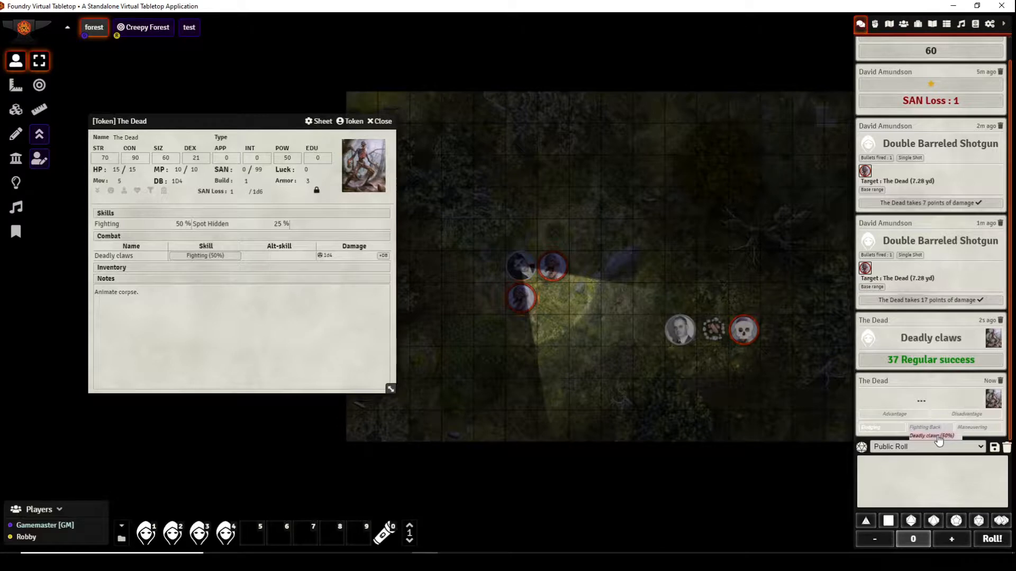
mouse_move(946, 406)
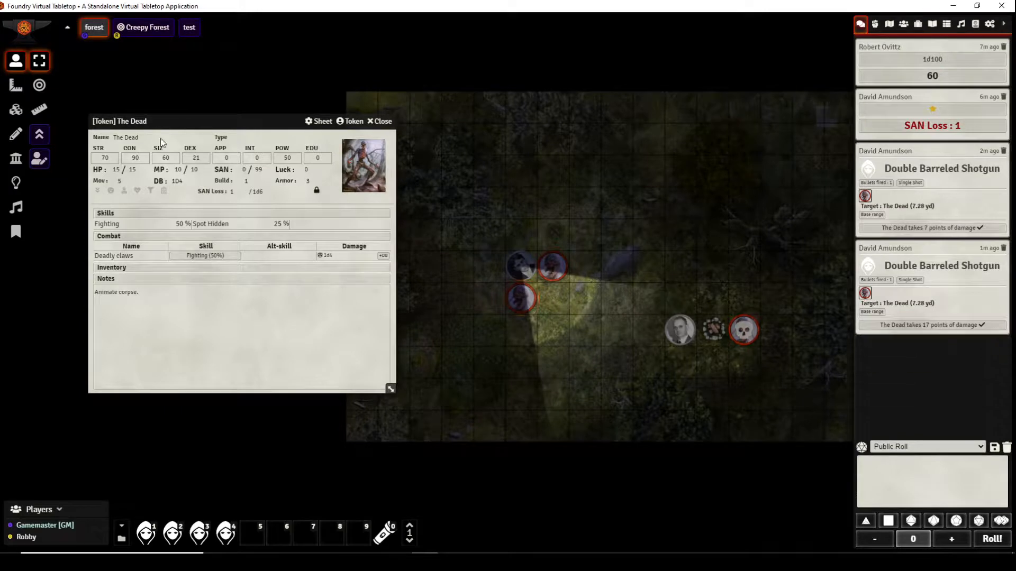
click(38, 85)
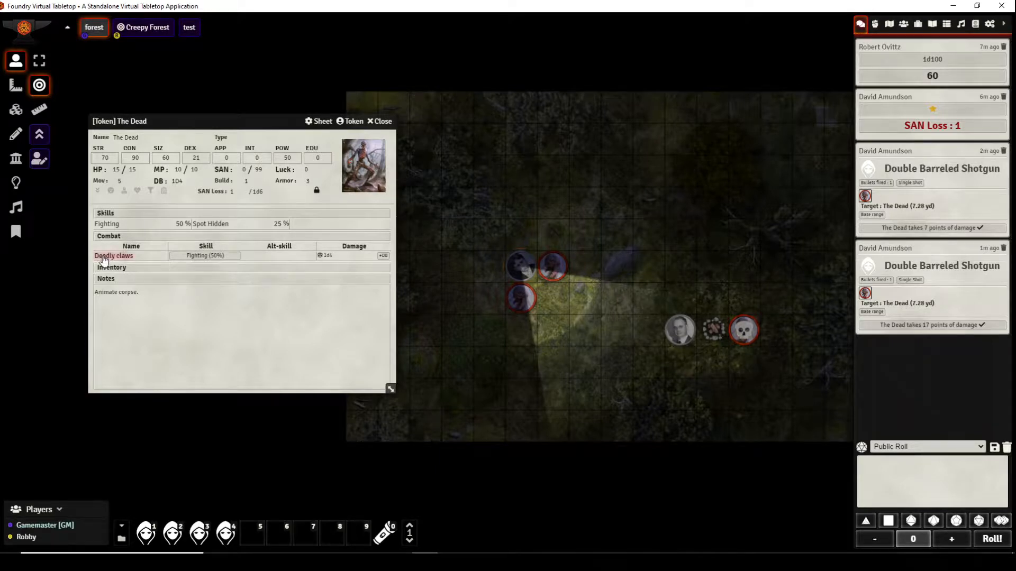
click(113, 255)
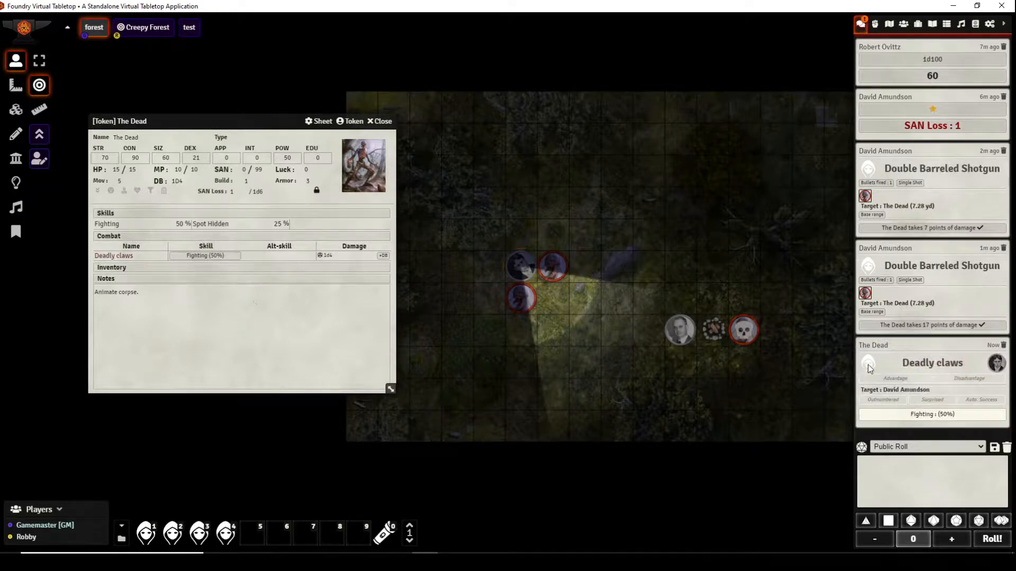
mouse_move(869, 366)
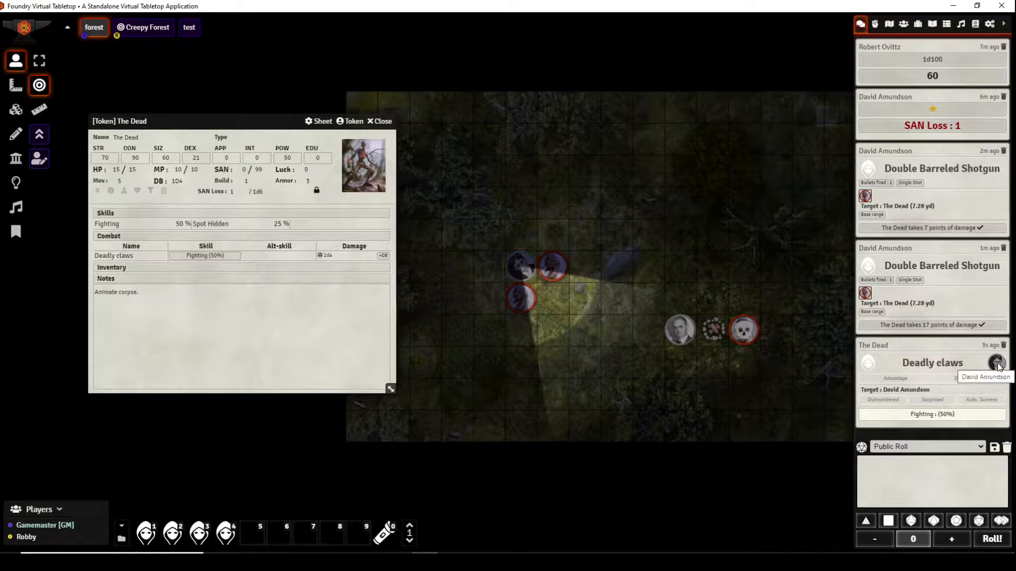
mouse_move(931, 414)
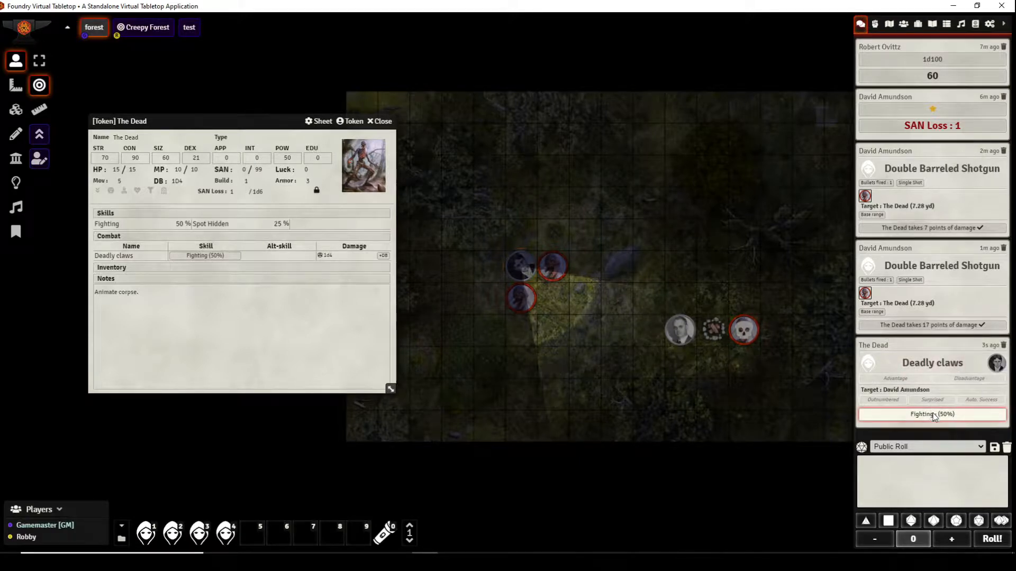
Step: Roll the claw attack at Fighting 50%, have David fight back unarmed, and roll 3 damage
click(931, 413)
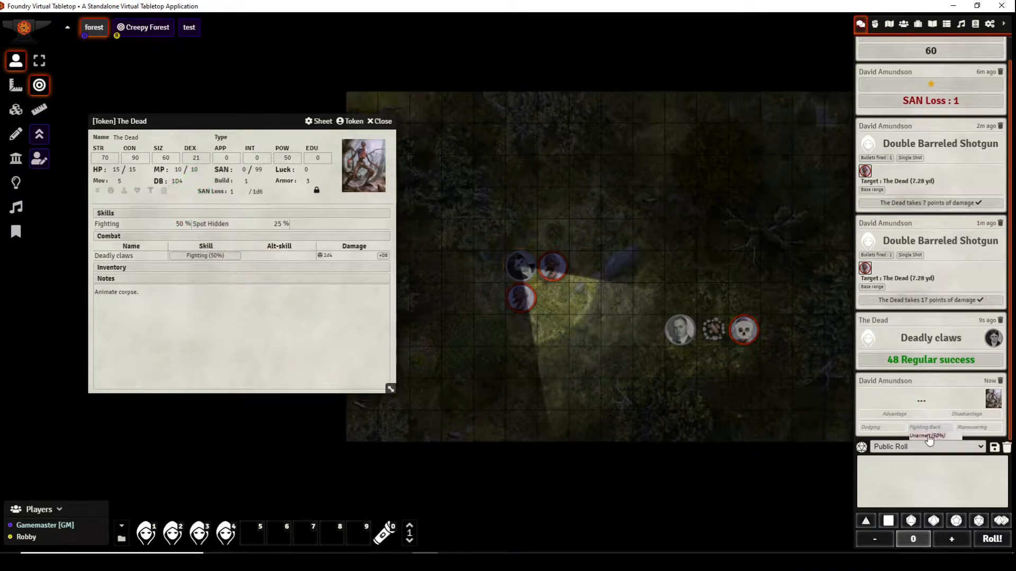
click(924, 426)
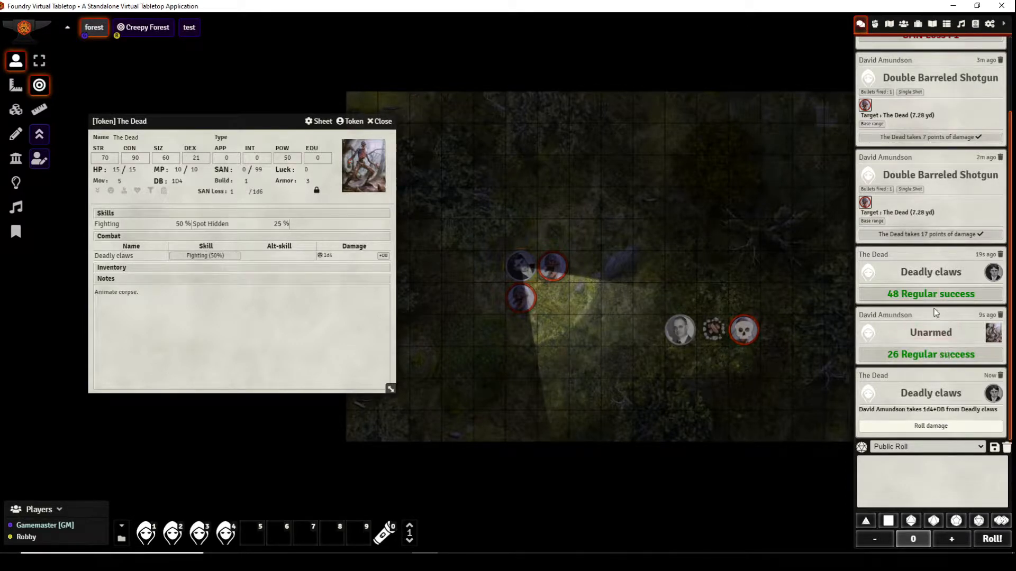
mouse_move(966, 358)
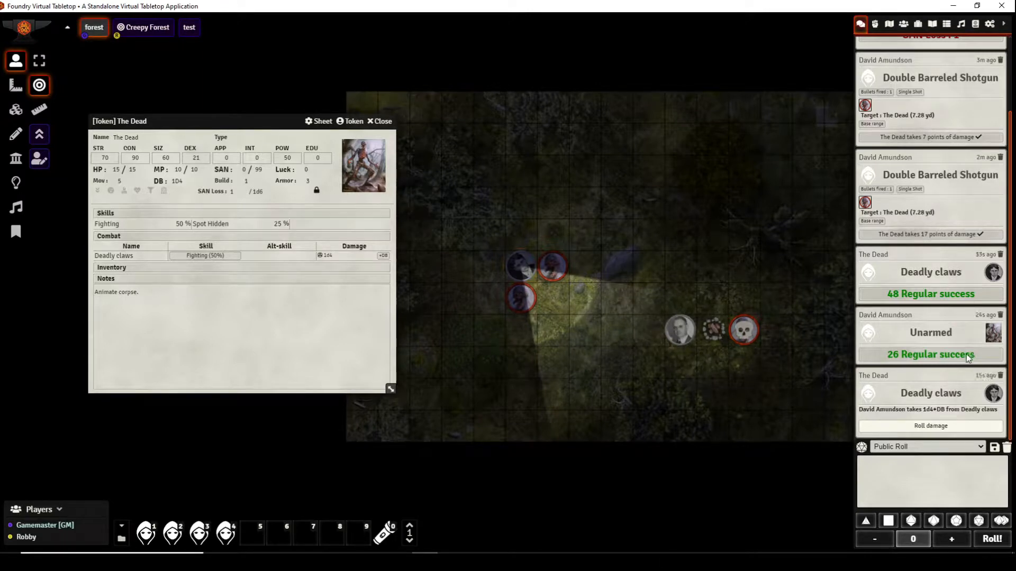
mouse_move(931, 425)
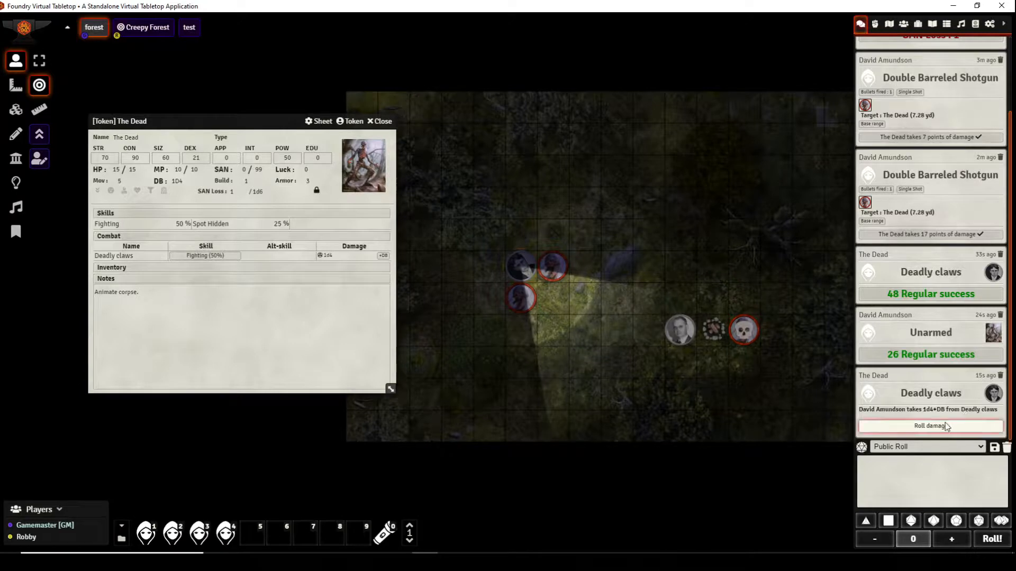
click(930, 425)
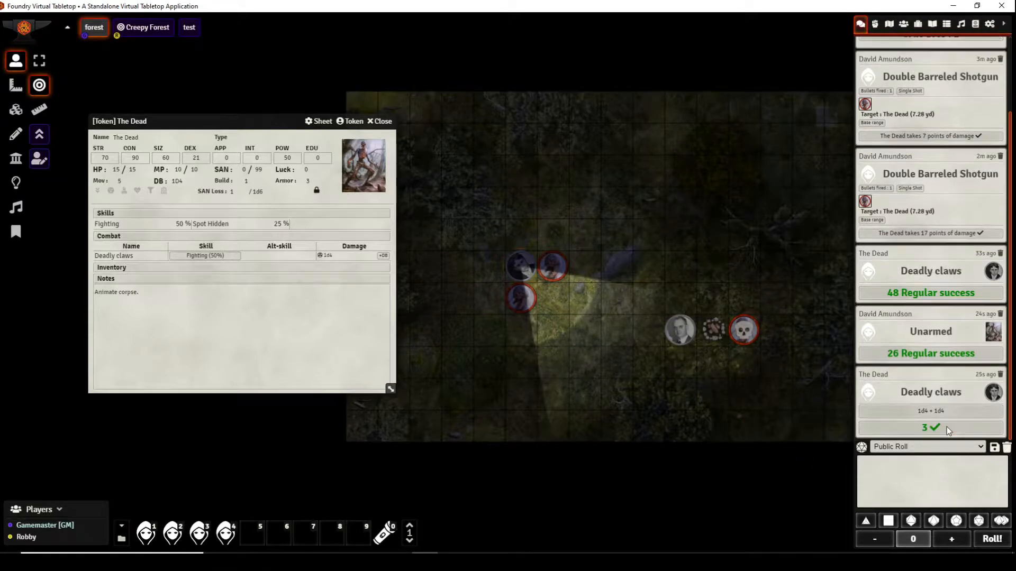
mouse_move(462, 276)
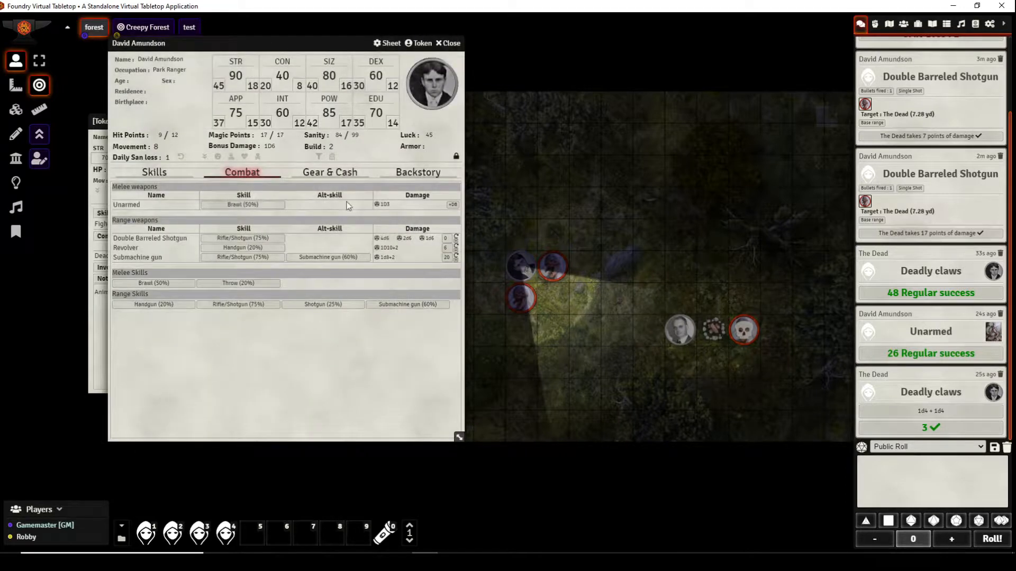
mouse_move(174, 152)
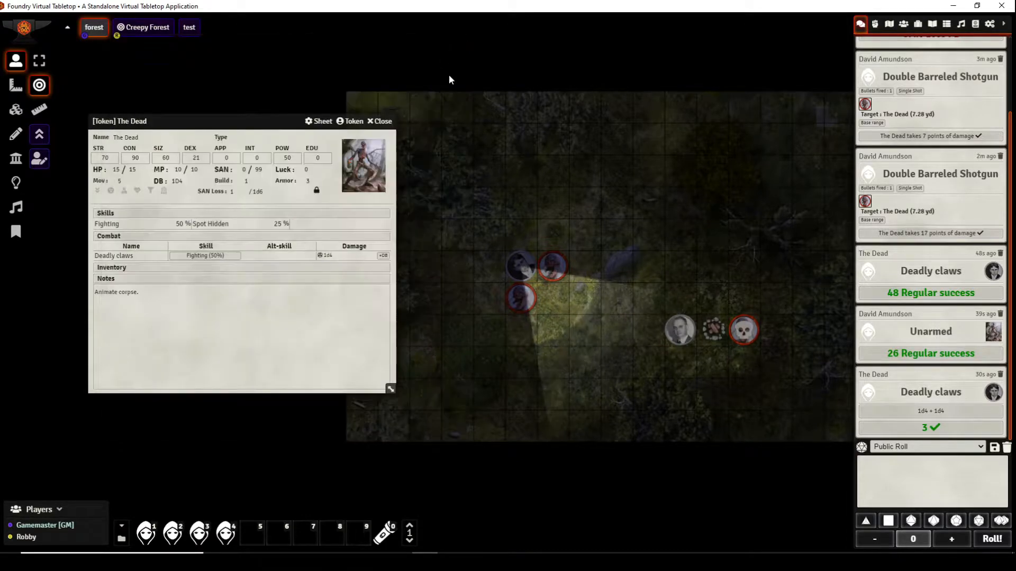
mouse_move(521, 268)
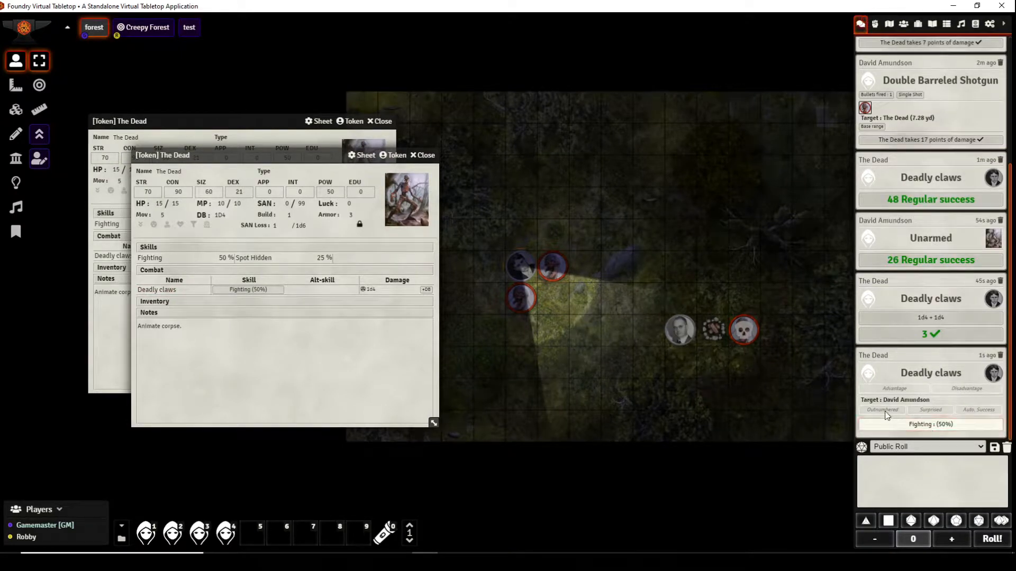
Step: Roll the second Dead's claw attack and have David fight back unarmed
click(882, 410)
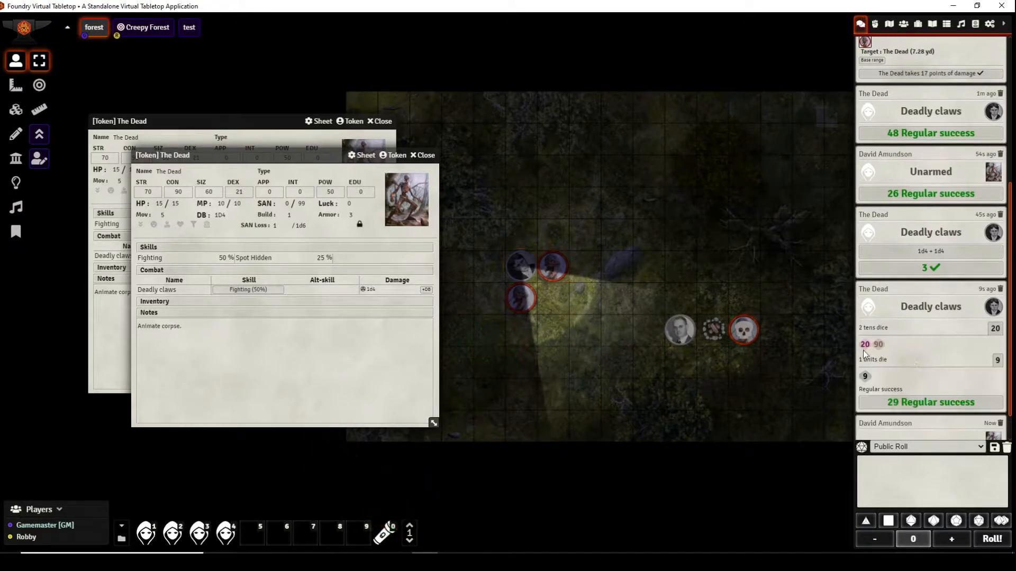
scroll(down, 3)
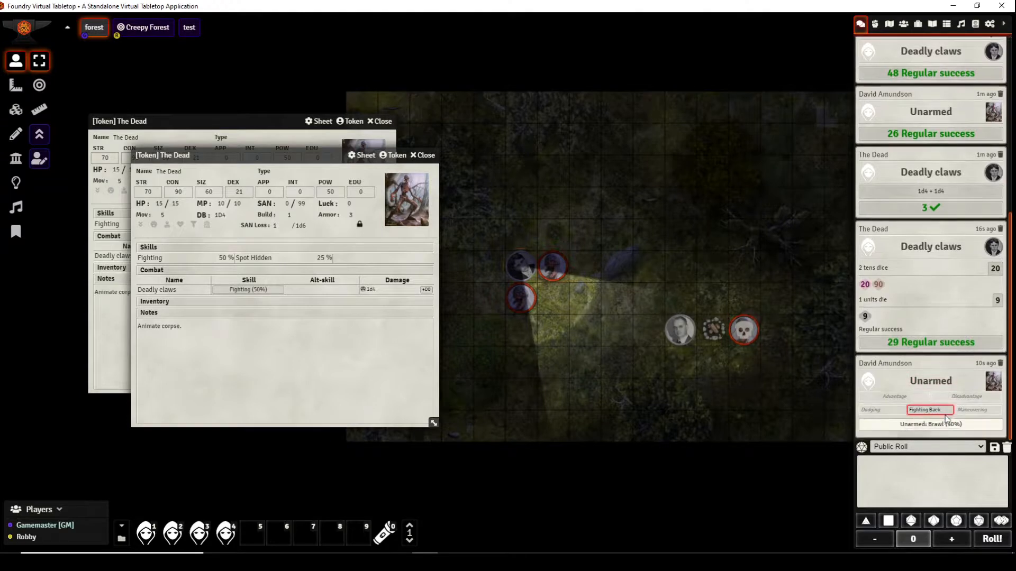
click(929, 410)
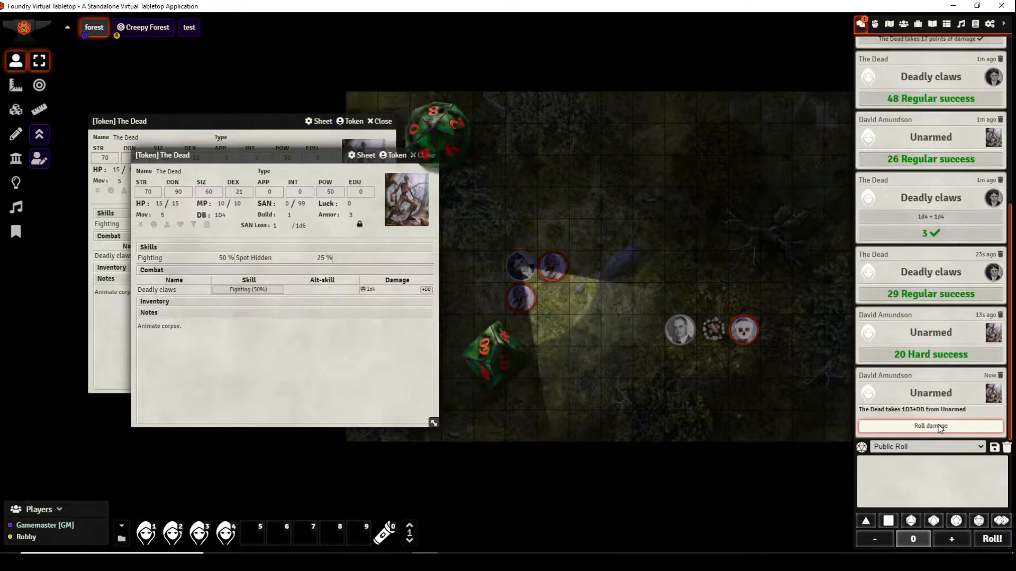
Step: Roll David's unarmed damage of 6 and inflict it on The Dead, leaving 12/15 HP
click(930, 426)
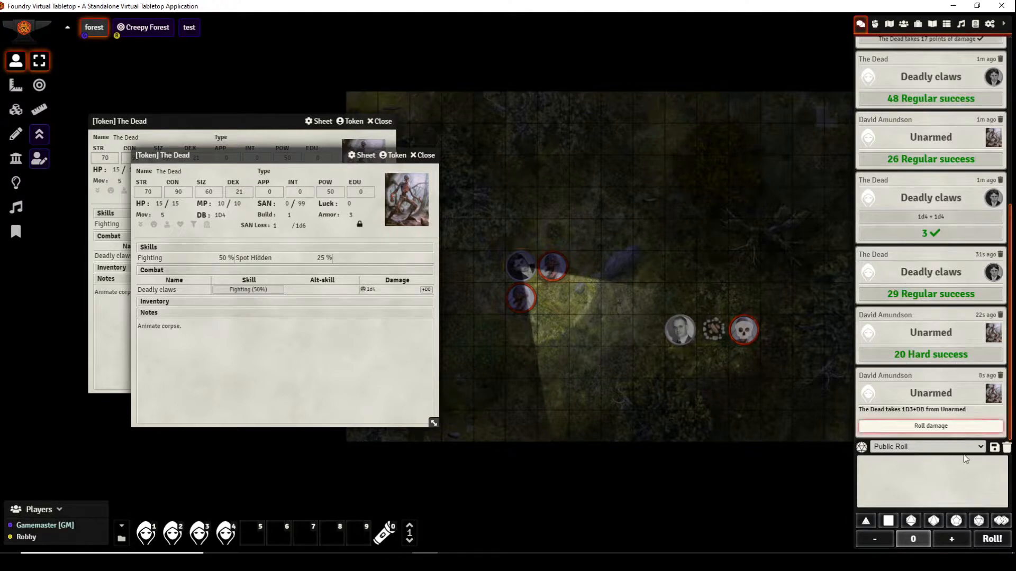
click(930, 426)
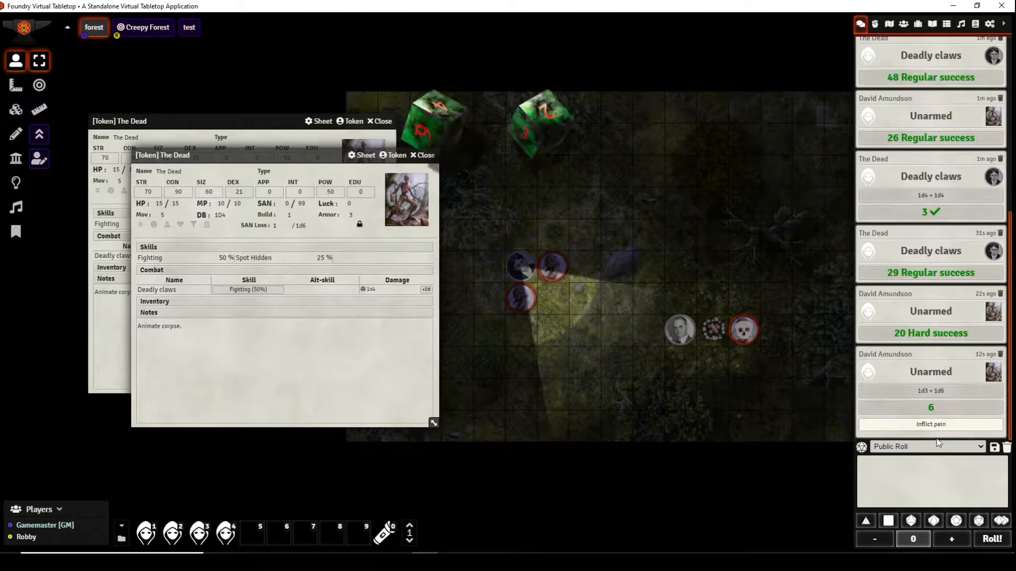
click(930, 425)
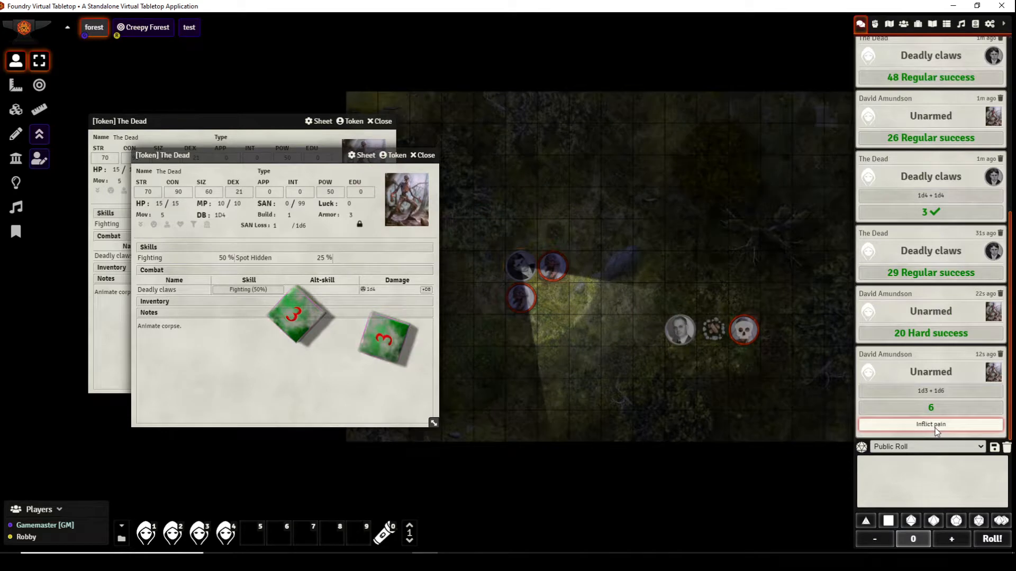
click(930, 424)
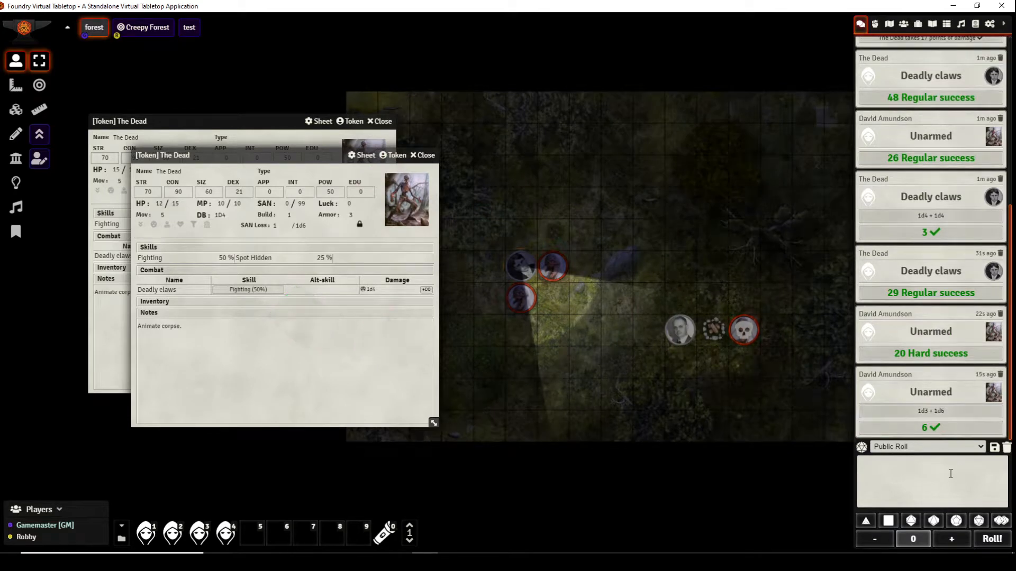
mouse_move(302, 331)
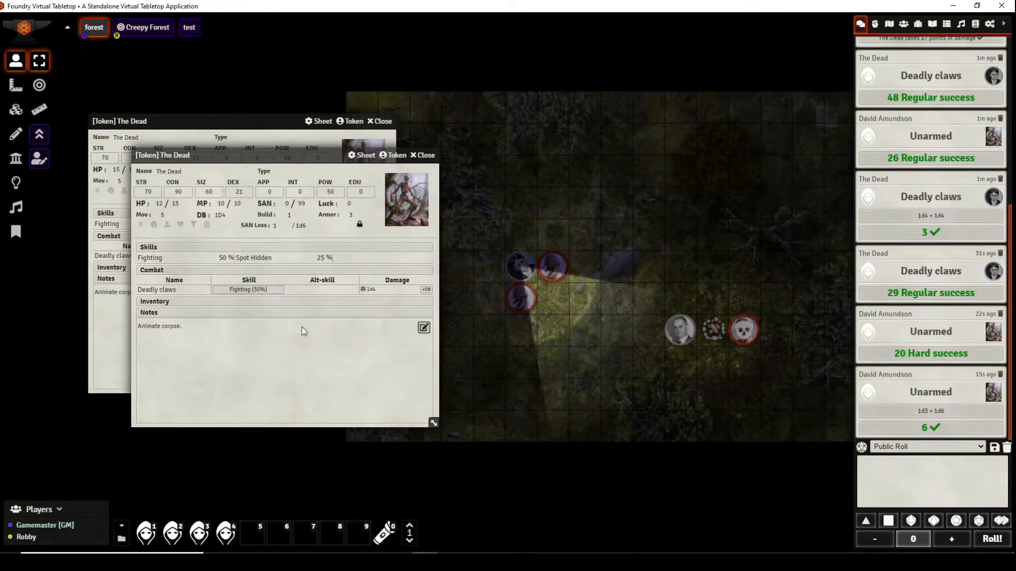
mouse_move(161, 215)
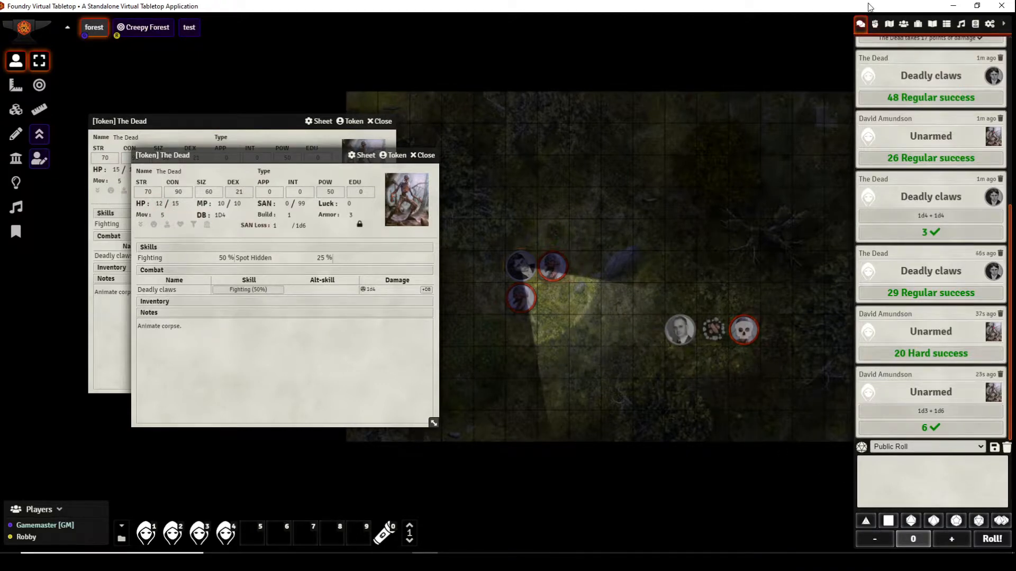
click(875, 24)
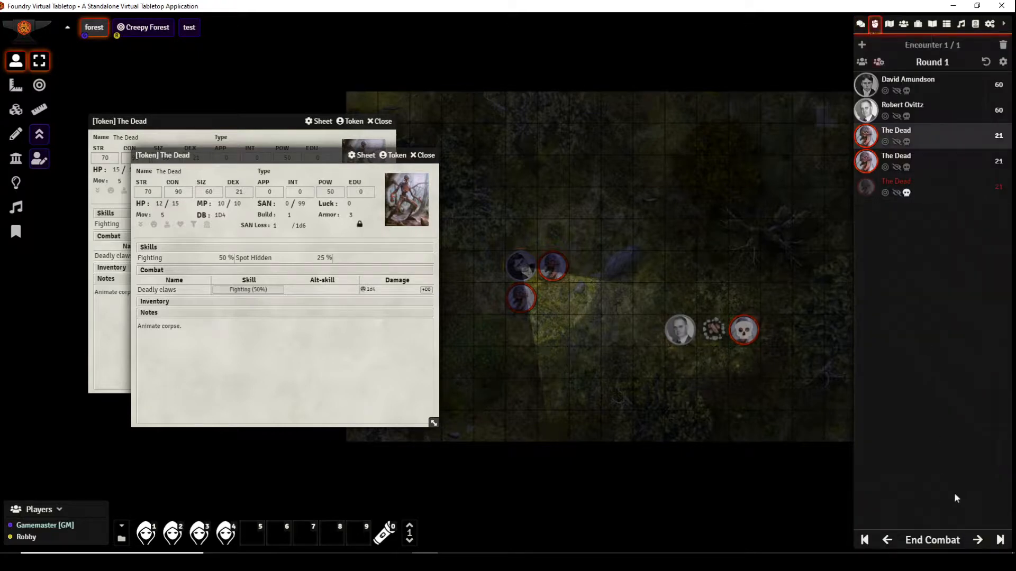
click(977, 540)
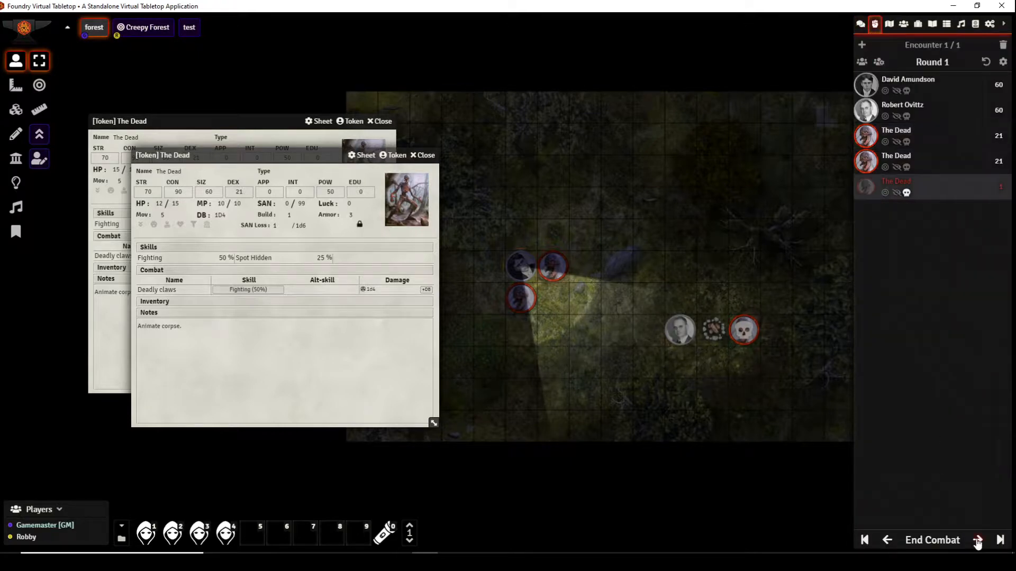
click(976, 540)
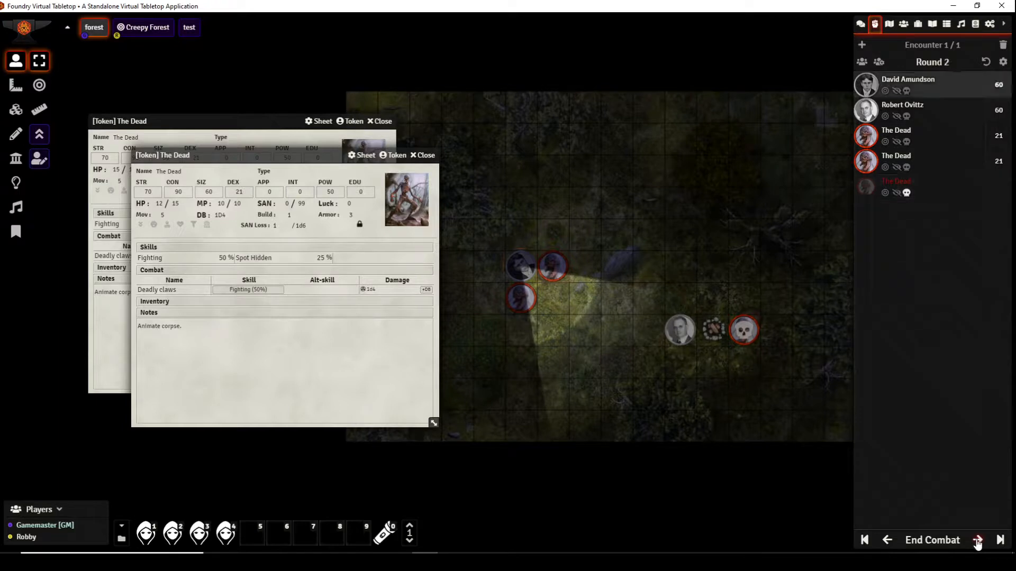
click(978, 541)
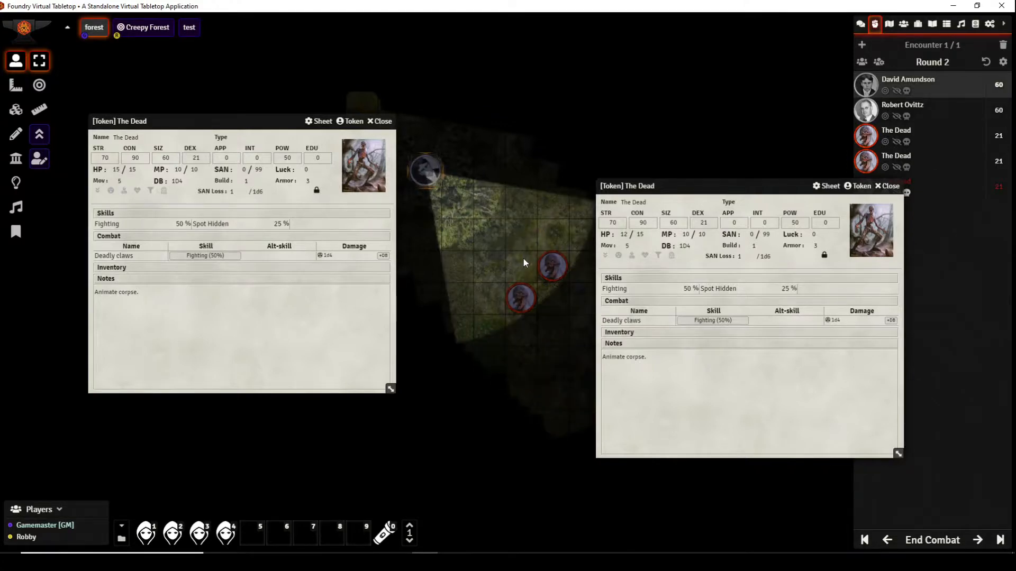
mouse_move(353, 173)
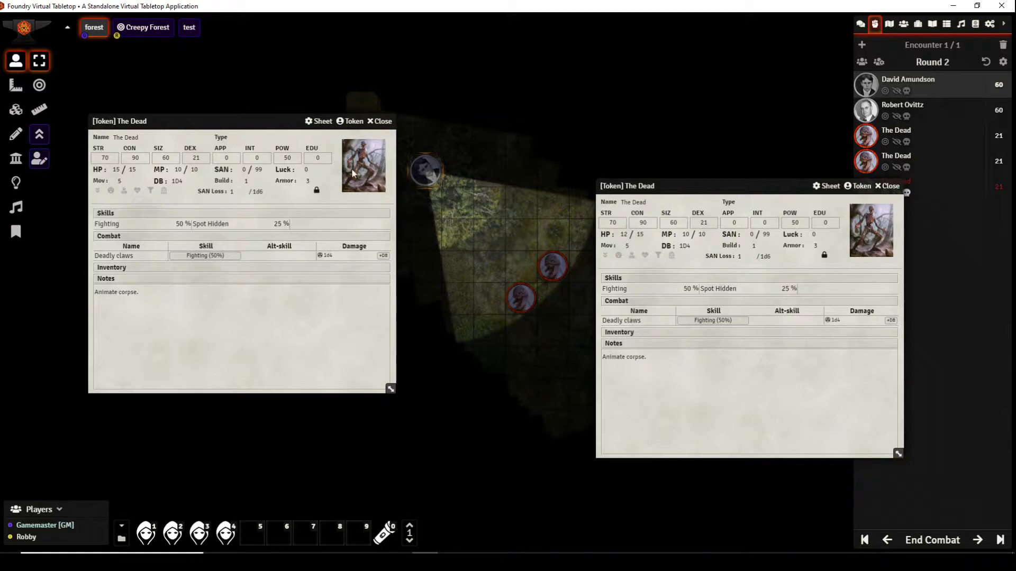
Step: Show David Amundson's Combat tab with his weapons and close the wounded Dead's sheet
click(907, 85)
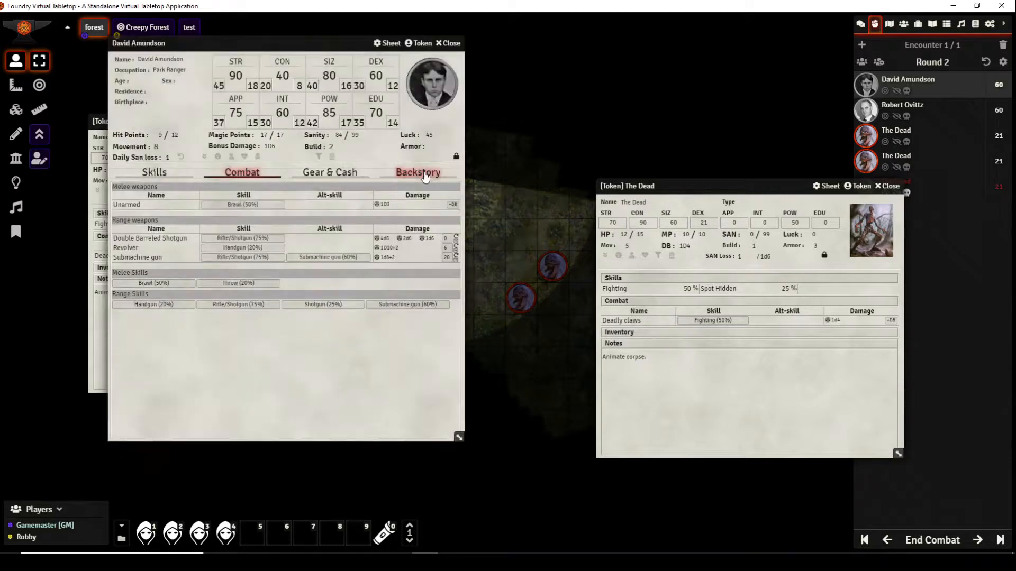
mouse_move(457, 257)
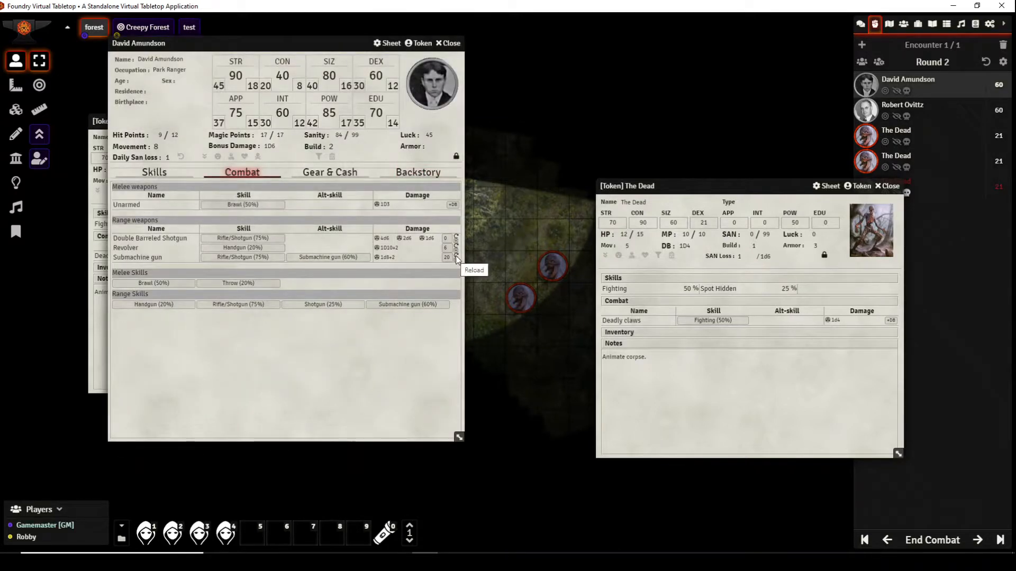
mouse_move(451, 243)
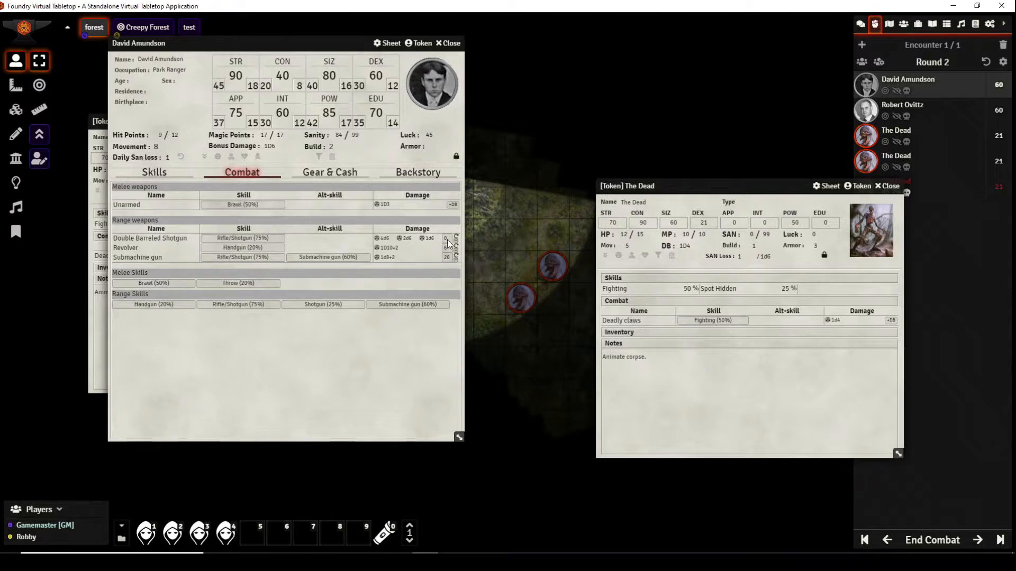
mouse_move(397, 369)
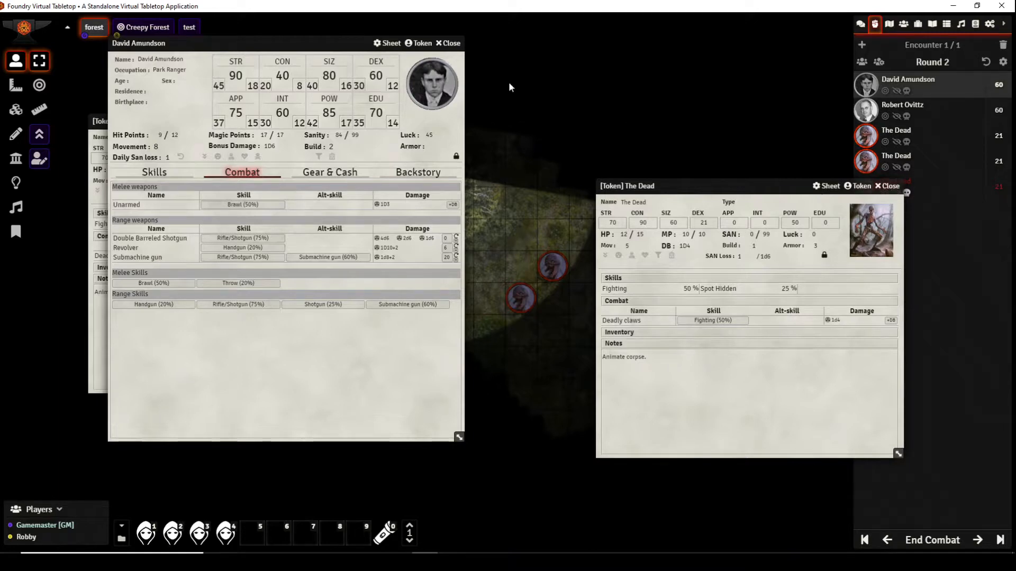
click(885, 186)
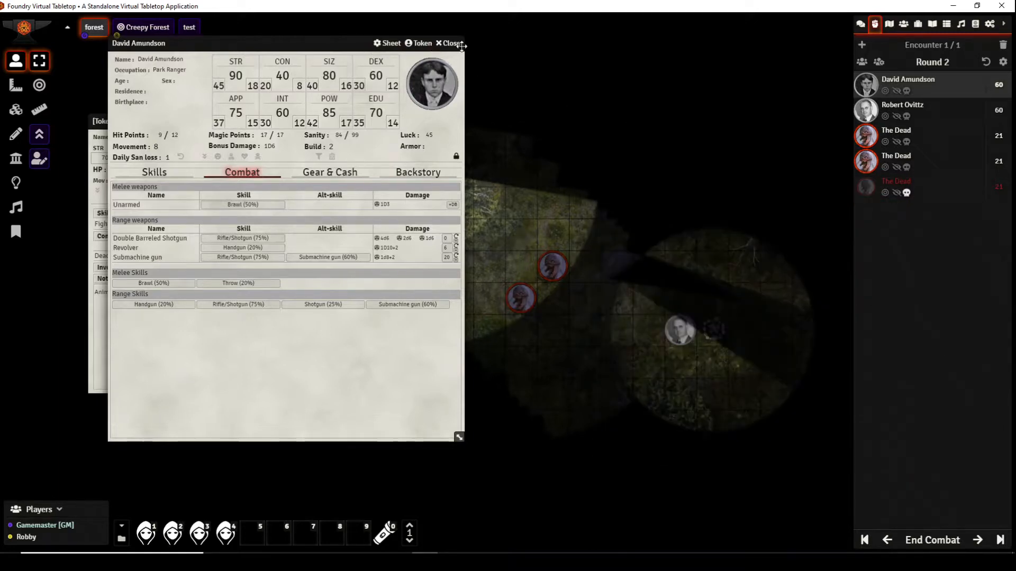
click(449, 42)
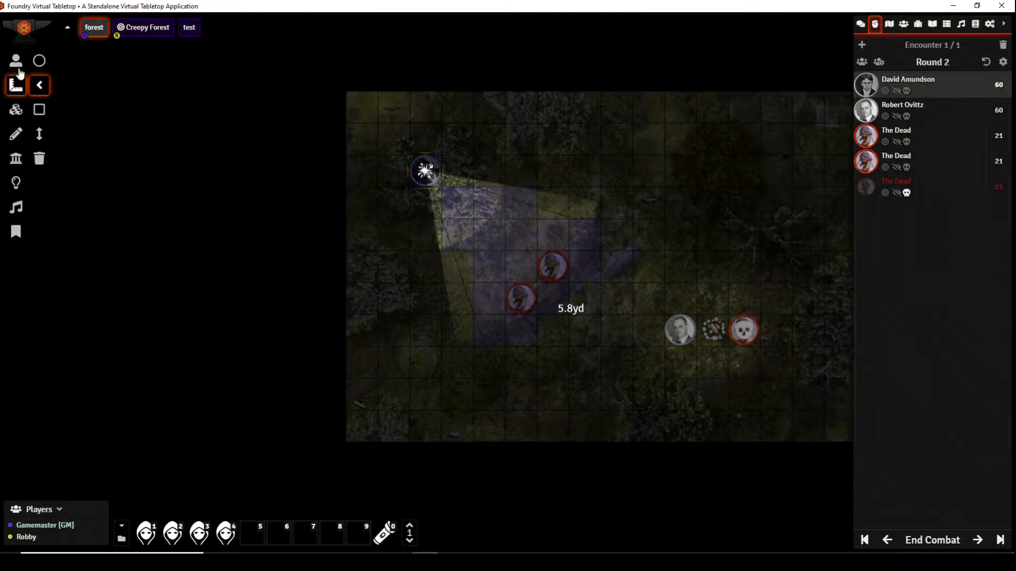
click(16, 61)
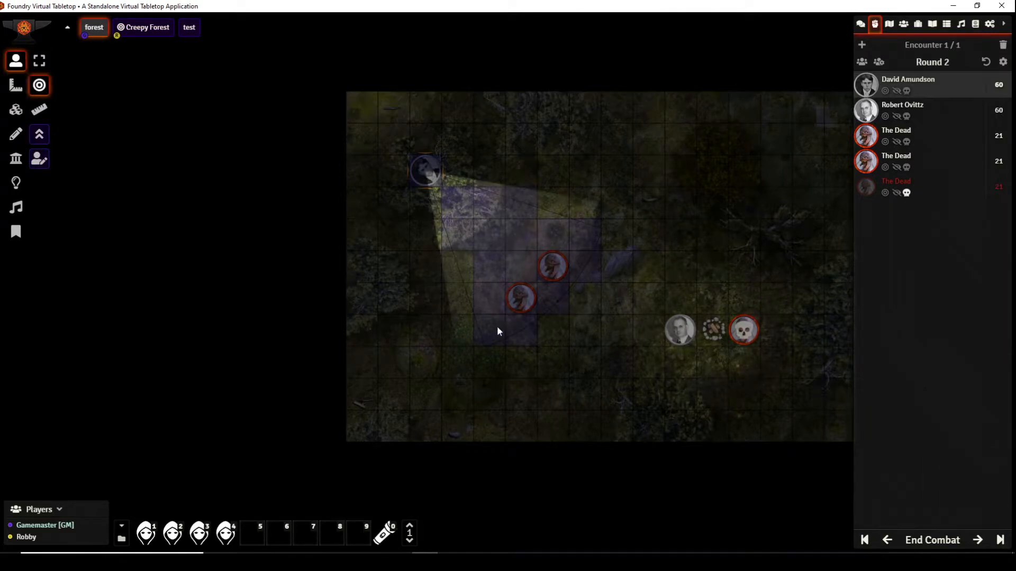
mouse_move(573, 248)
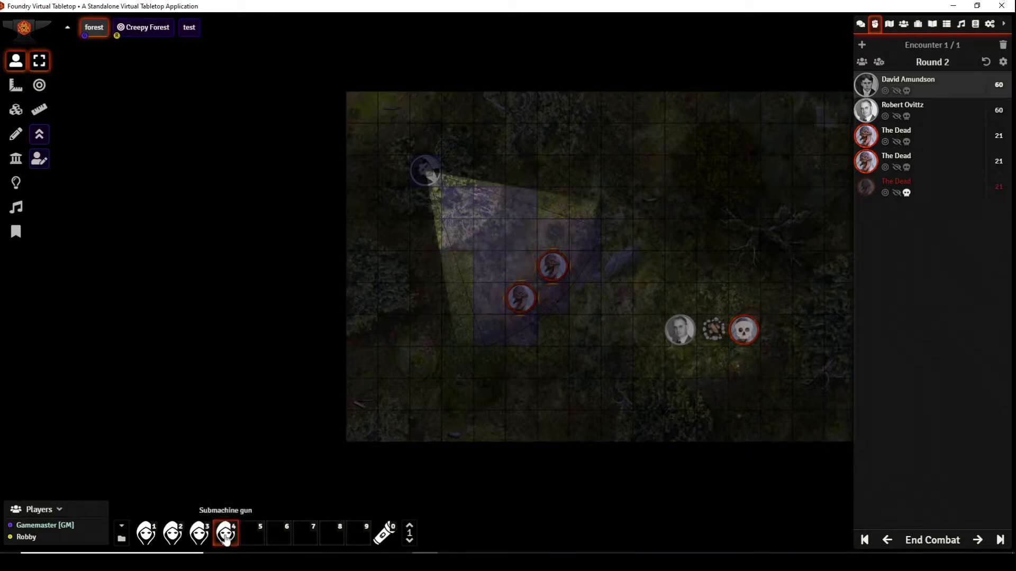
Step: Start David Amundson's Submachine gun attack on both Dead and set it to Full Auto
click(859, 24)
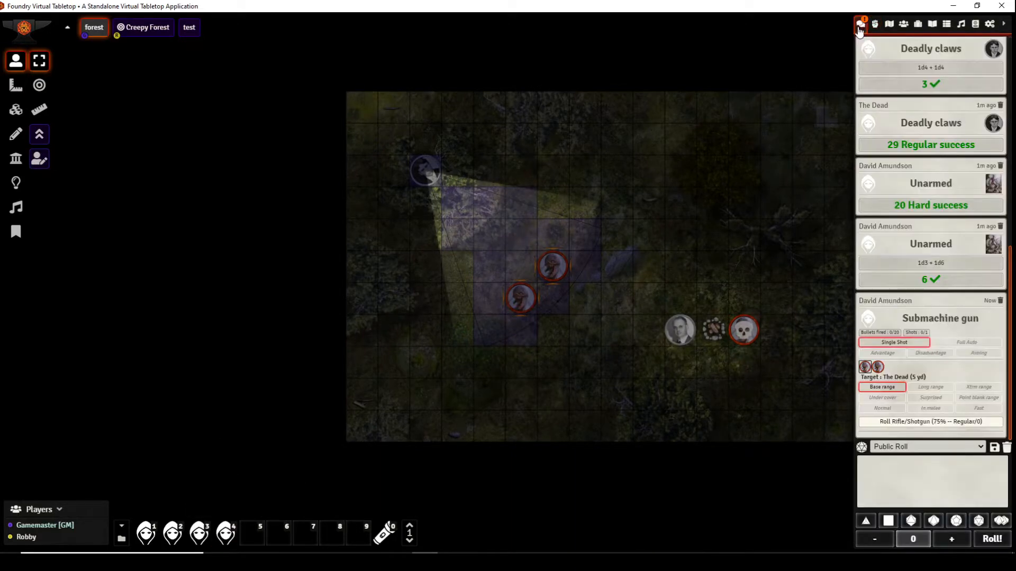
mouse_move(877, 367)
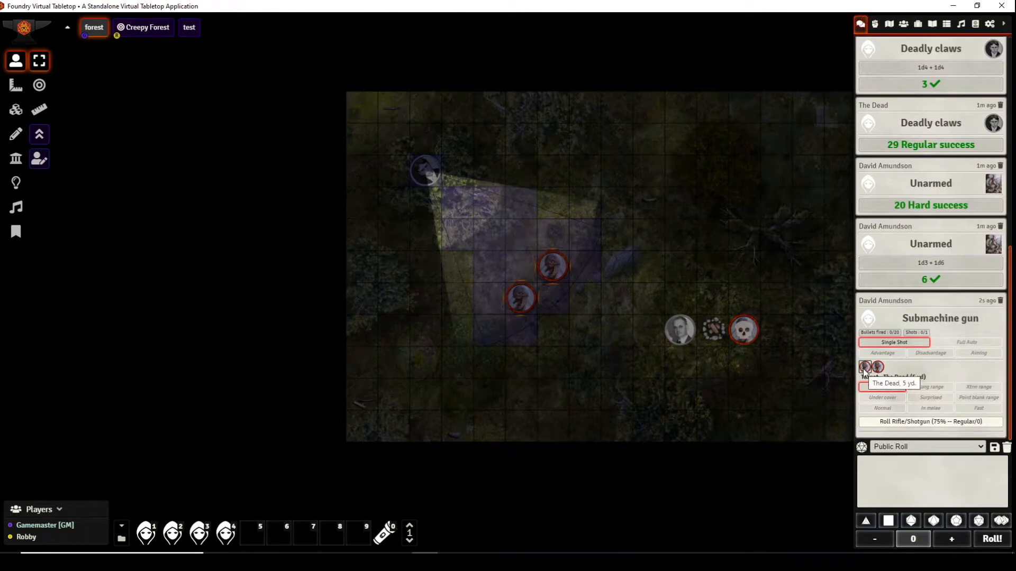
click(966, 341)
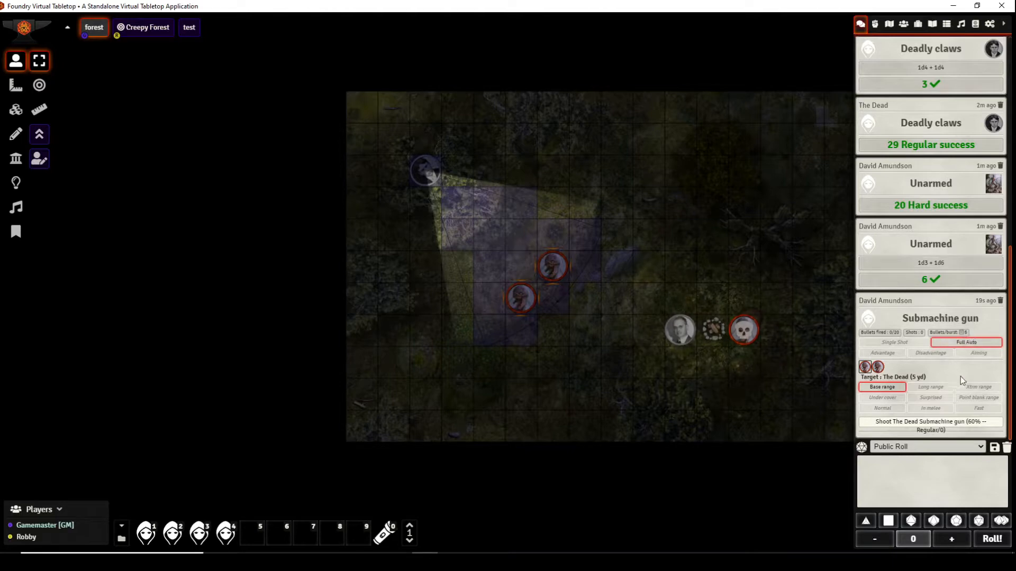
mouse_move(918, 381)
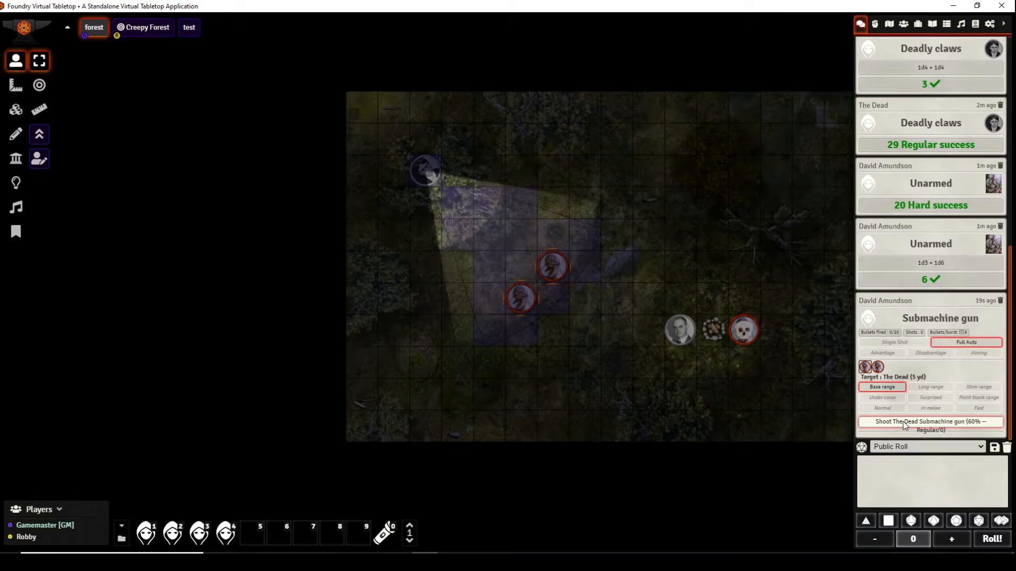
Step: Add two 6-bullet bursts at The Dead and shoot, rolling 28 (Hard) and 34 (Regular)
click(929, 422)
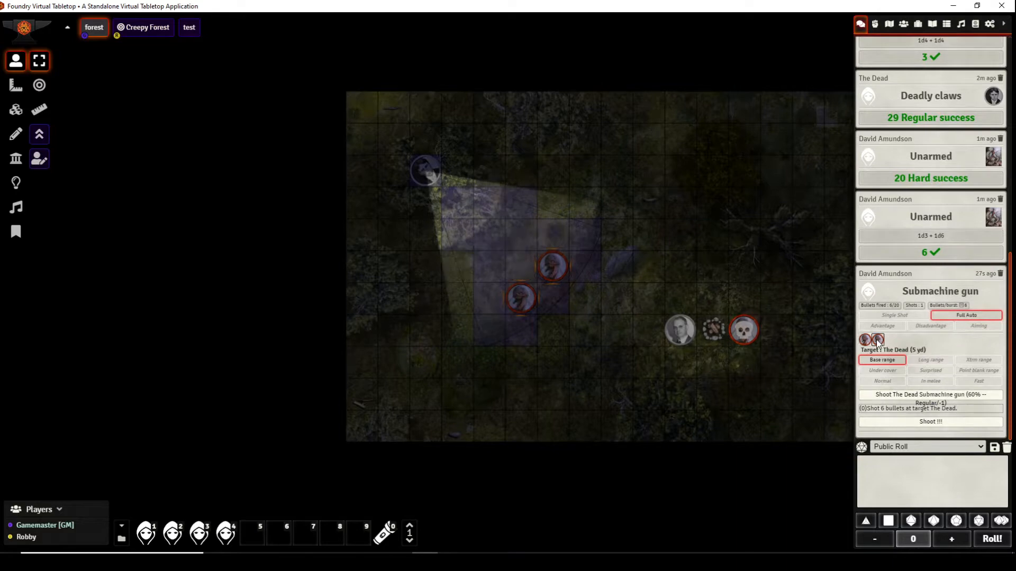
mouse_move(930, 399)
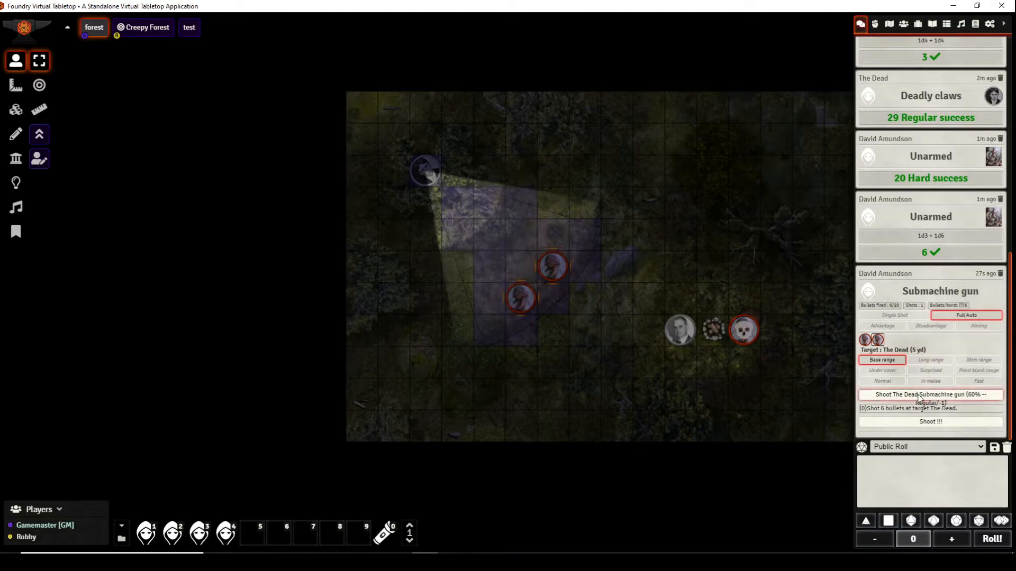
click(930, 422)
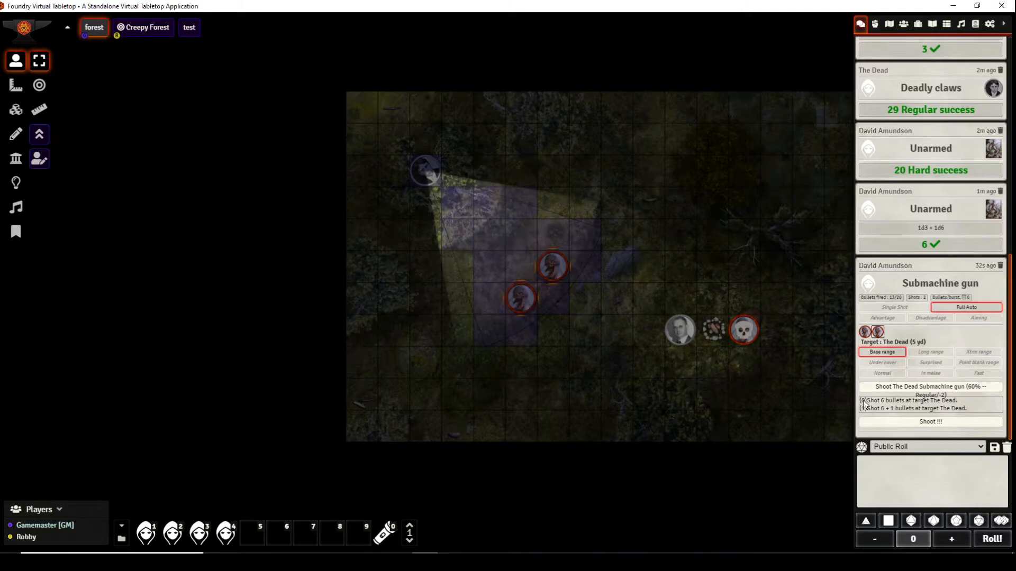
mouse_move(894, 413)
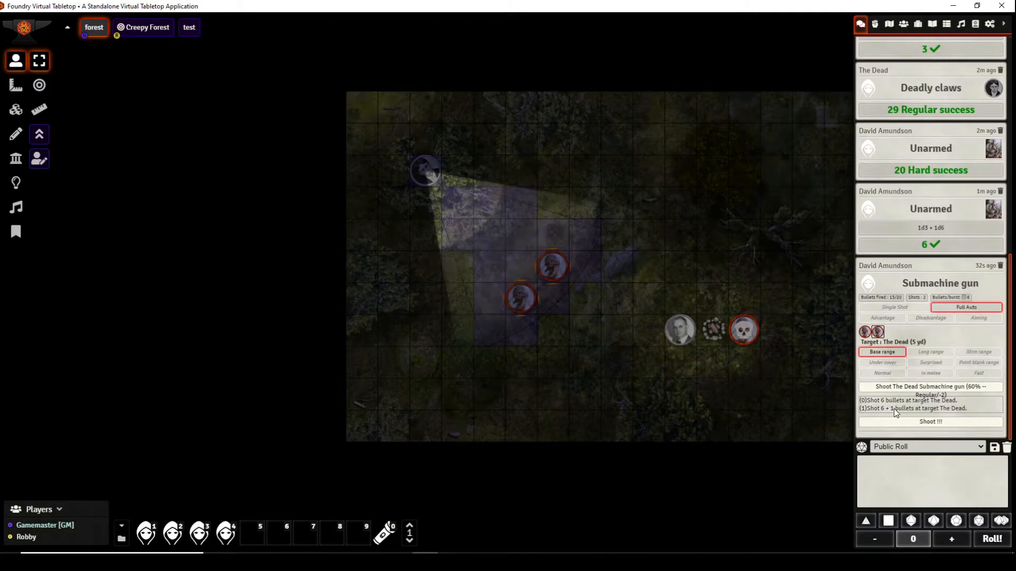
mouse_move(930, 422)
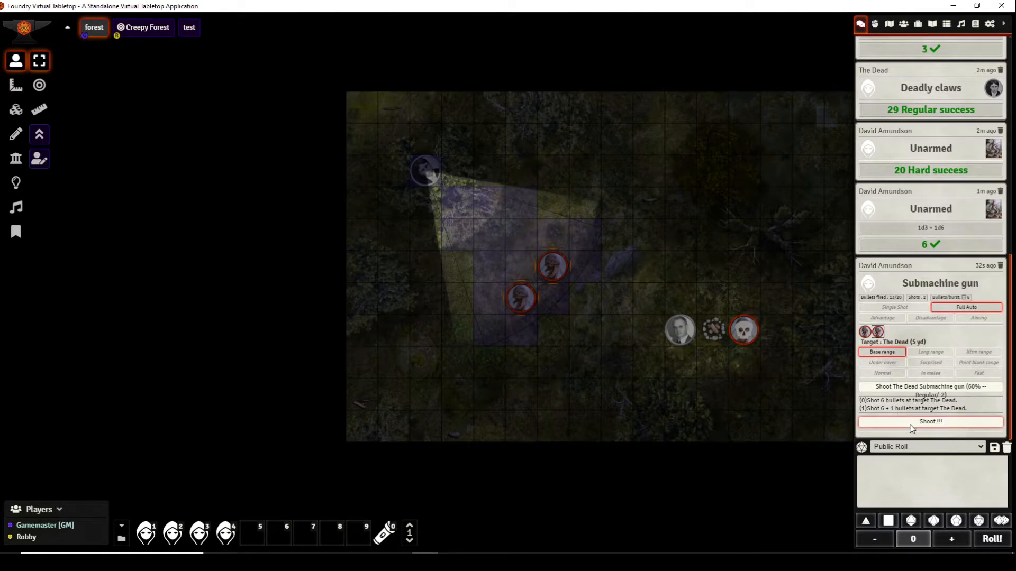
click(929, 422)
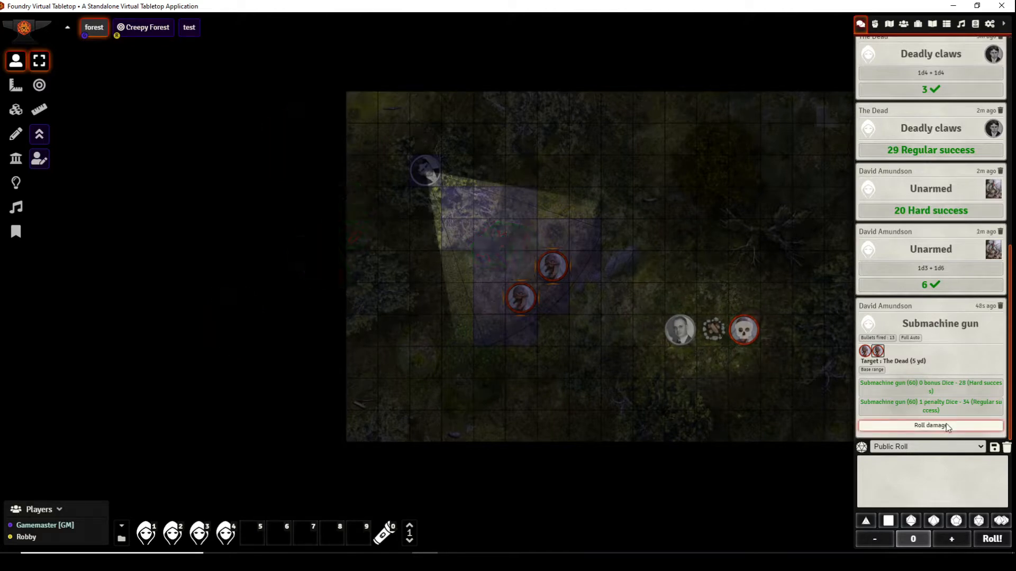
Step: Roll and inflict 14 and 15 damage on the Dead, then bring up a Dead's character sheet
click(930, 425)
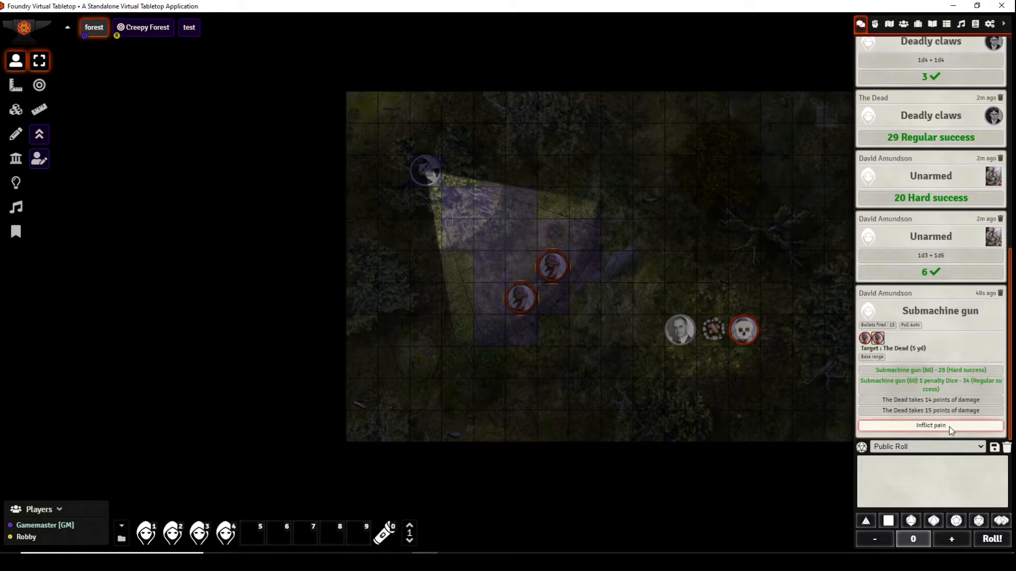
click(930, 426)
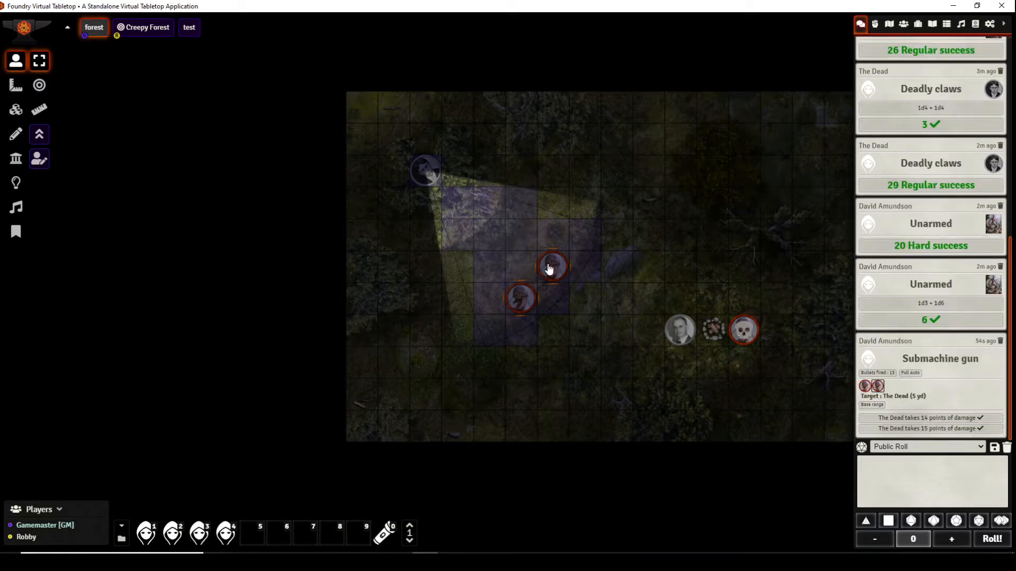
double_click(551, 266)
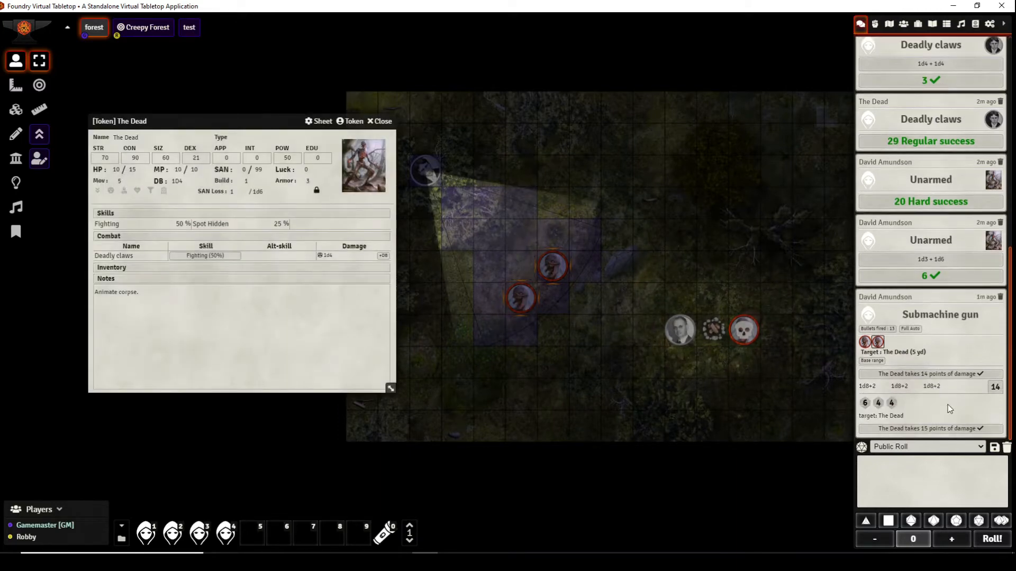
Step: Expand both 1d8+2 damage lines in chat to show the dice behind the 14 and 15 totals
scroll(down, 3)
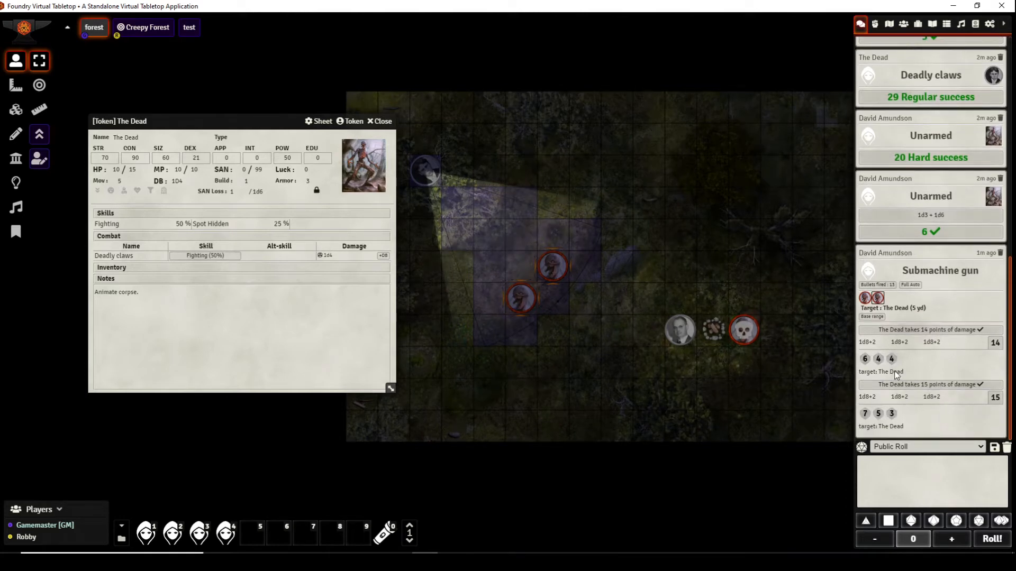
mouse_move(868, 377)
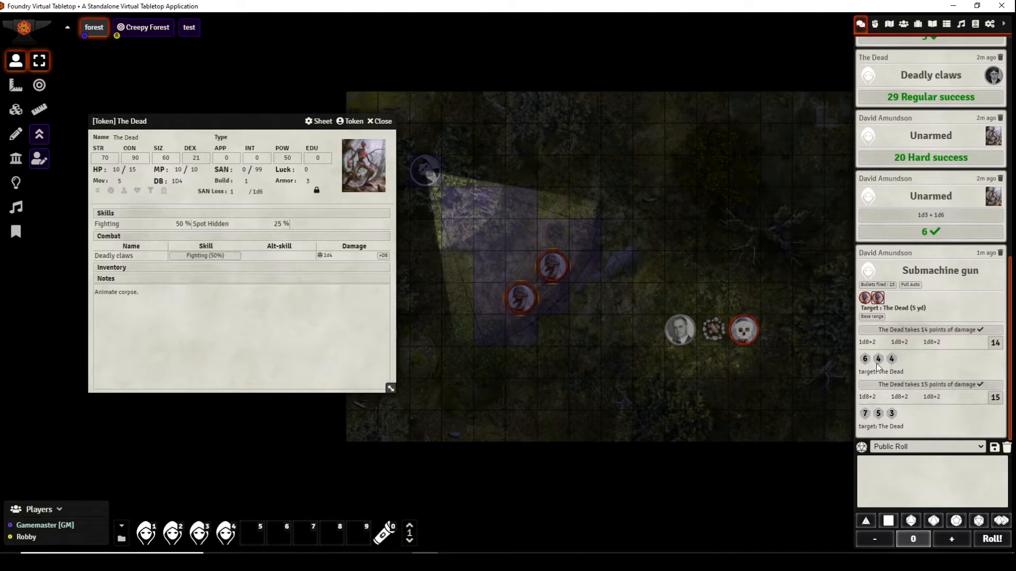
mouse_move(868, 374)
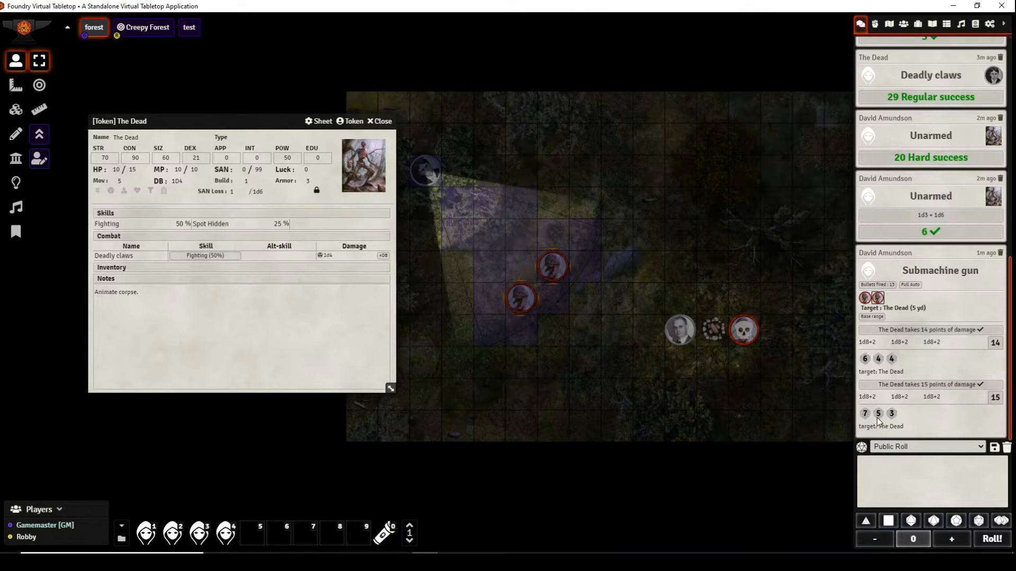
mouse_move(977, 422)
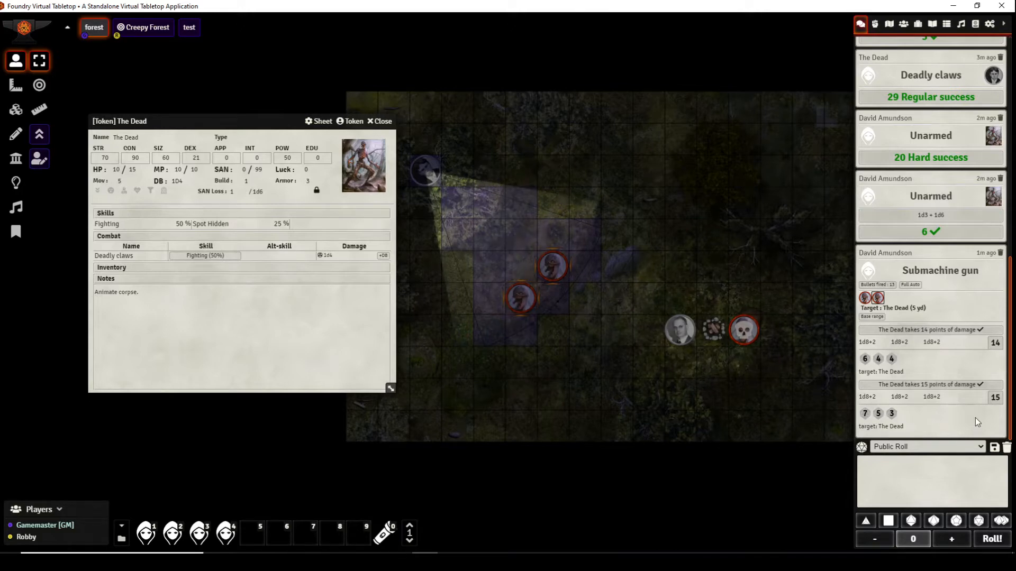
mouse_move(654, 230)
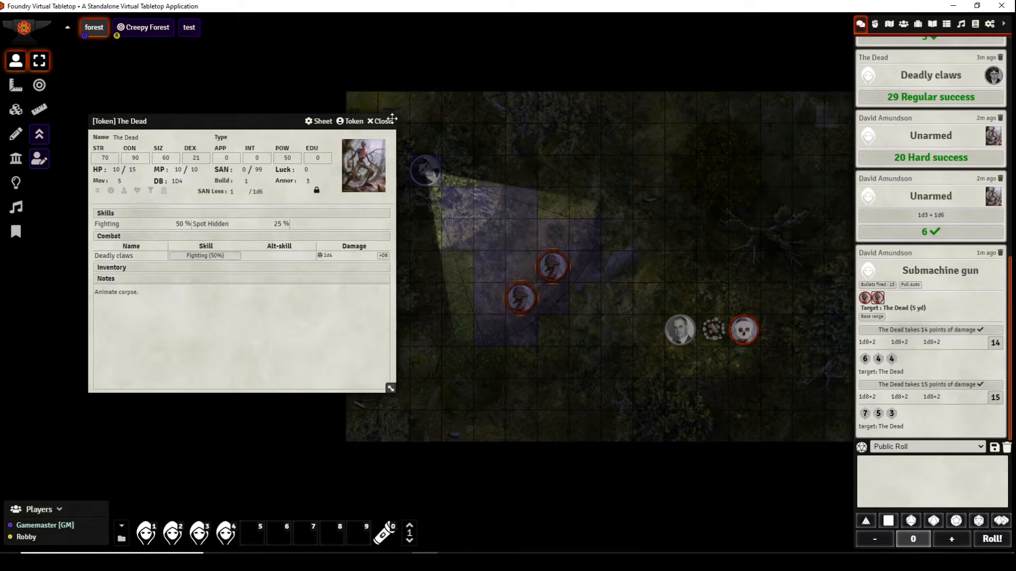
mouse_move(384, 125)
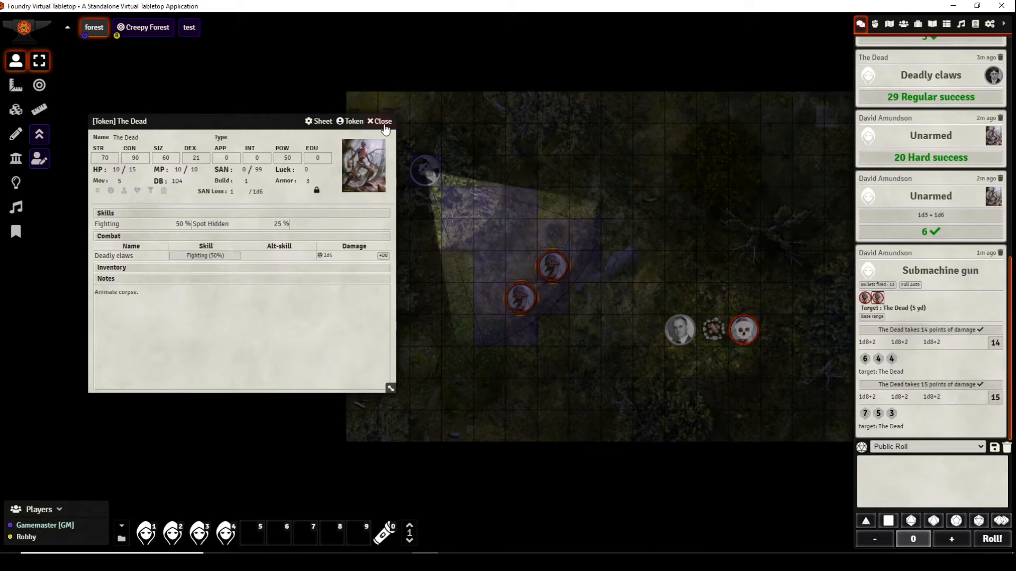
Step: Close the Dead's character sheet and scroll the chat back through the Double Barreled Shotgun cards
click(379, 121)
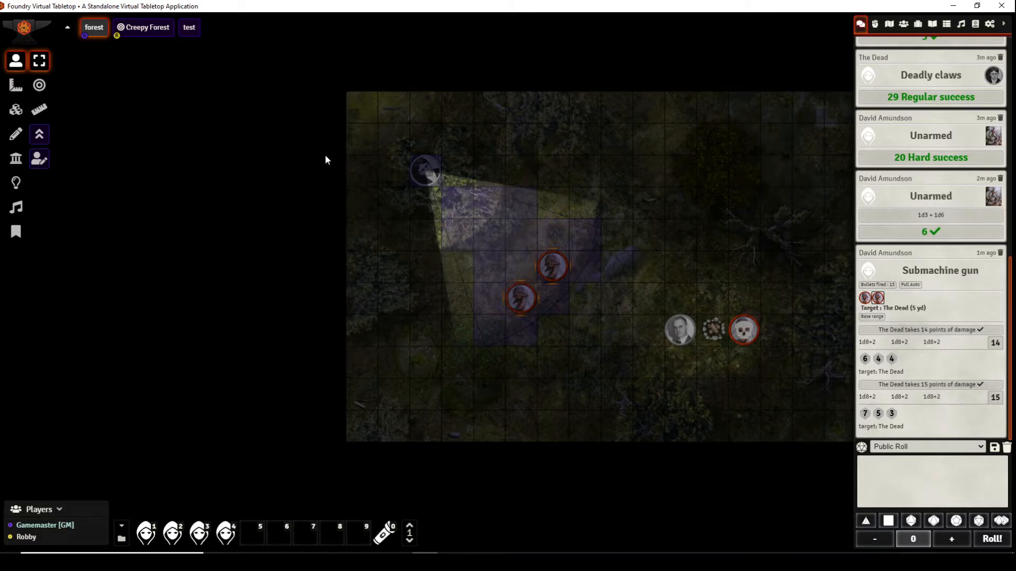
mouse_move(544, 360)
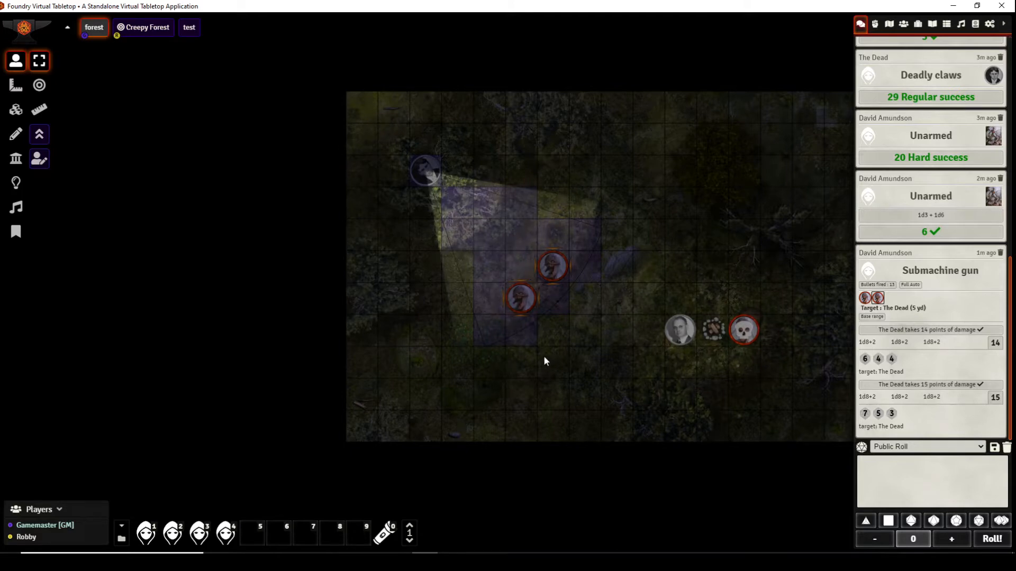
mouse_move(602, 378)
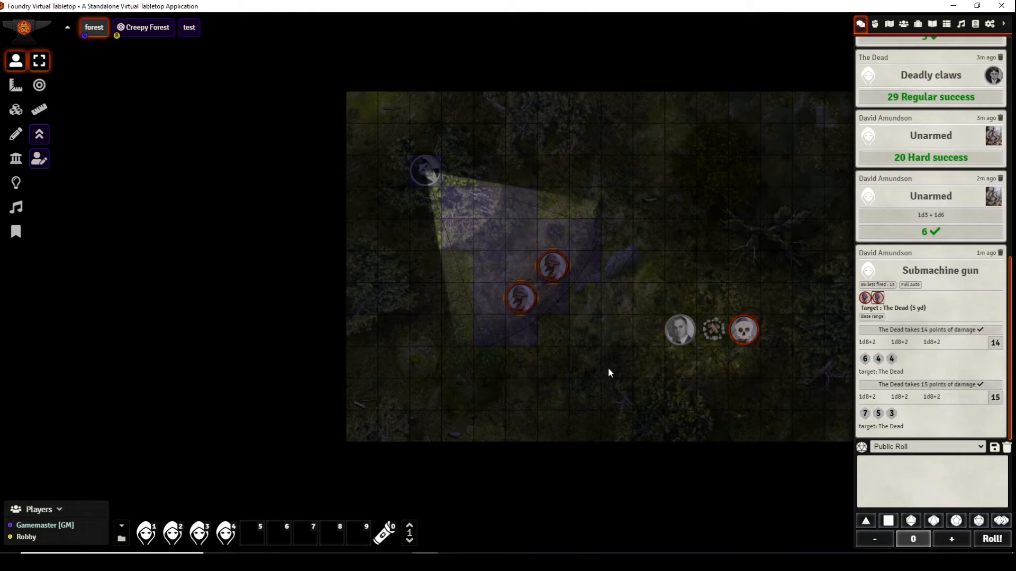
mouse_move(631, 373)
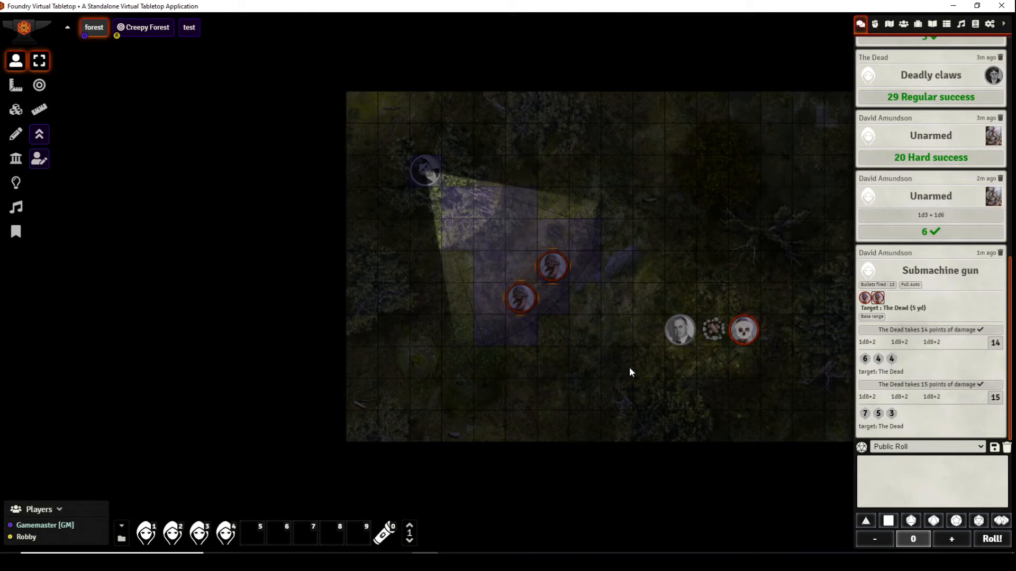
mouse_move(732, 397)
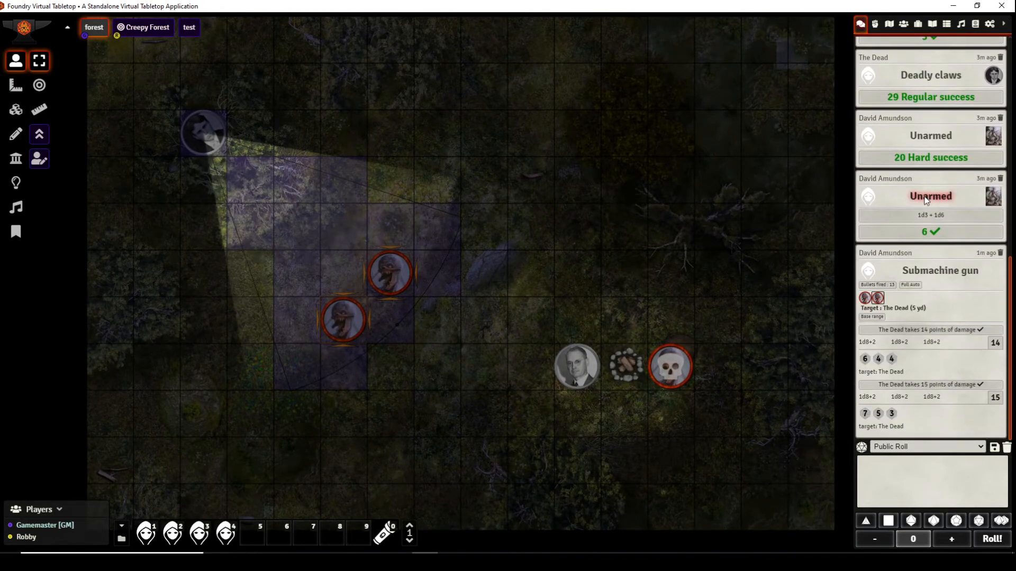
scroll(up, 3)
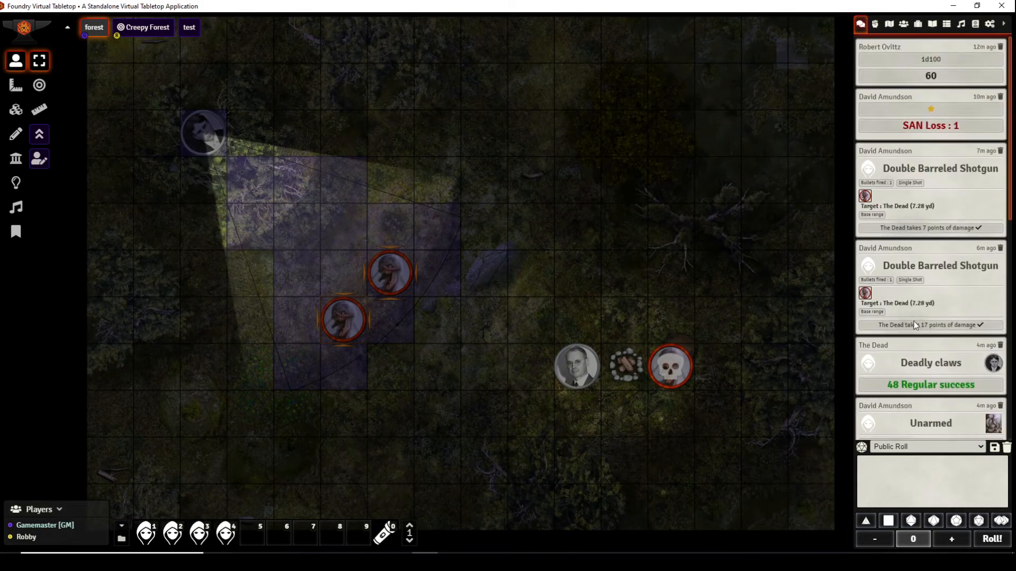
scroll(down, 3)
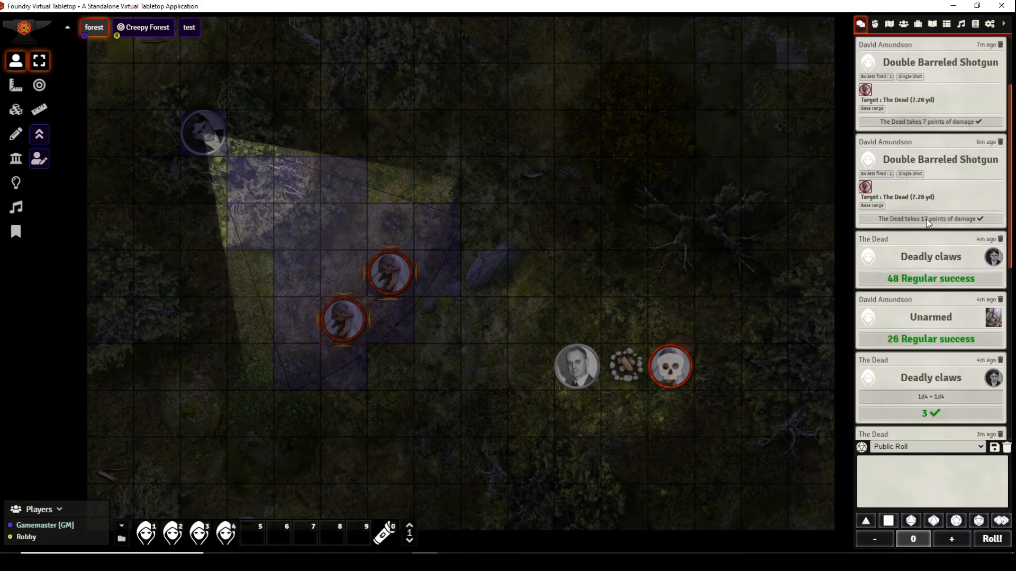
scroll(down, 3)
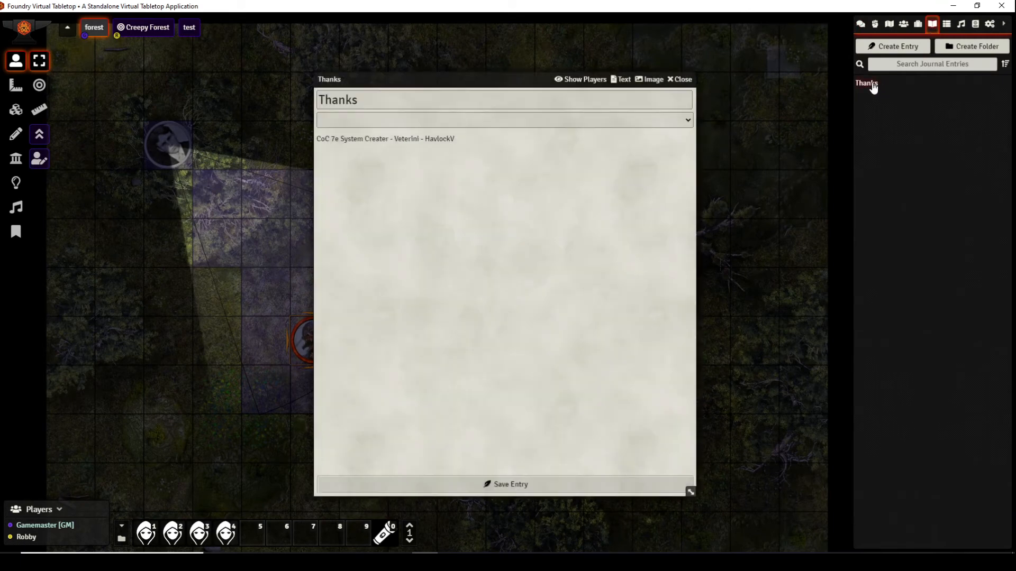
mouse_move(324, 153)
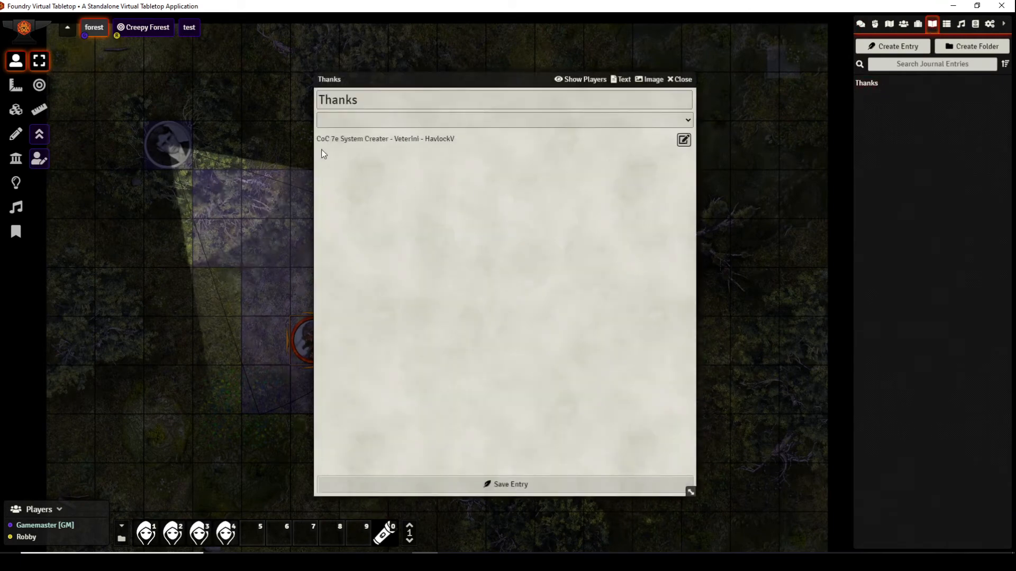
mouse_move(367, 151)
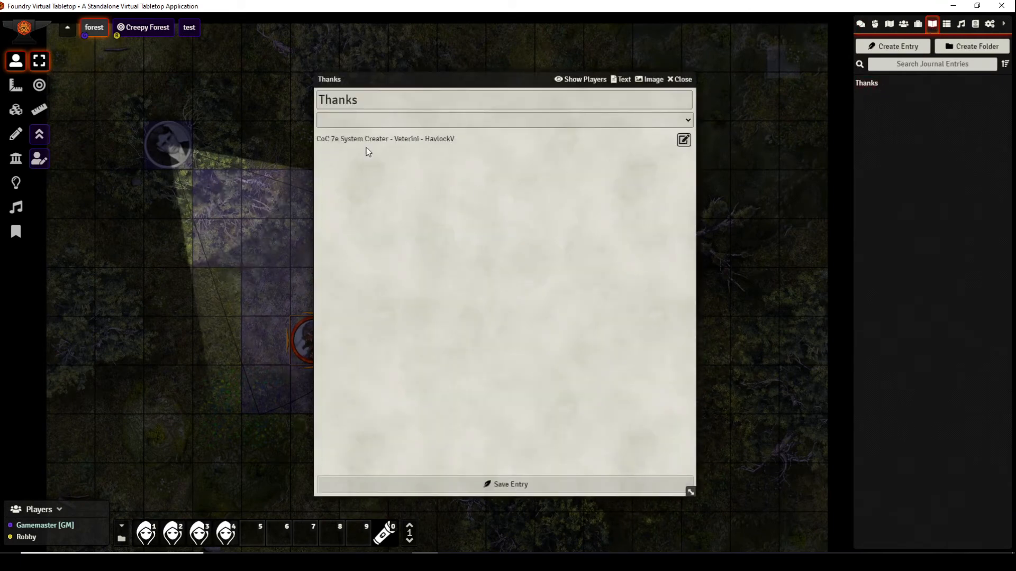
mouse_move(444, 156)
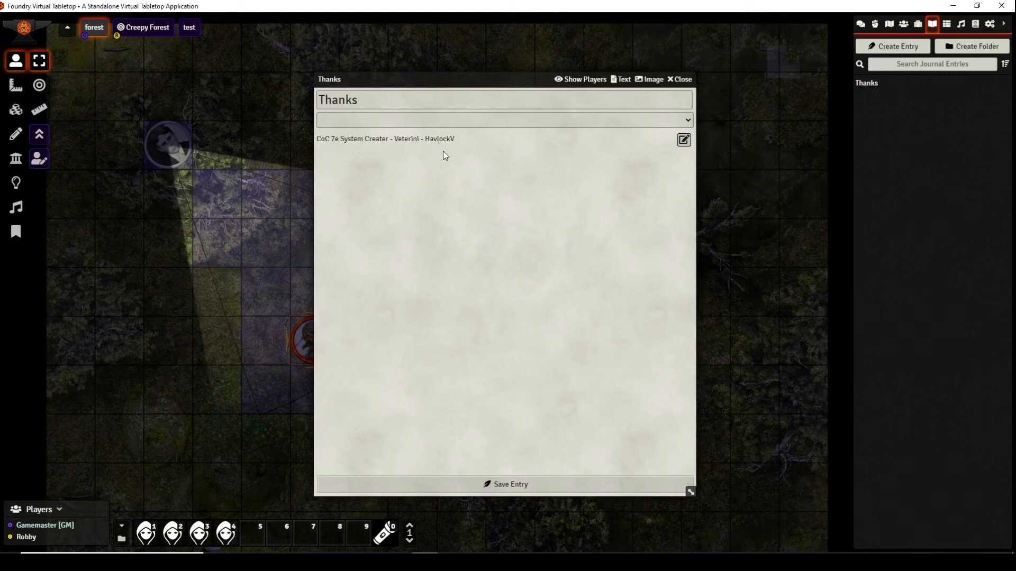
mouse_move(483, 167)
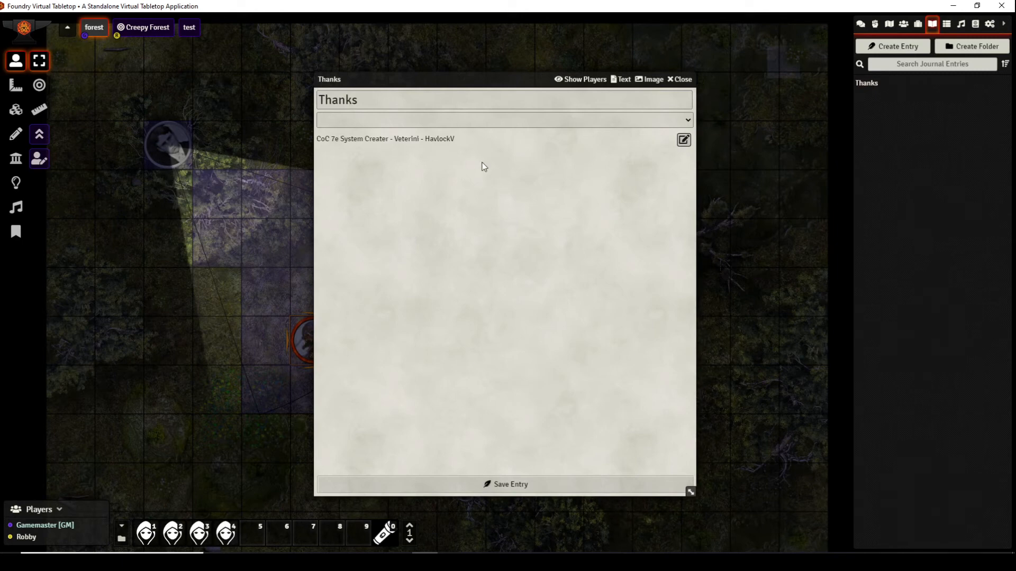
mouse_move(512, 168)
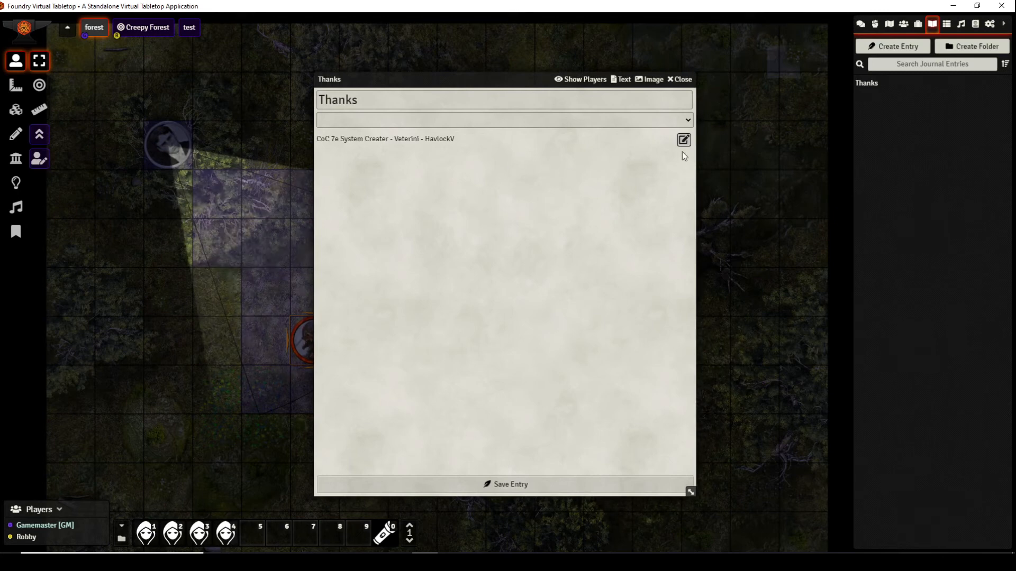
Step: Close the Thanks journal entry, leaving only the forest map
click(679, 79)
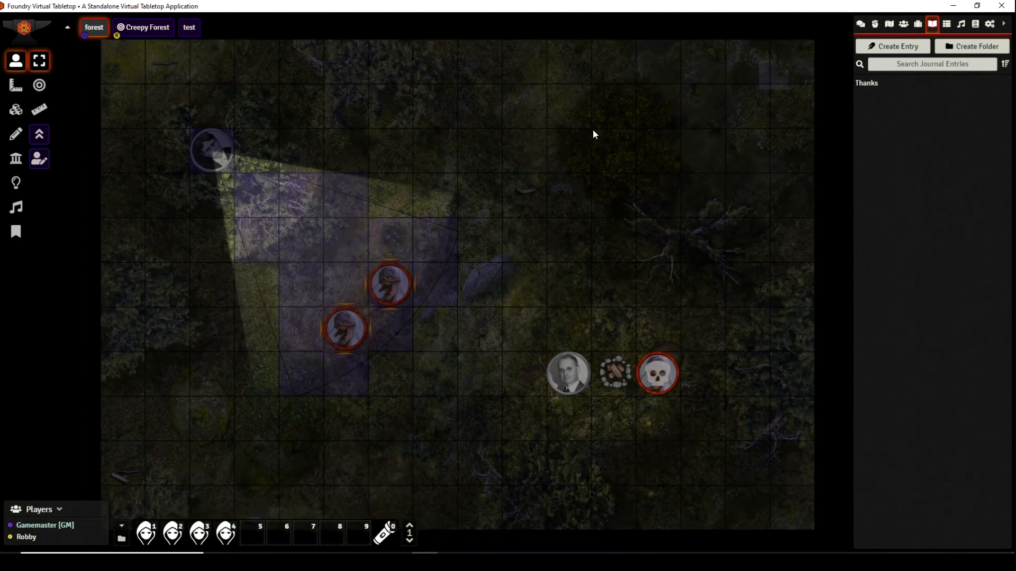
mouse_move(579, 142)
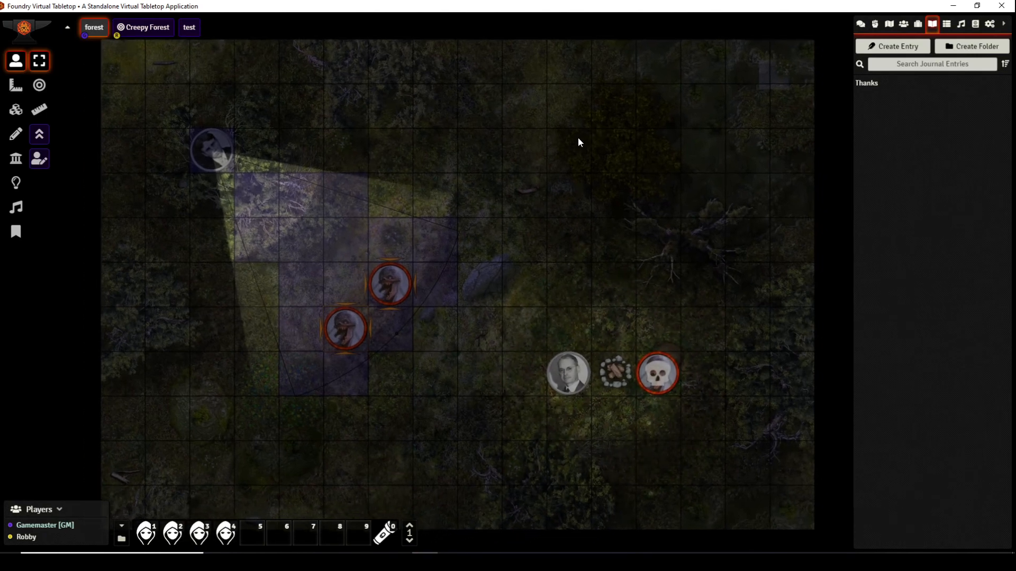
mouse_move(731, 208)
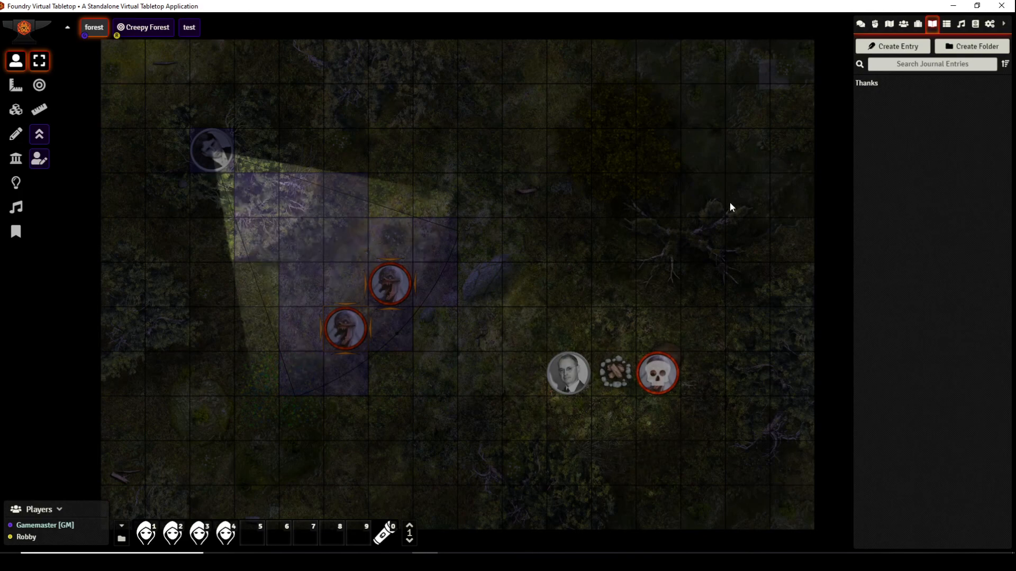